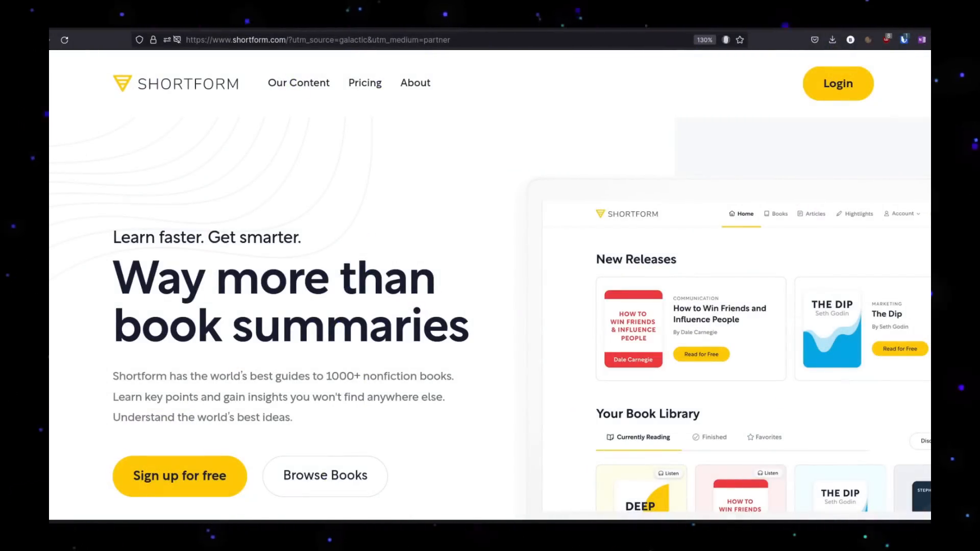
Step: Browse the Shortform library and Articles, then scroll into the Deep Work 1-Page Summary
scroll("down", 3)
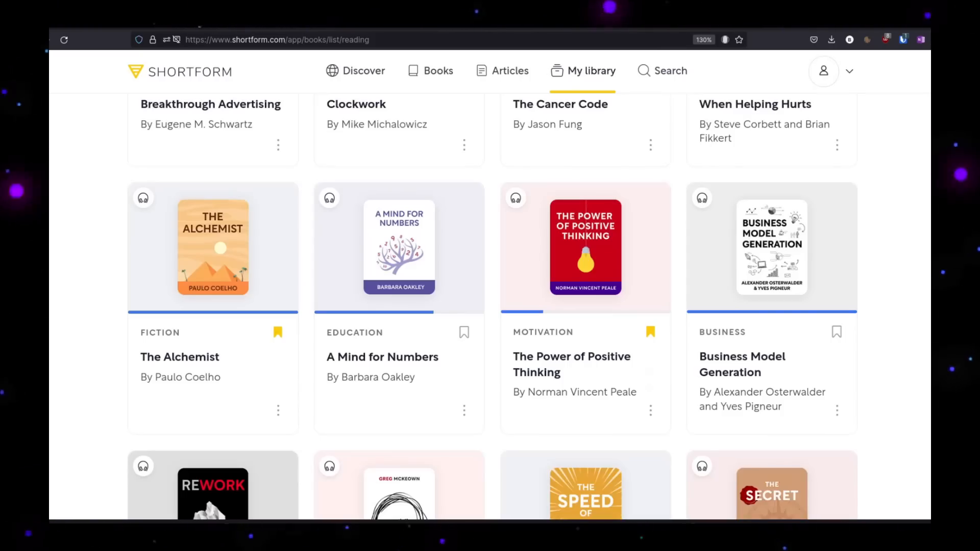
left_click(510, 70)
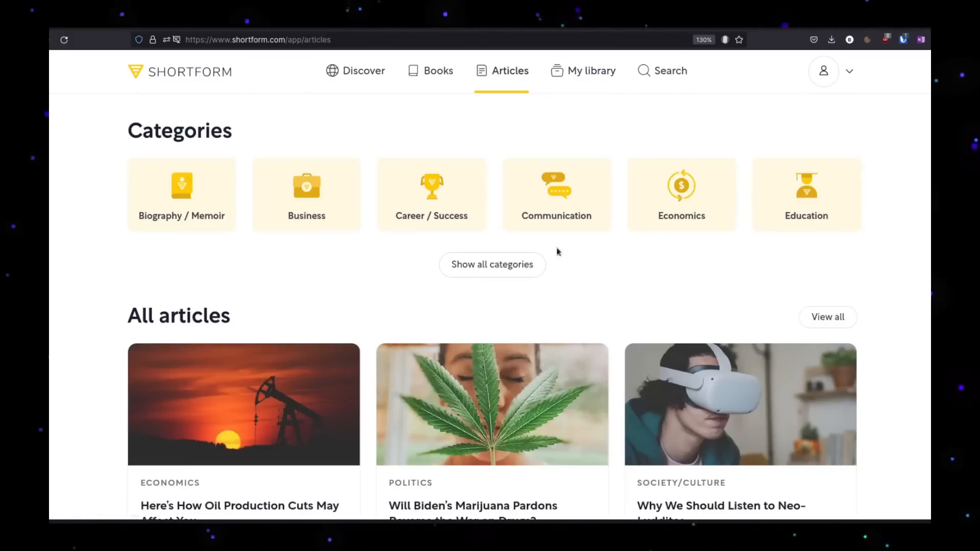
left_click(492, 264)
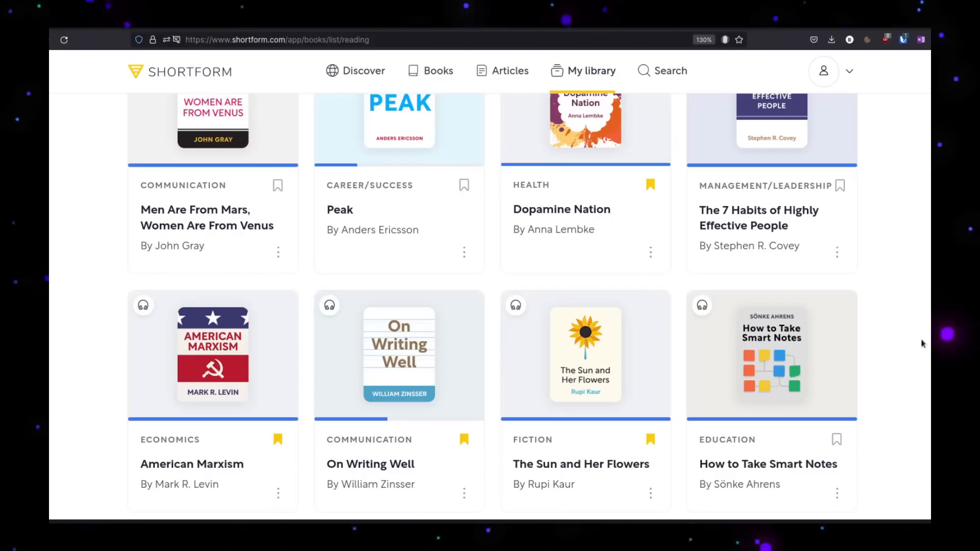
scroll("down", 3)
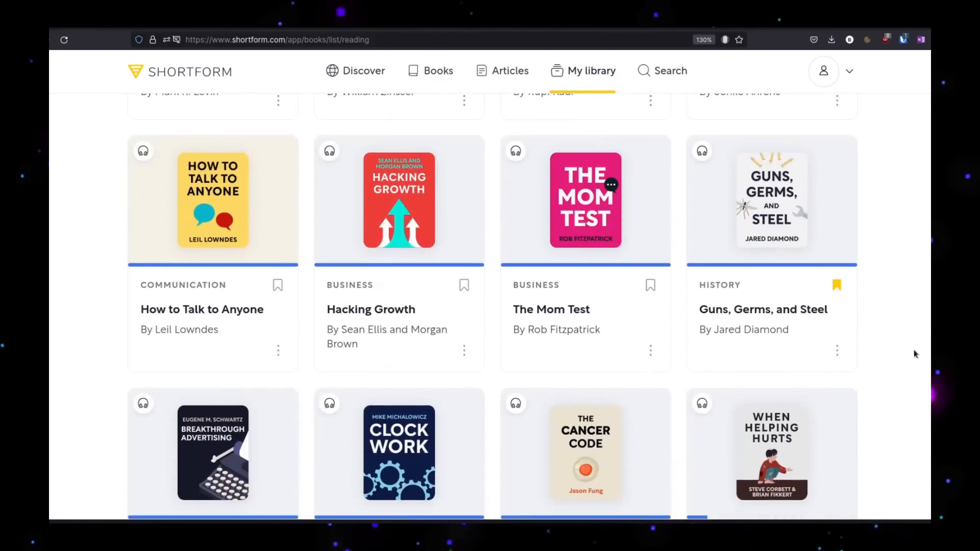
scroll("down", 3)
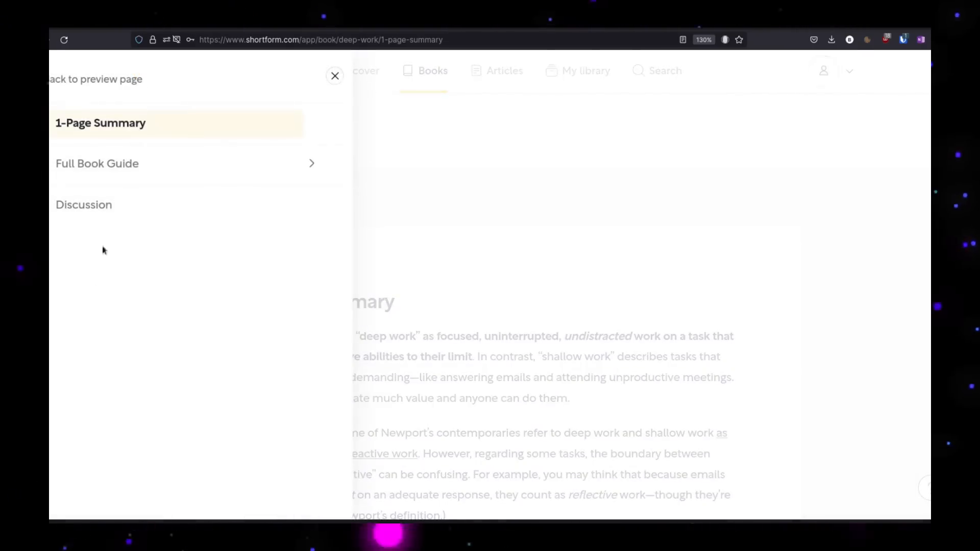
Step: Expand the Full Book Guide and highlight the Newport passage linking deep work to flow
left_click(97, 163)
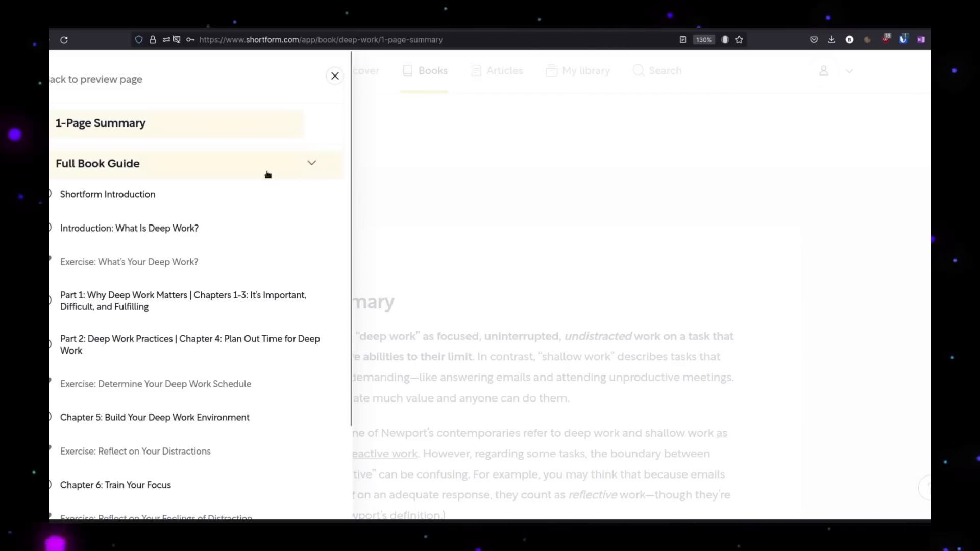
scroll("down", 3)
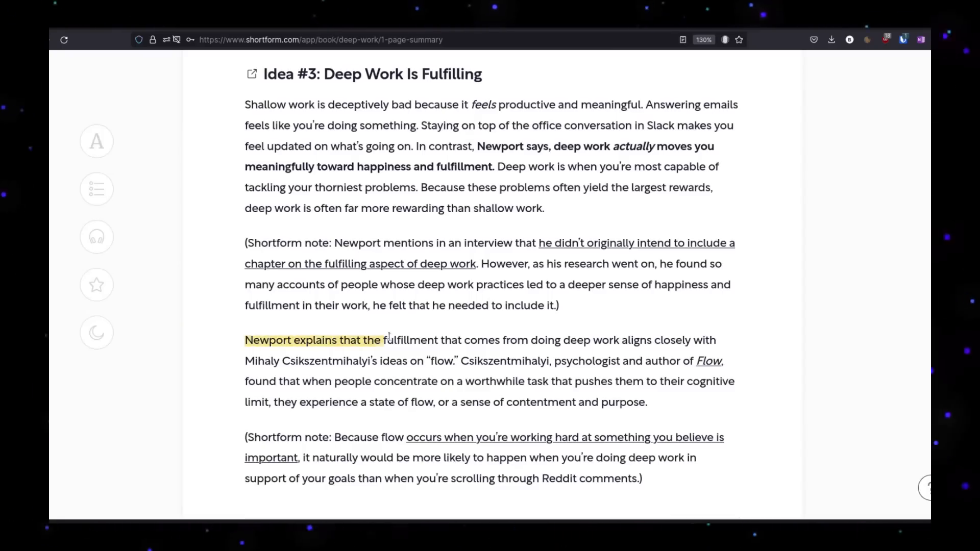
left_click_drag(388, 340, 570, 381)
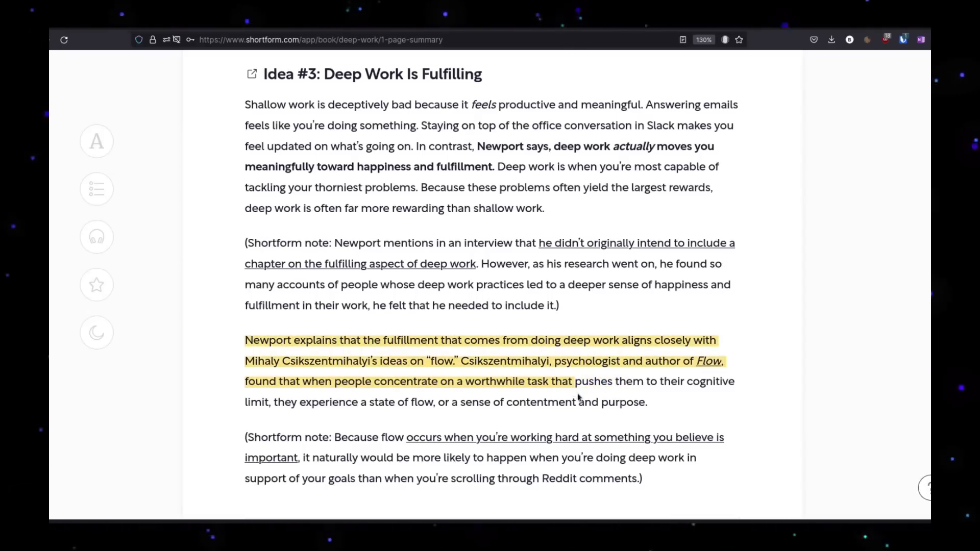
left_click_drag(571, 381, 648, 403)
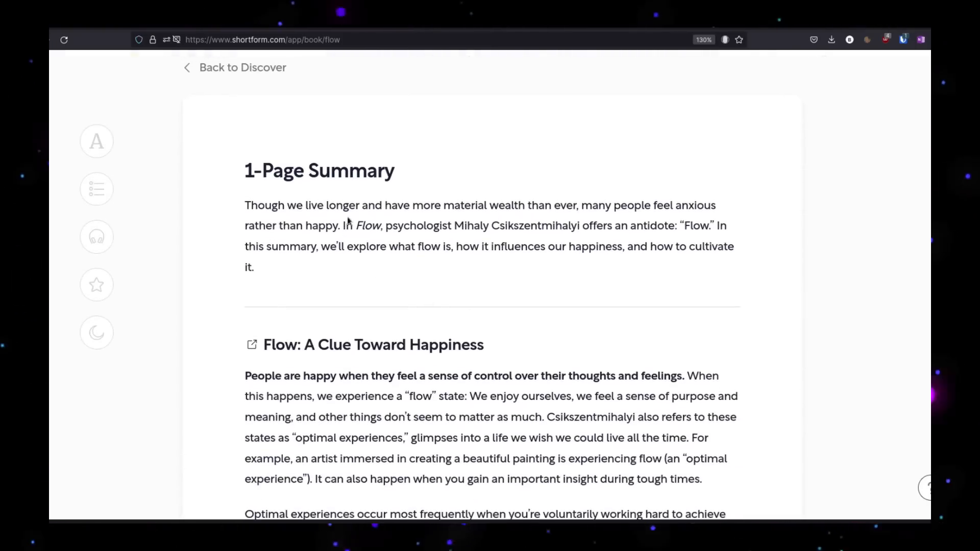
left_click_drag(245, 206, 411, 246)
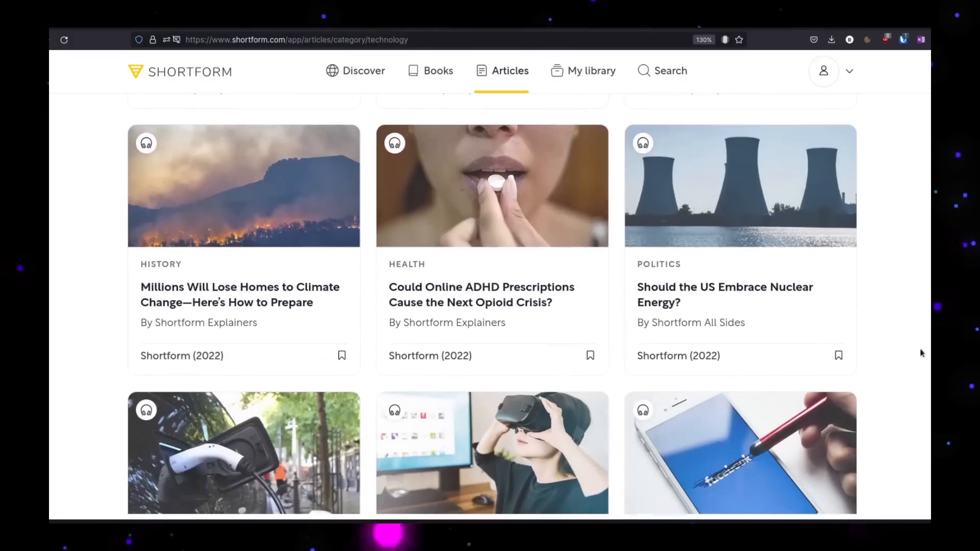
Step: Scroll the Technology articles and go back to the Discover recommendations
scroll("down", 3)
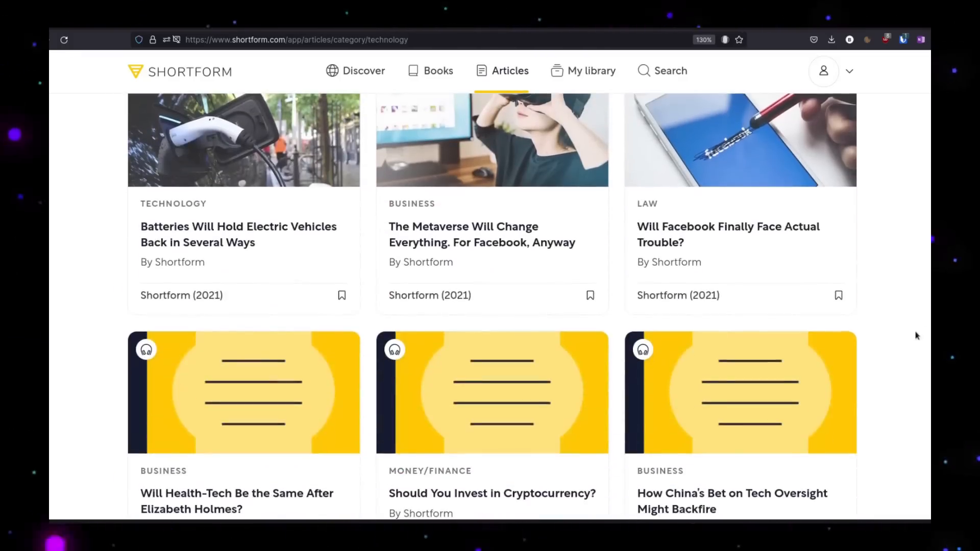
left_click(364, 70)
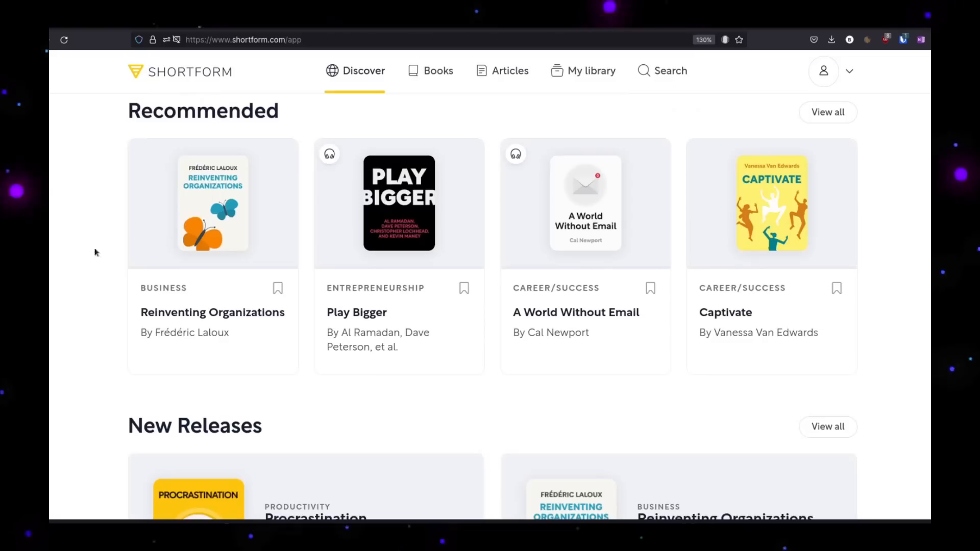
Step: Preview A World Without Email, then load shortform.com/galactic and scroll to its book categories
left_click(586, 201)
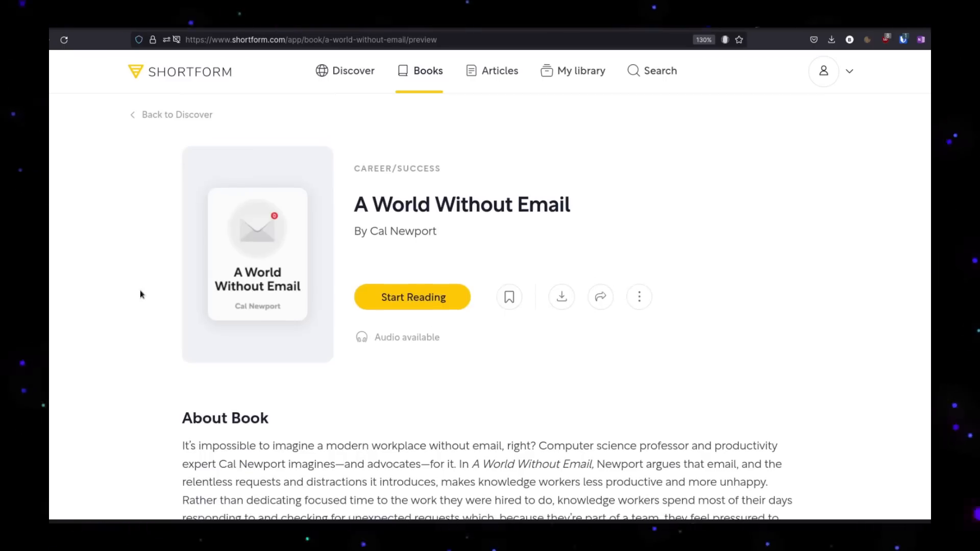
mouse_move(148, 286)
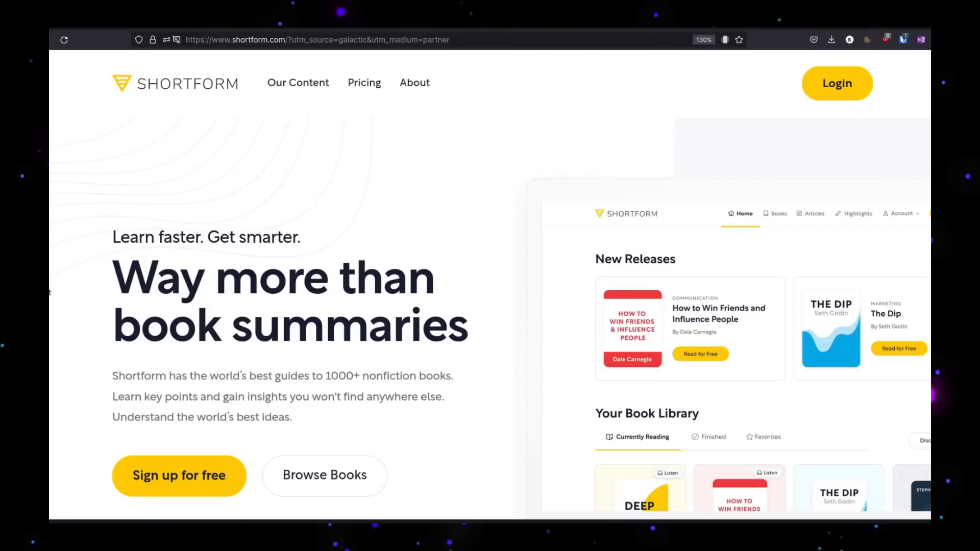
mouse_move(78, 161)
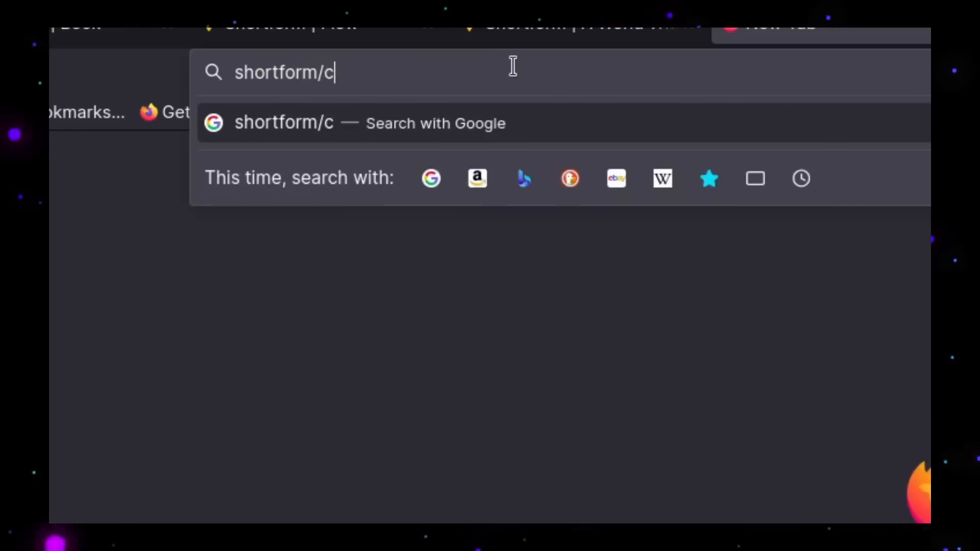
type("shortform.com/galactic")
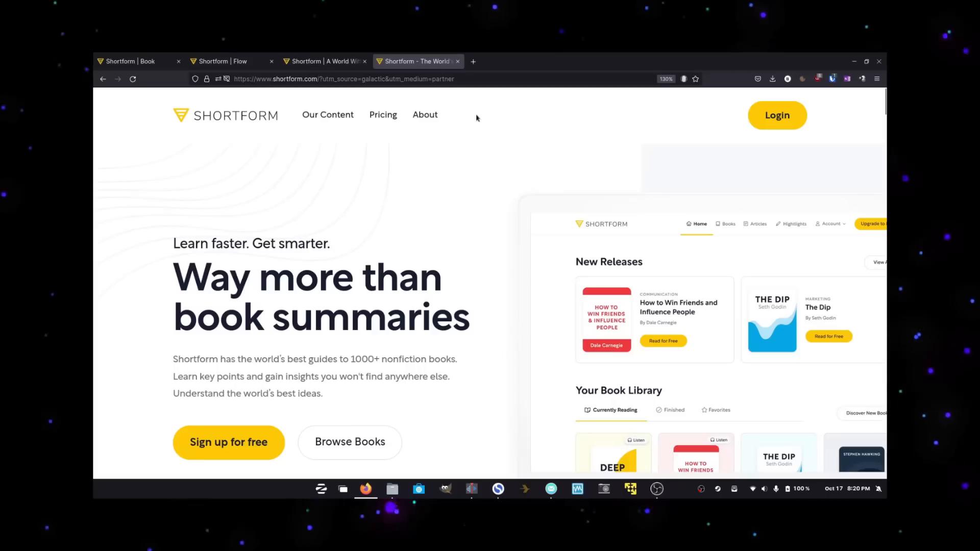
scroll("down", 3)
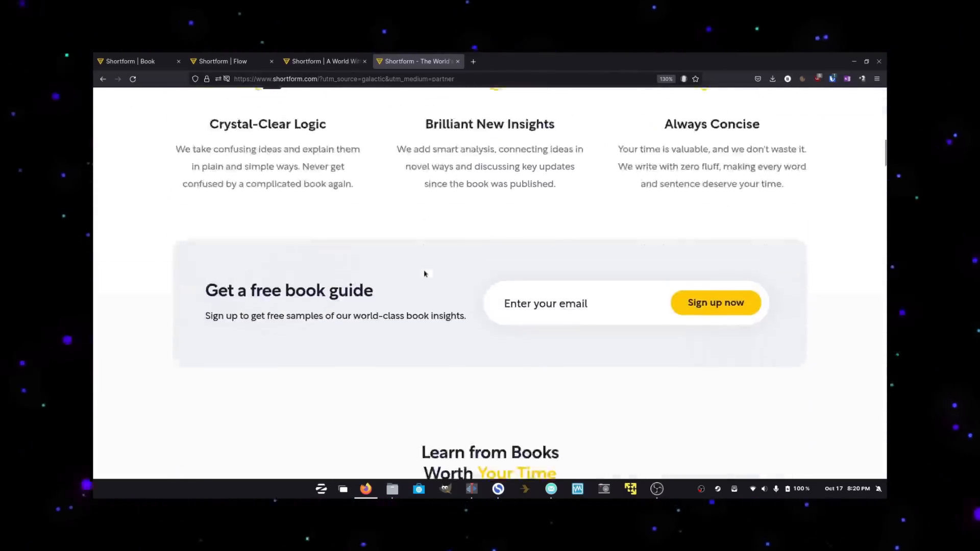
scroll("down", 3)
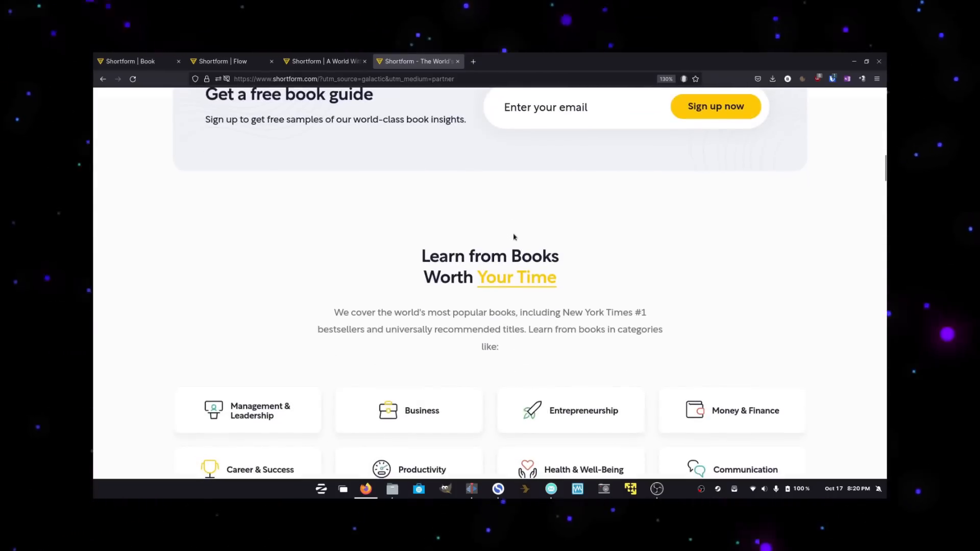
scroll("down", 3)
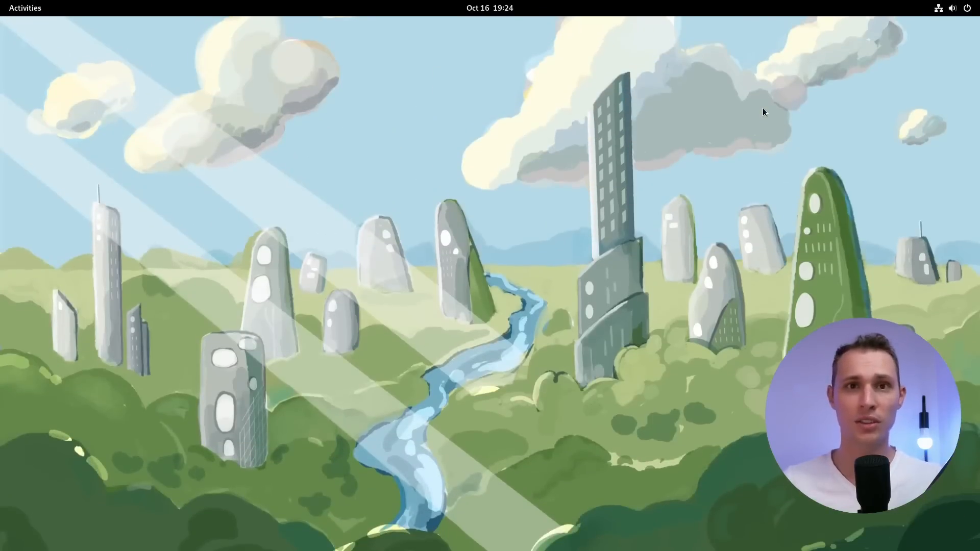
mouse_move(783, 119)
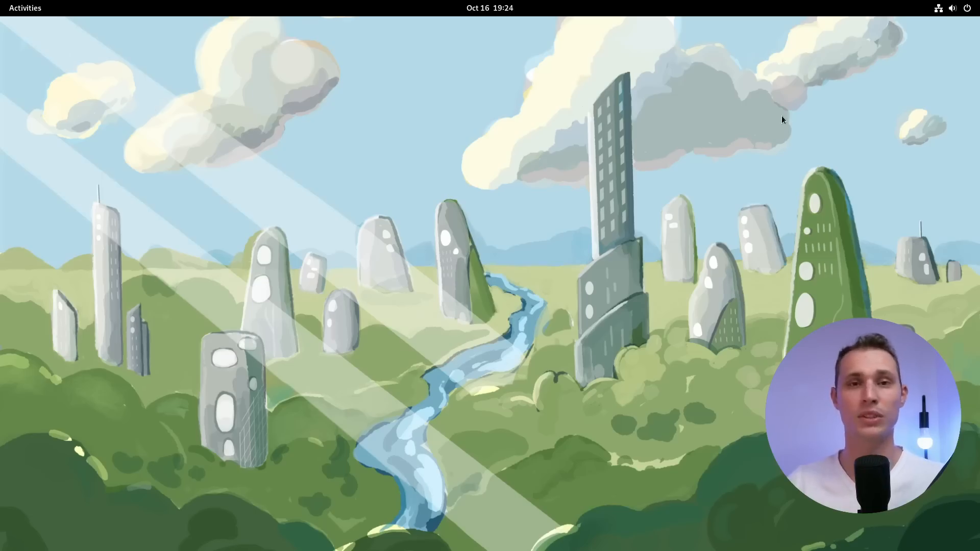
mouse_move(627, 149)
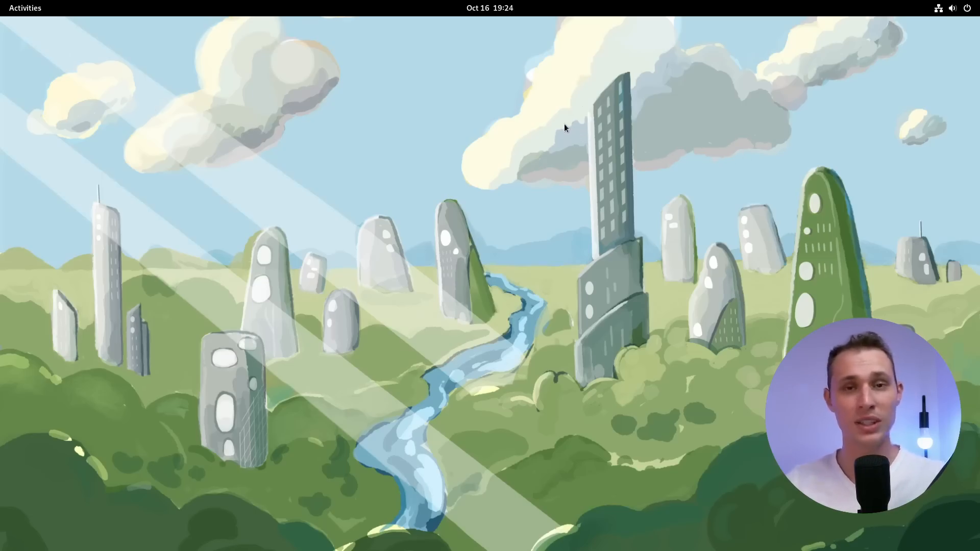
left_click(490, 8)
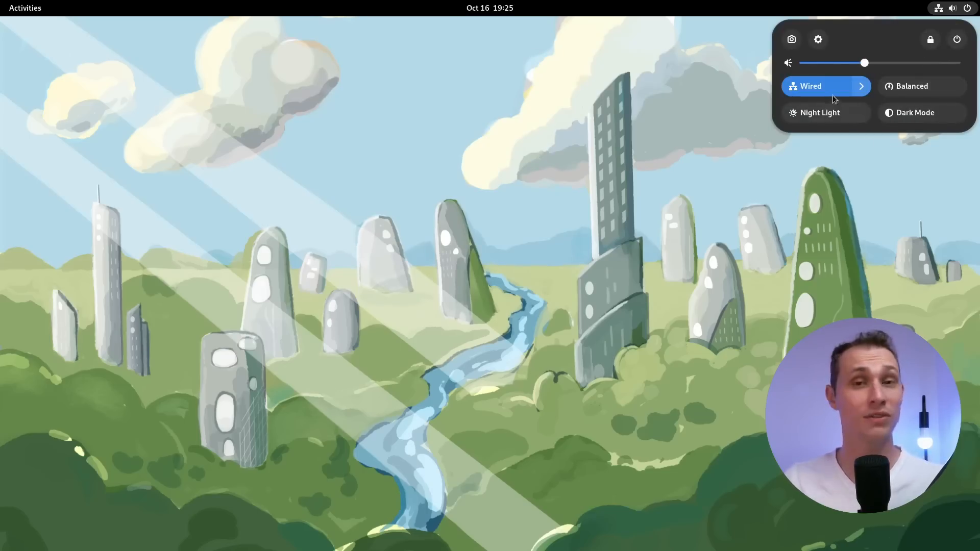
mouse_move(857, 58)
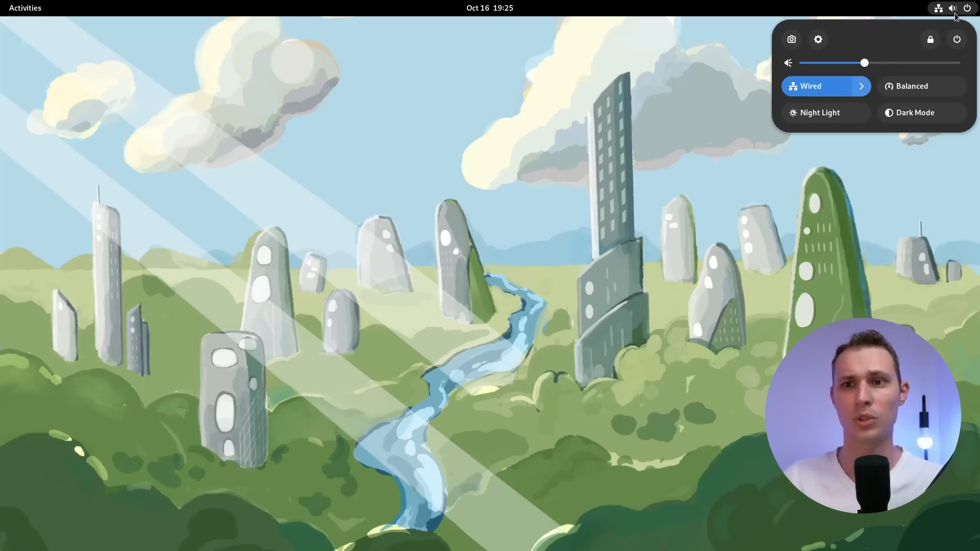
left_click(55, 40)
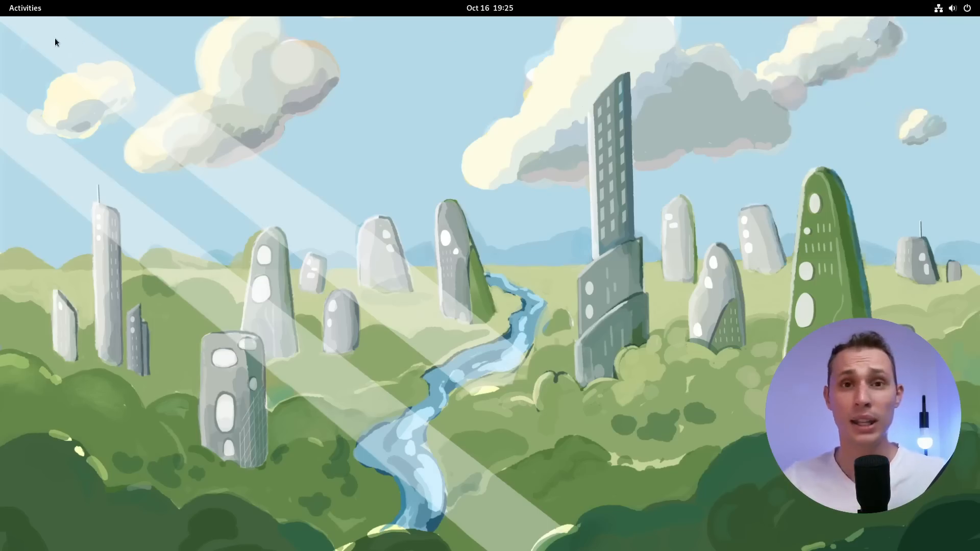
Step: Launch GNOME Files and bring its Home folder window toward the centre of the desktop
left_click(24, 8)
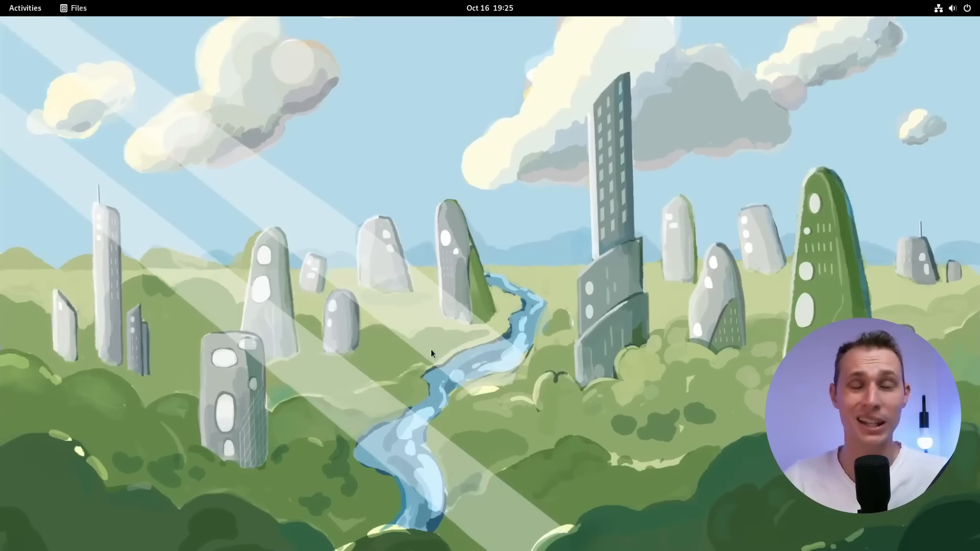
left_click(78, 8)
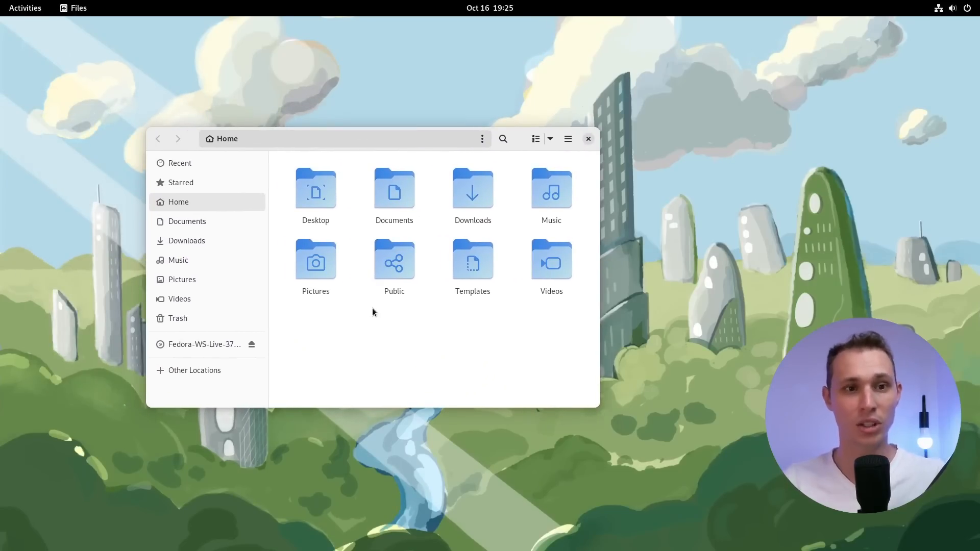
mouse_move(371, 332)
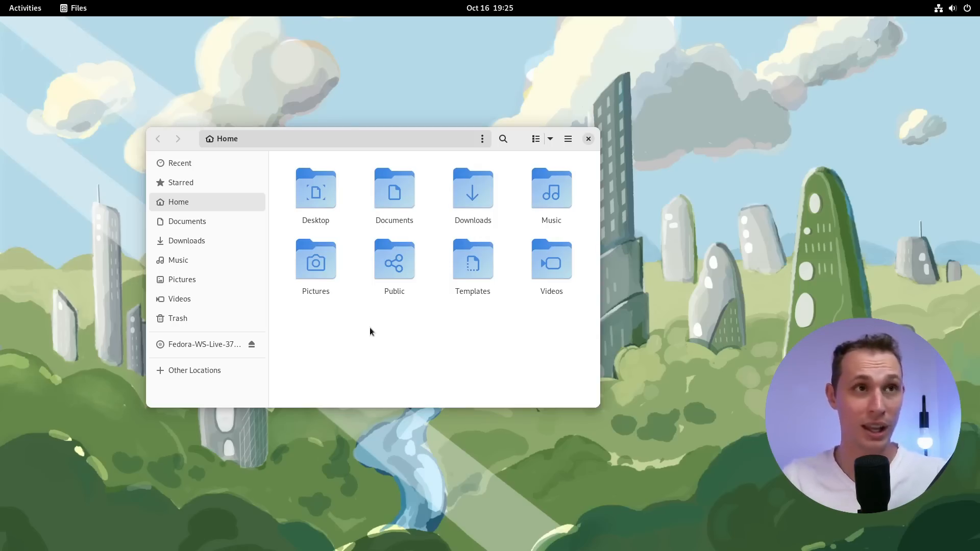
mouse_move(417, 332)
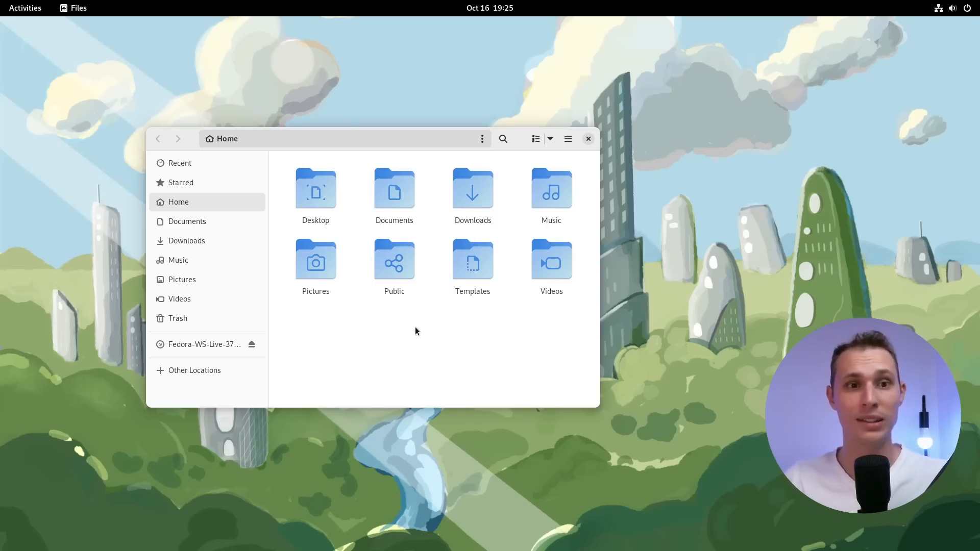
mouse_move(411, 328)
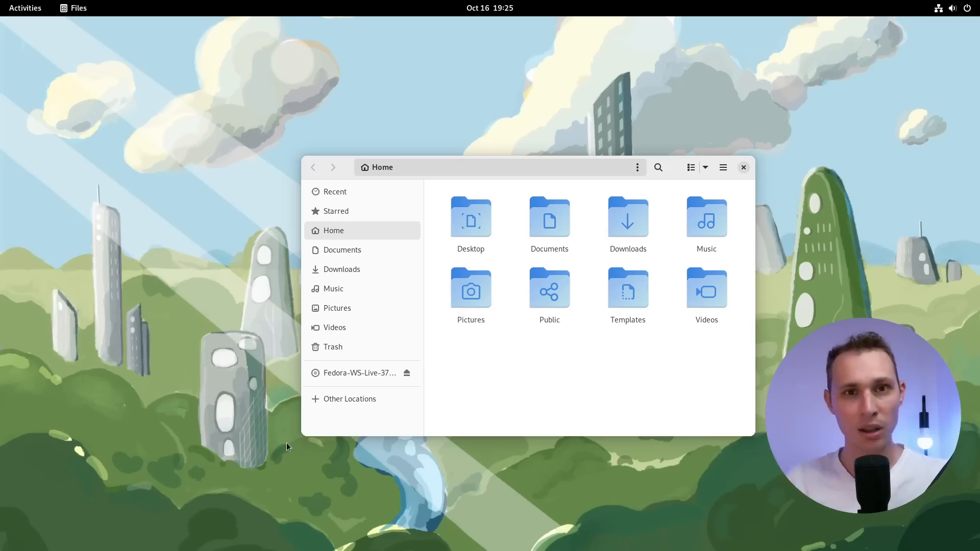
mouse_move(752, 436)
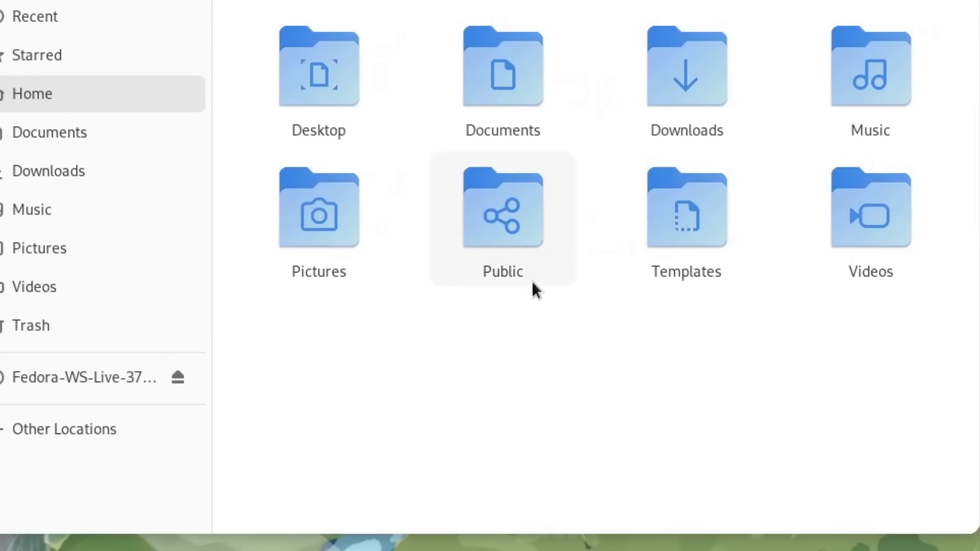
left_click(502, 211)
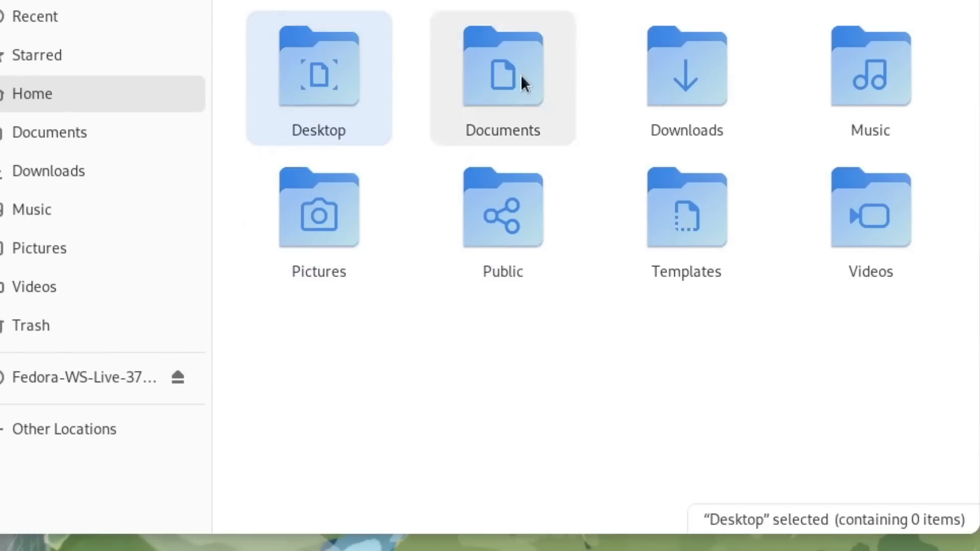
left_click(503, 72)
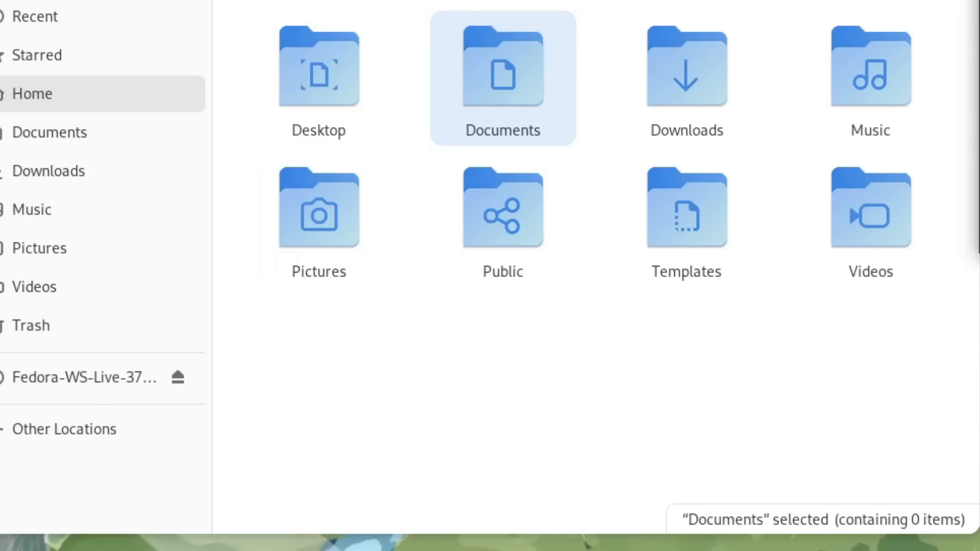
left_click(687, 69)
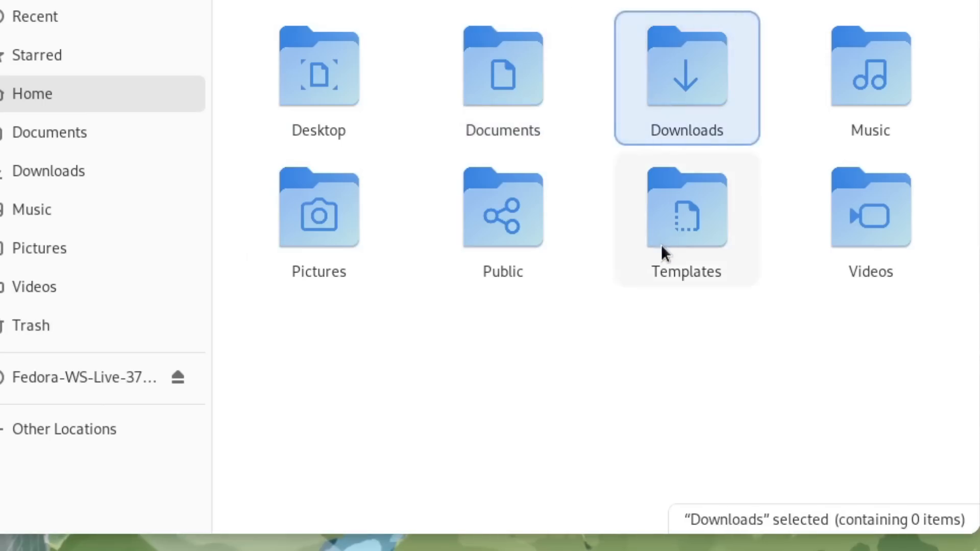
left_click(503, 69)
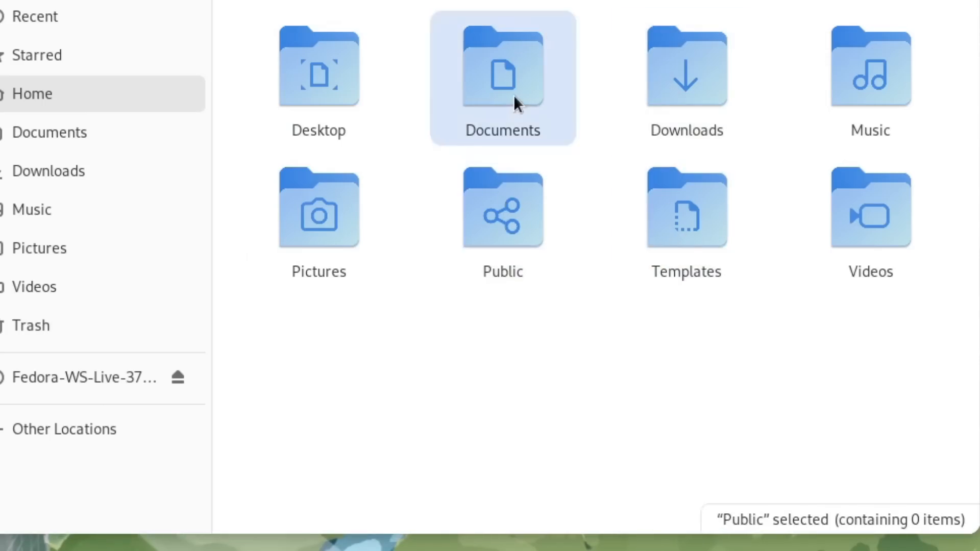
left_click(502, 69)
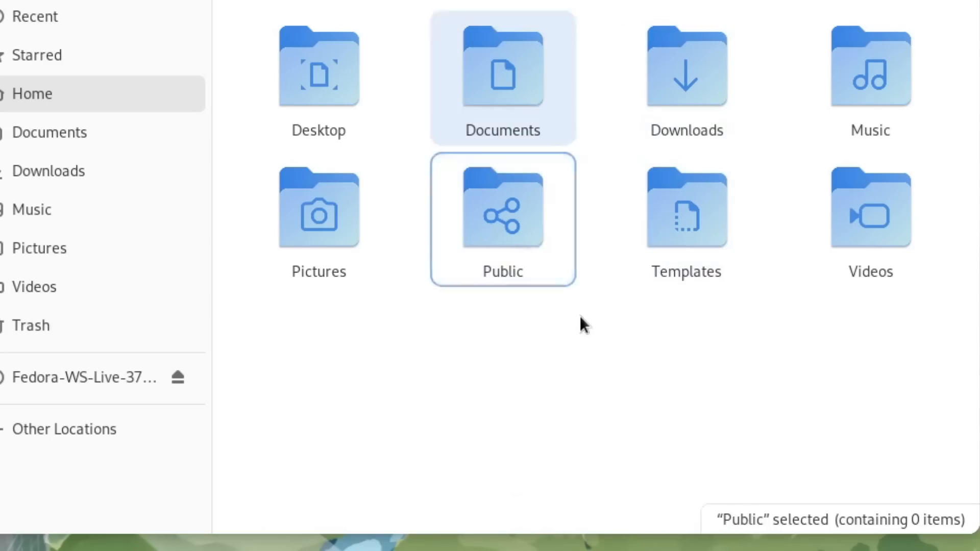
left_click(319, 71)
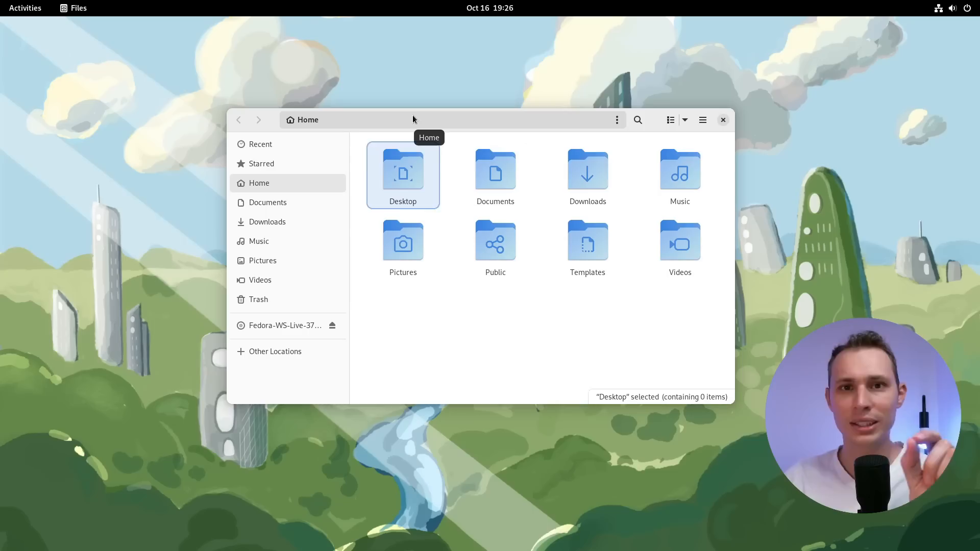
mouse_move(567, 174)
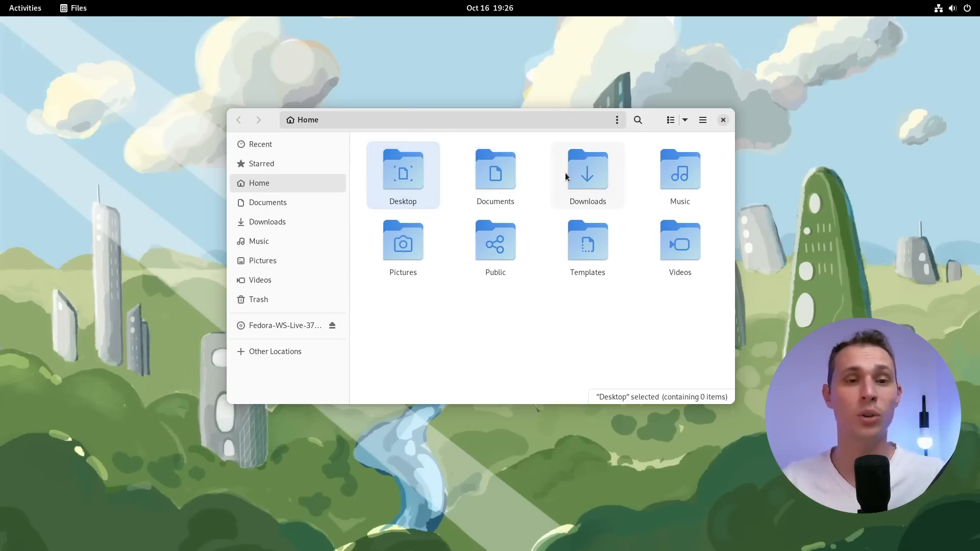
mouse_move(55, 74)
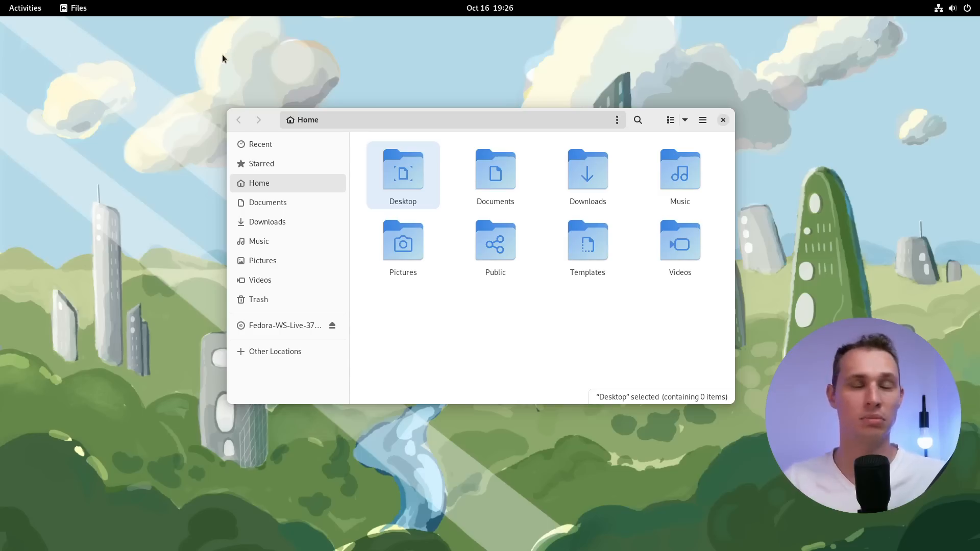
mouse_move(267, 56)
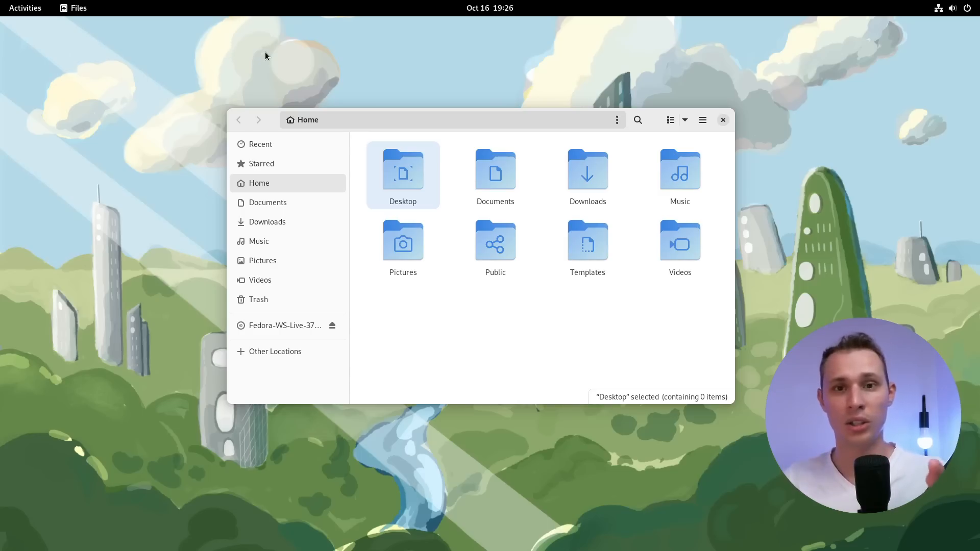
mouse_move(308, 100)
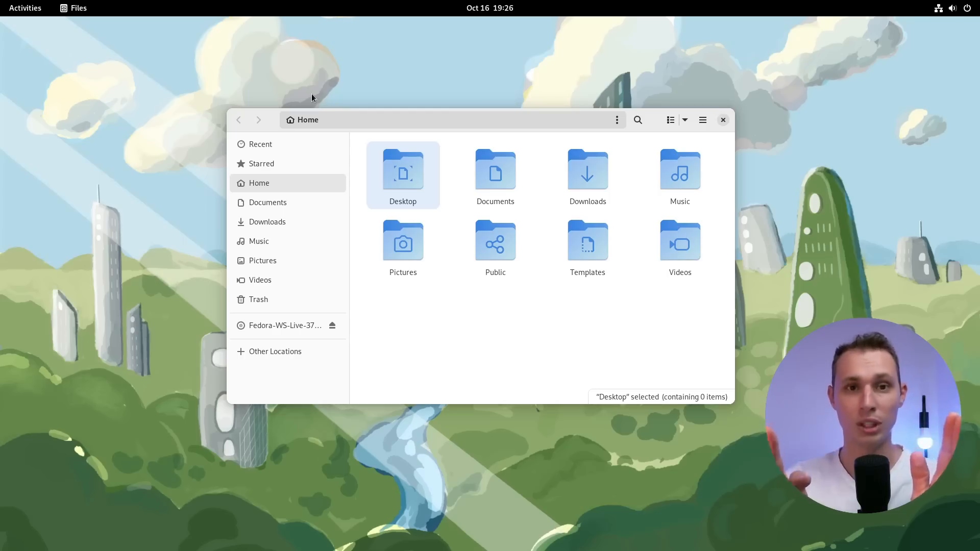
mouse_move(350, 88)
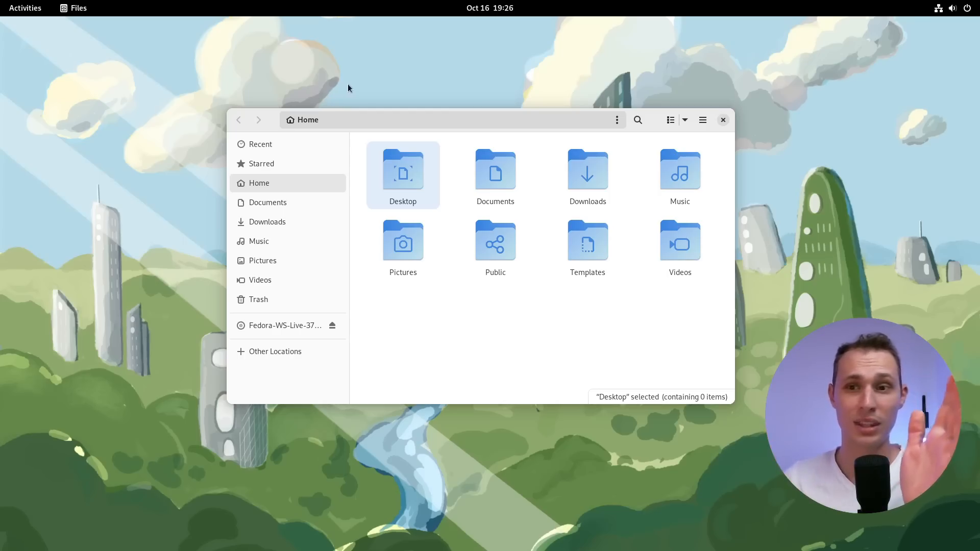
mouse_move(301, 47)
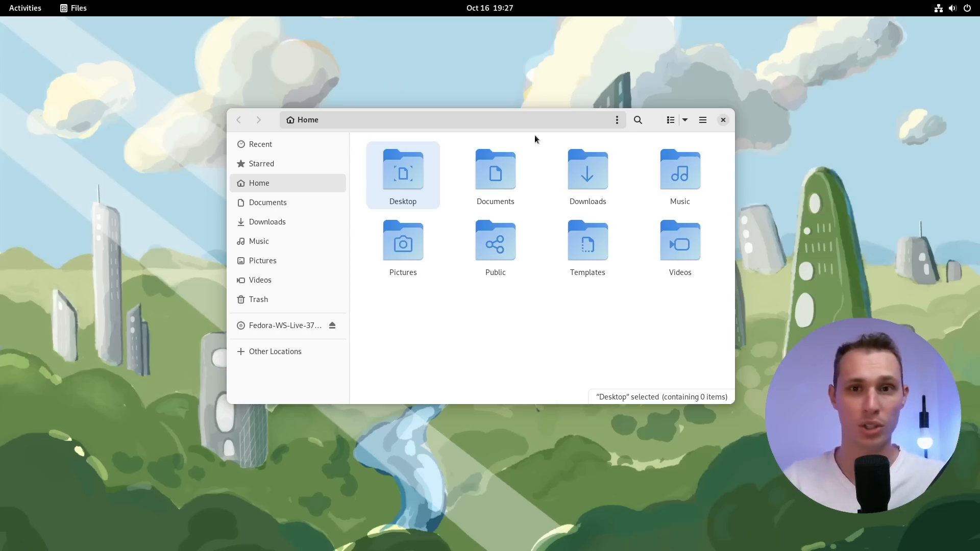
Step: Close the GNOME Files window, leaving the empty desktop
left_click(722, 119)
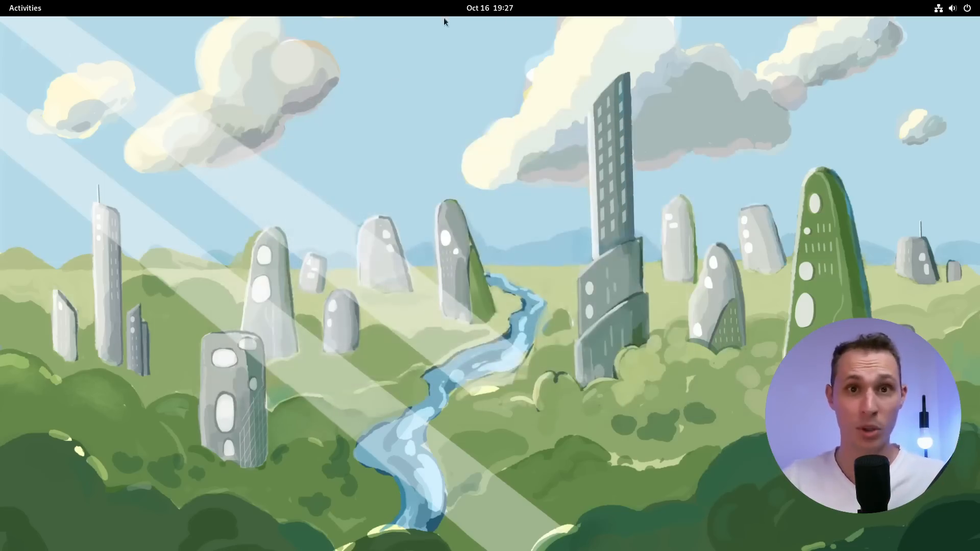
Step: Launch GNOME Software, scroll the Explore page and view its About dialog
left_click(25, 9)
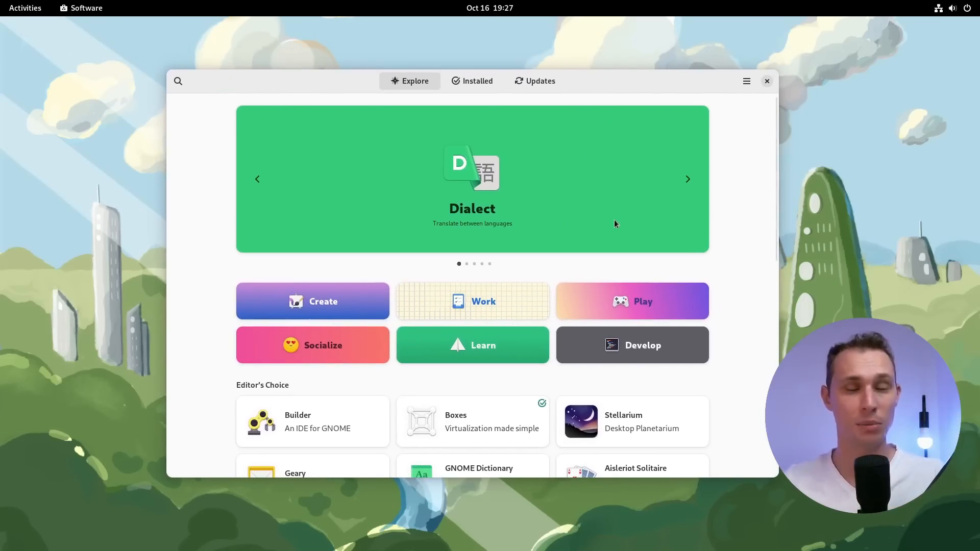
scroll("down", 3)
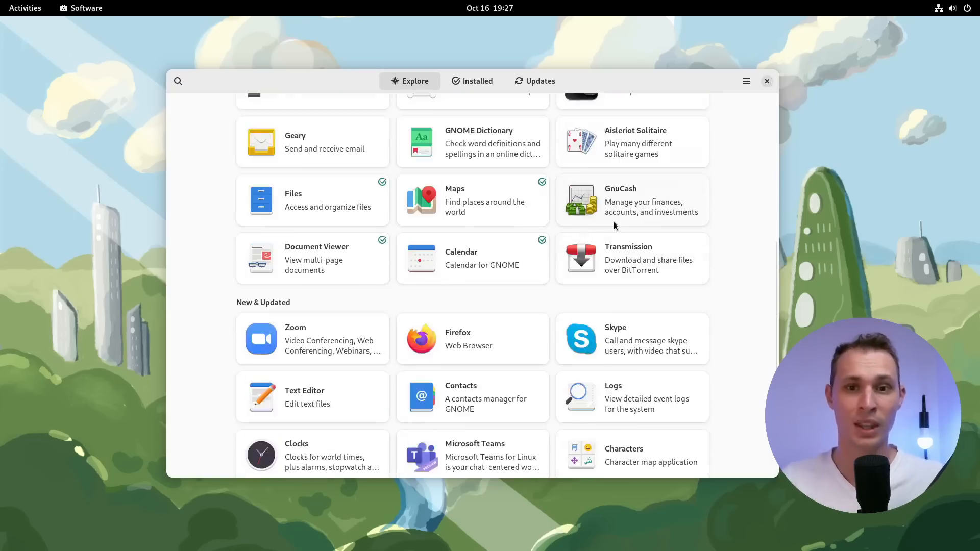
scroll("down", 3)
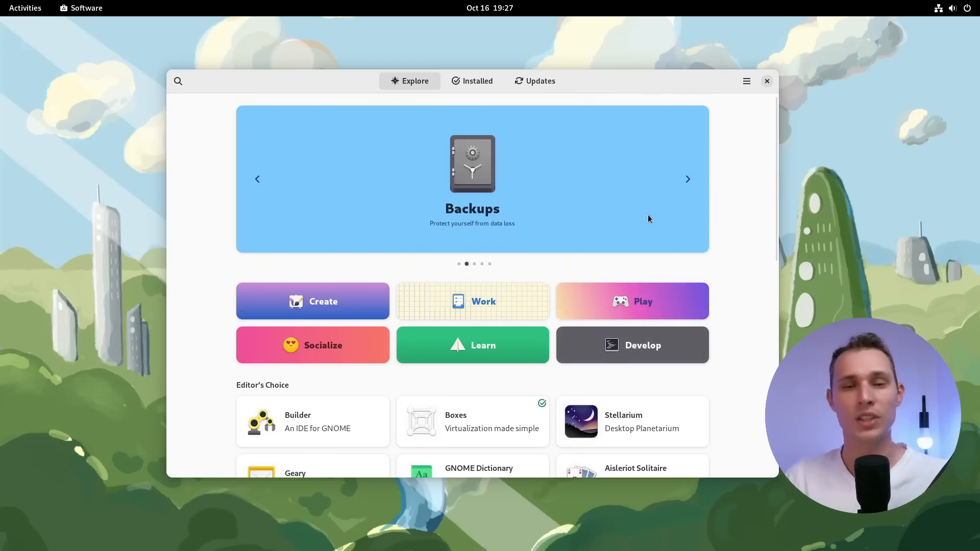
mouse_move(691, 192)
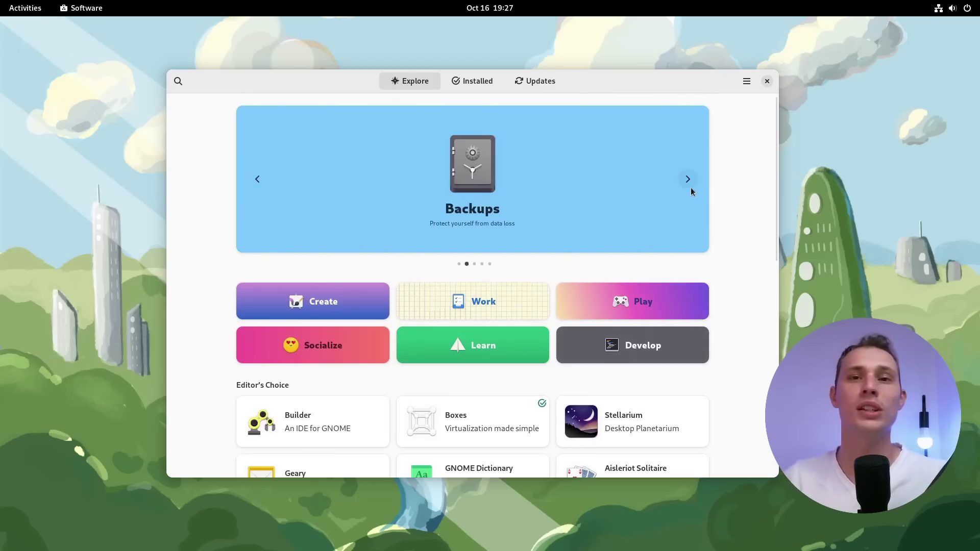
mouse_move(693, 169)
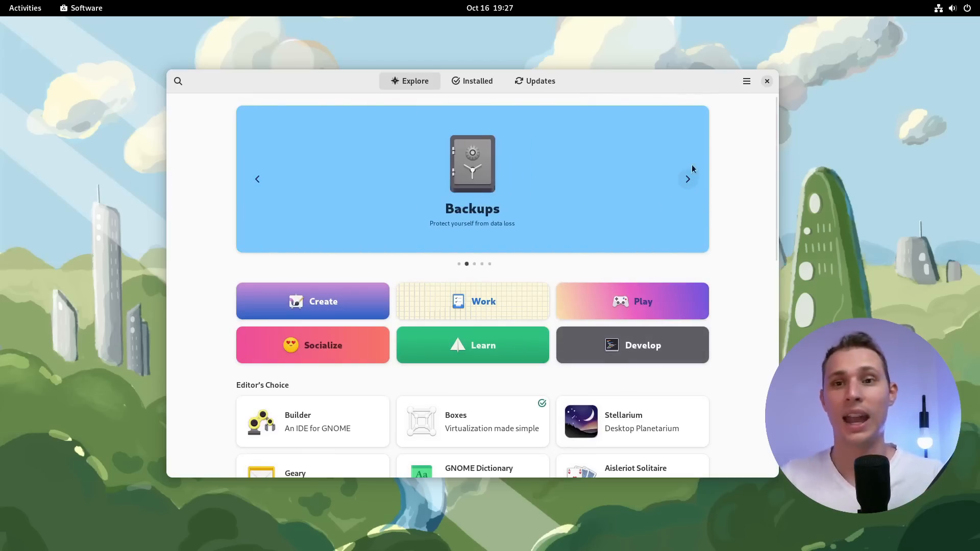
left_click(747, 82)
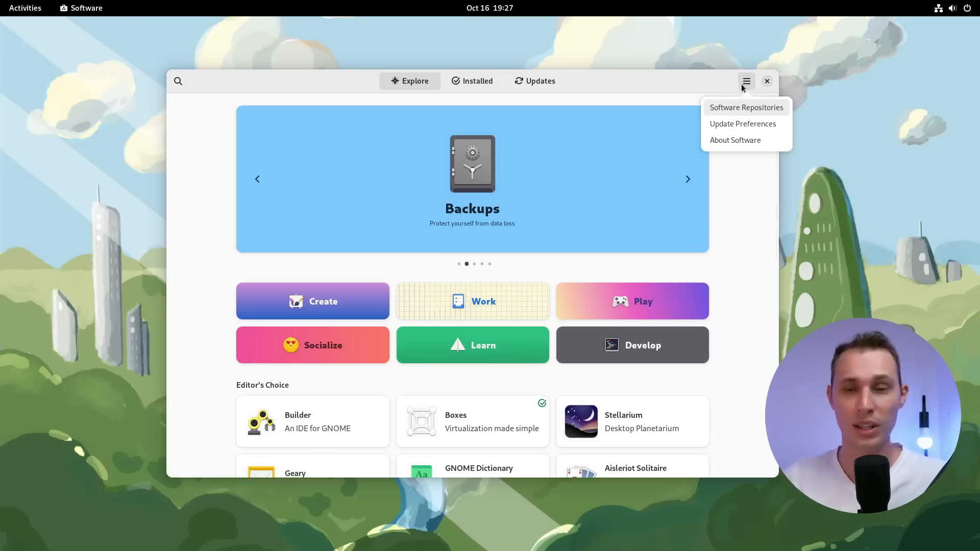
left_click(735, 140)
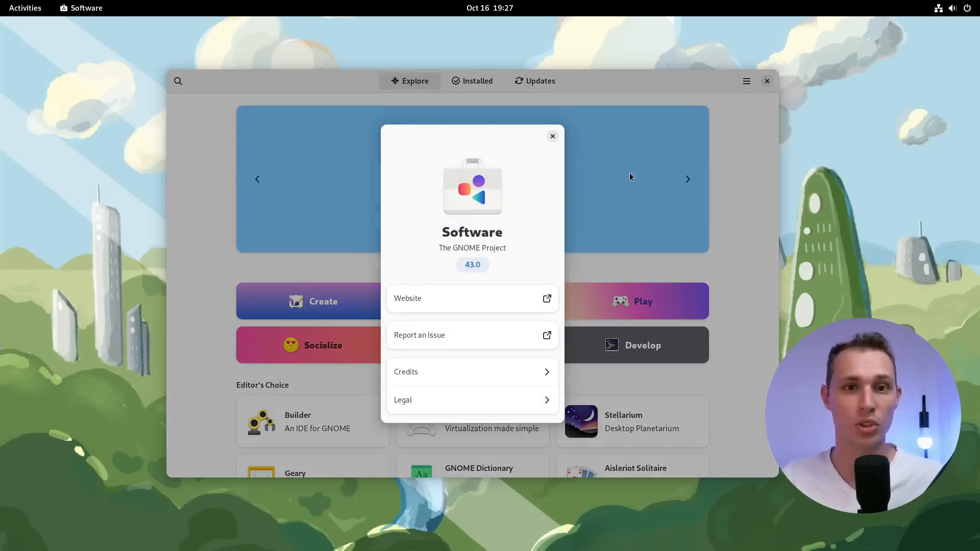
mouse_move(558, 149)
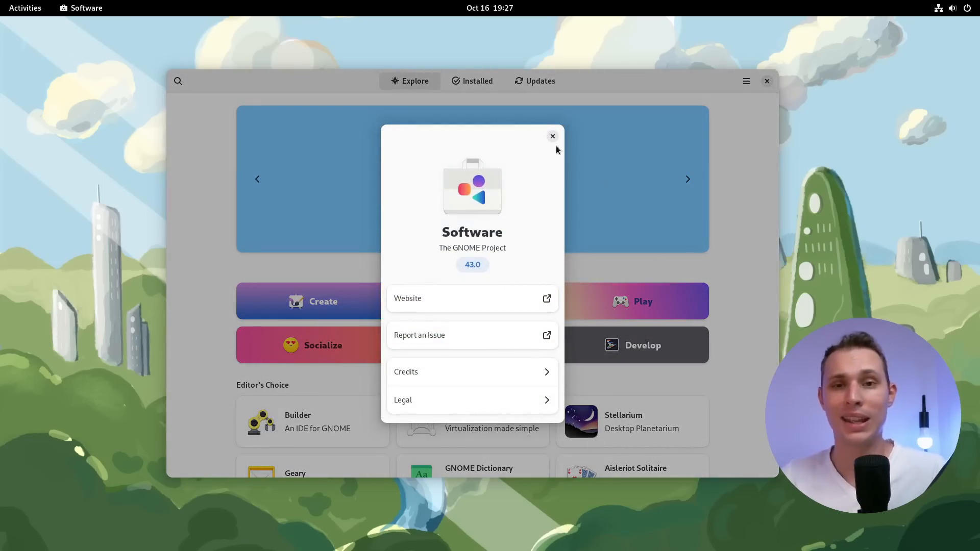
left_click(552, 137)
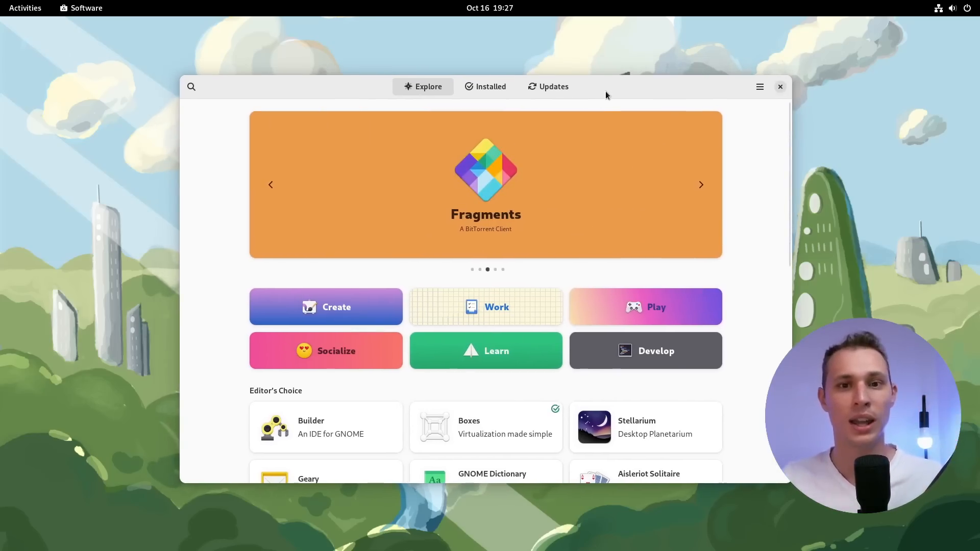
mouse_move(604, 98)
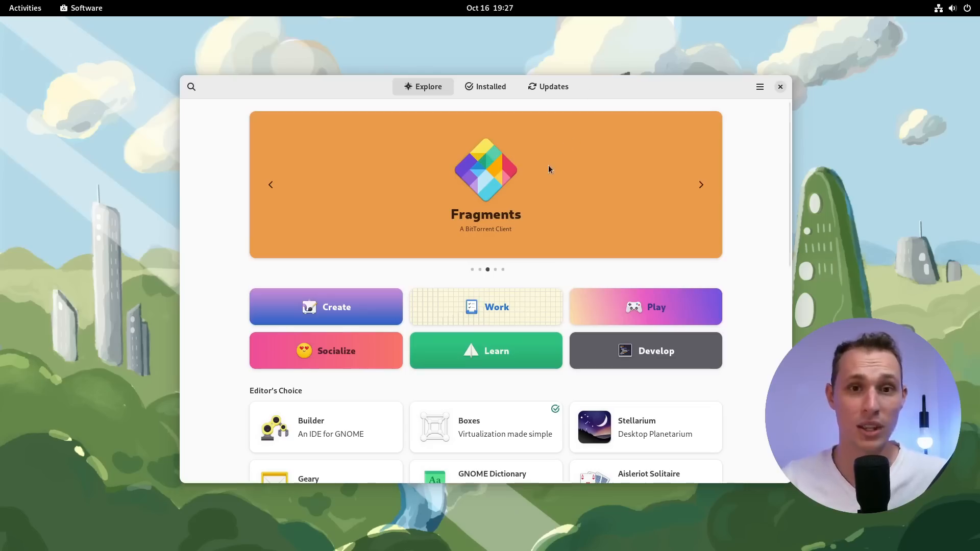
mouse_move(468, 118)
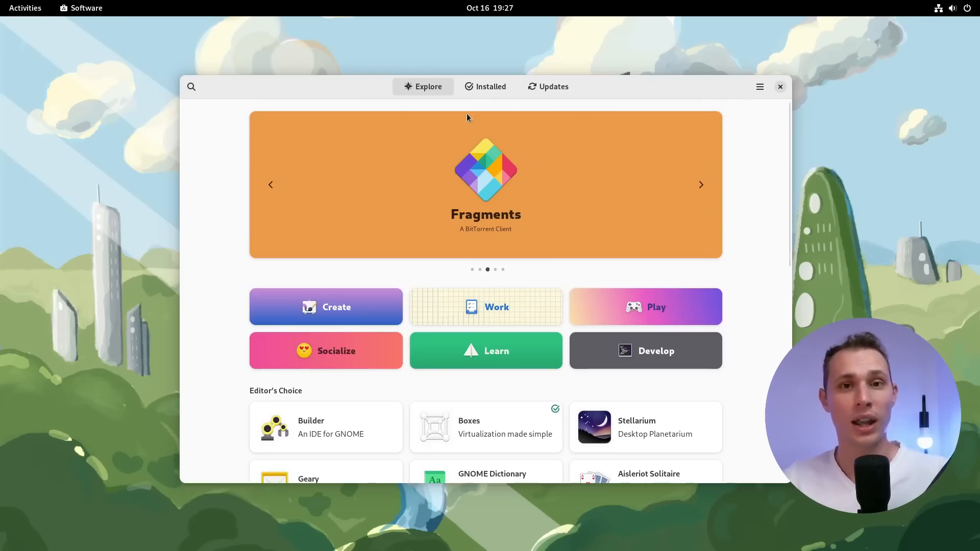
Step: Check the Installed and Updates pages show the system up to date, then close Software
left_click(486, 86)
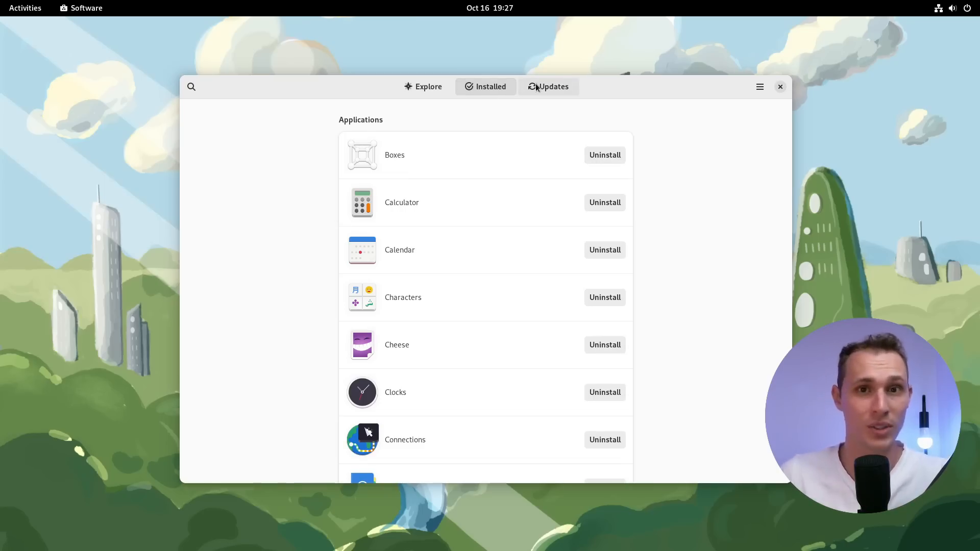
left_click(547, 85)
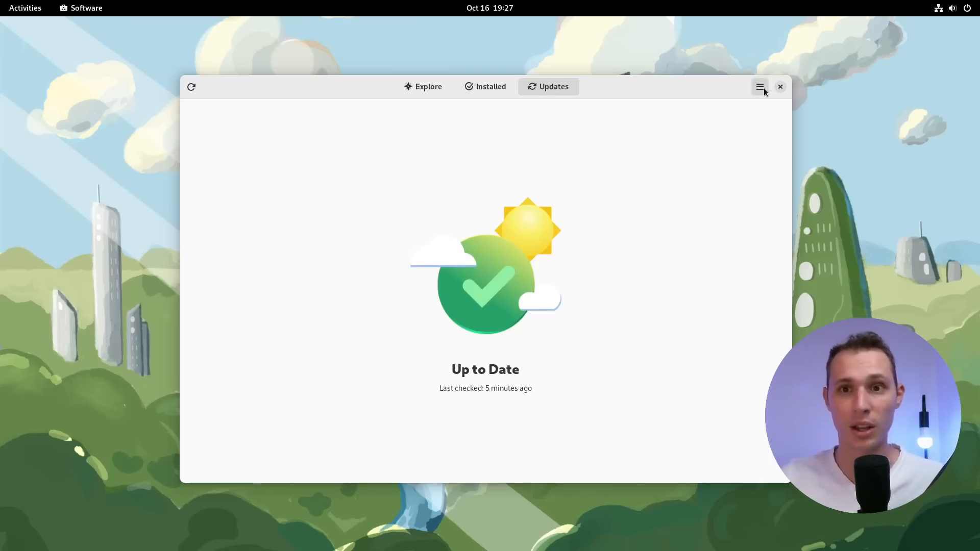
left_click(760, 87)
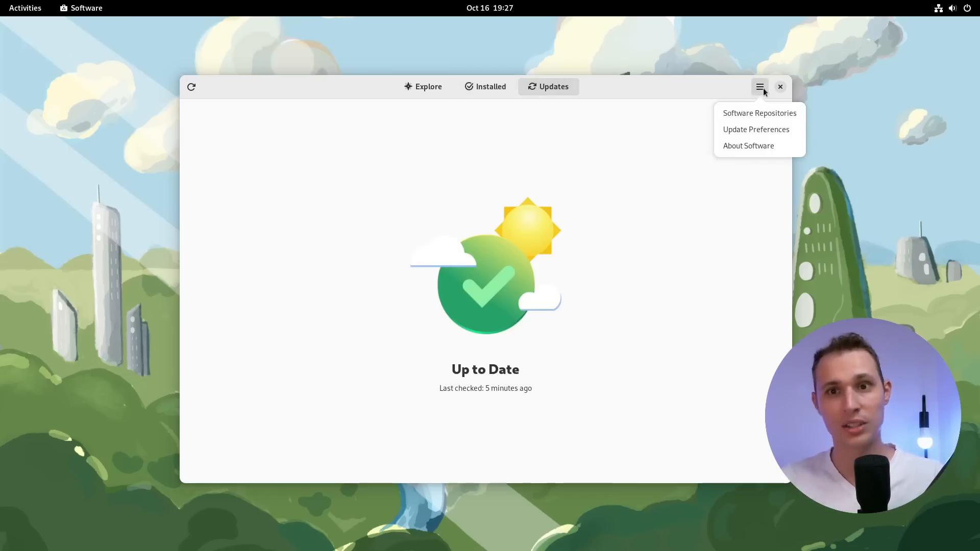
left_click(781, 86)
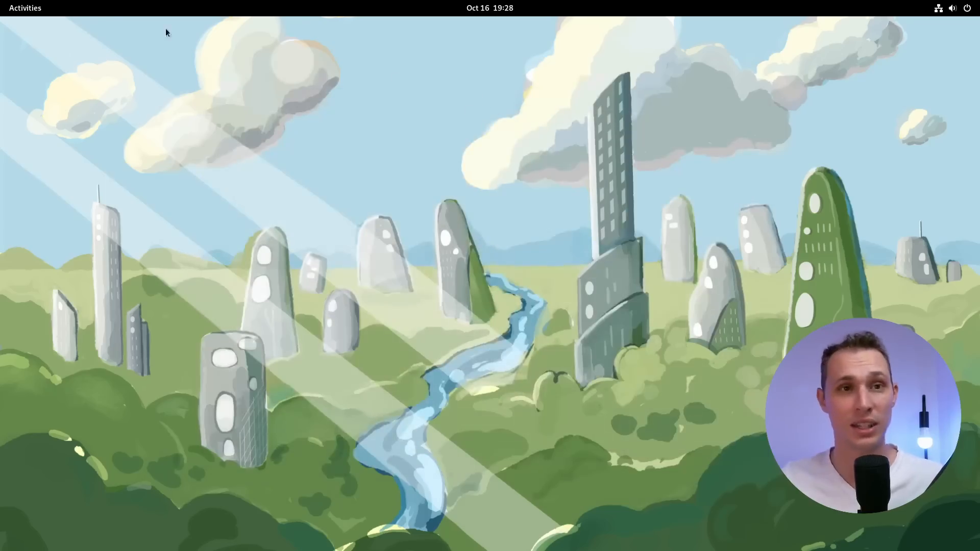
Step: Launch Calendar and LibreOffice Writer from the overview so they tile side by side
left_click(24, 9)
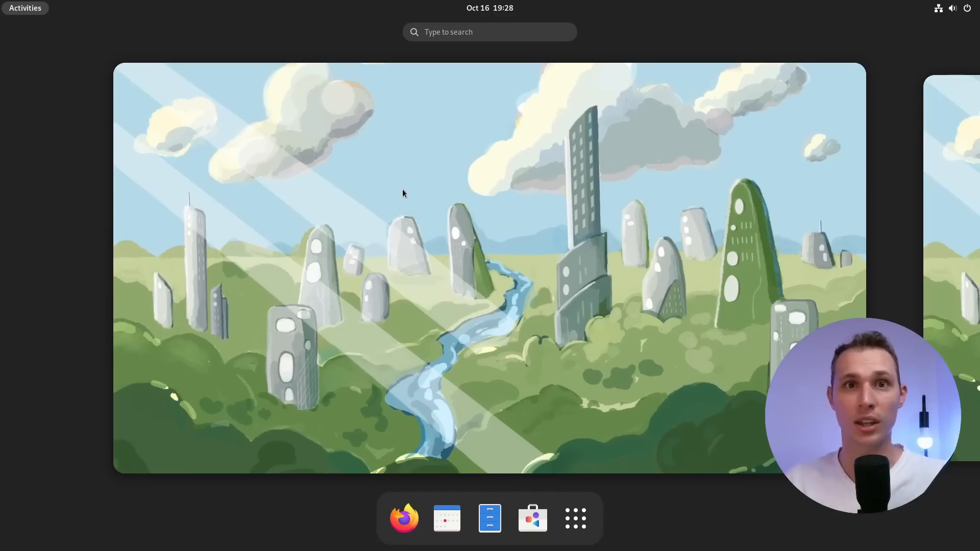
mouse_move(451, 236)
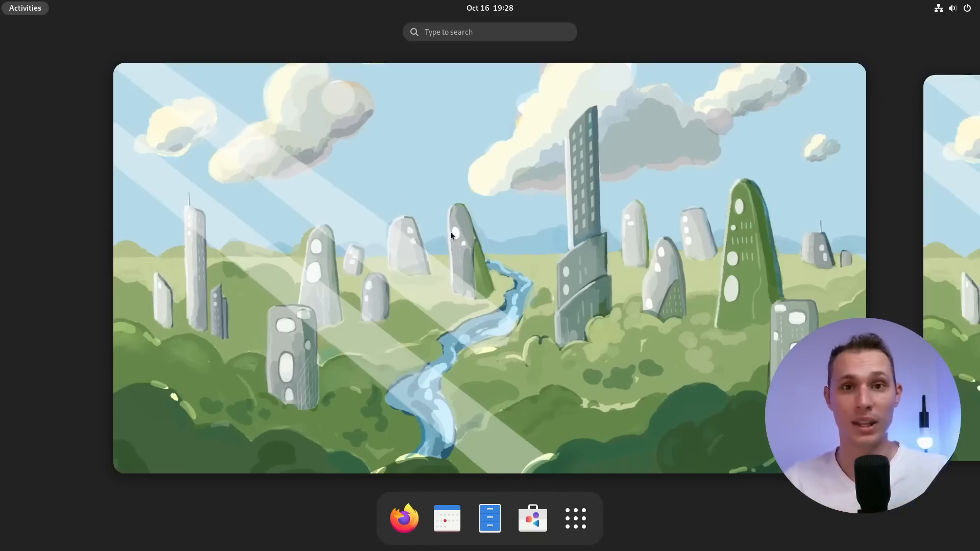
mouse_move(447, 519)
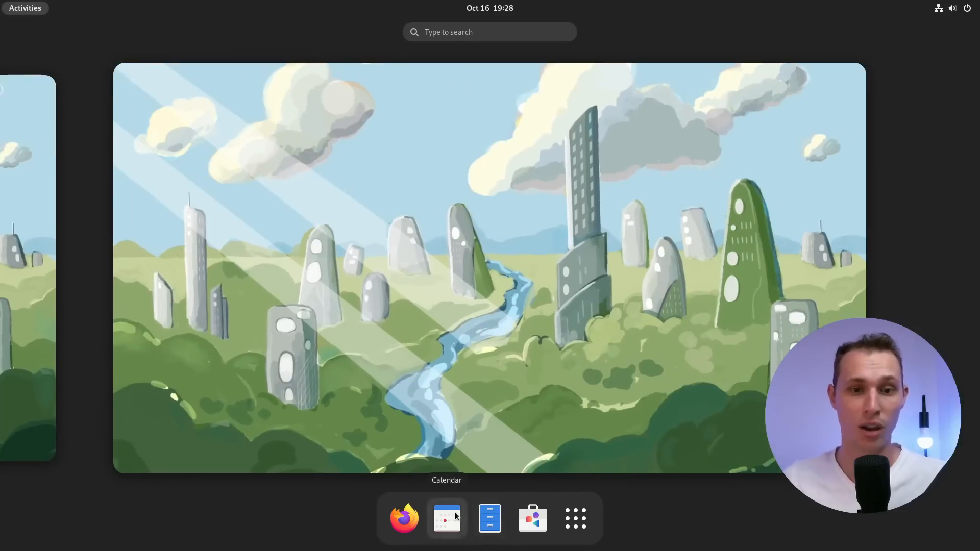
left_click(448, 518)
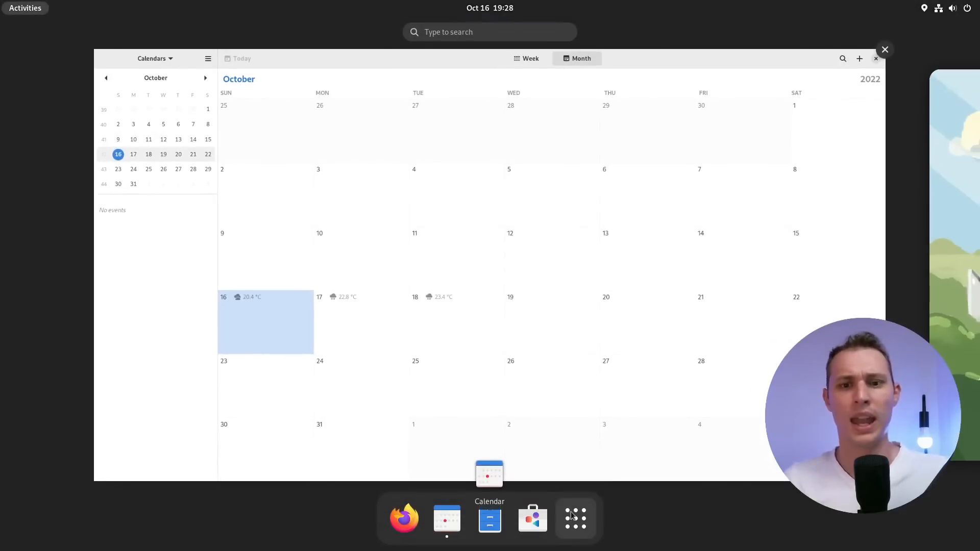
left_click(576, 519)
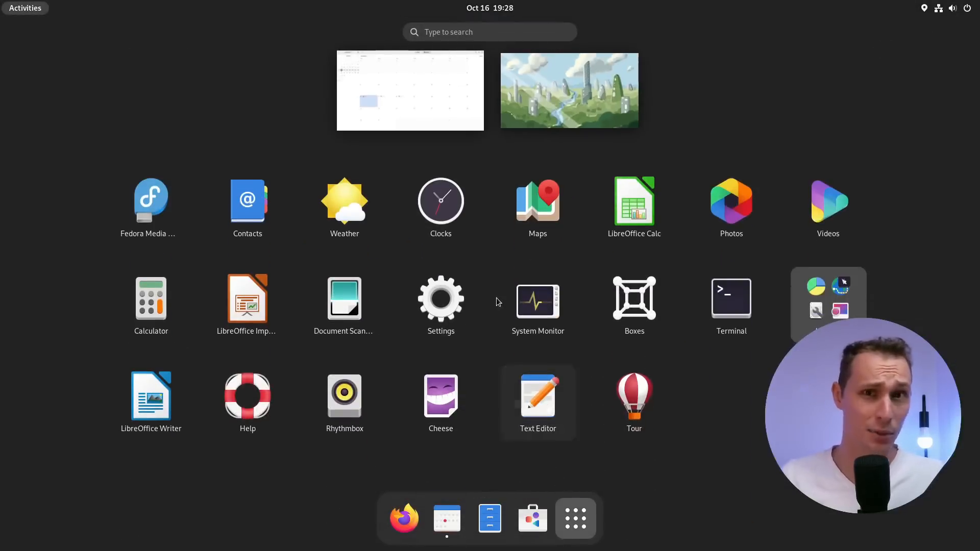
mouse_move(178, 394)
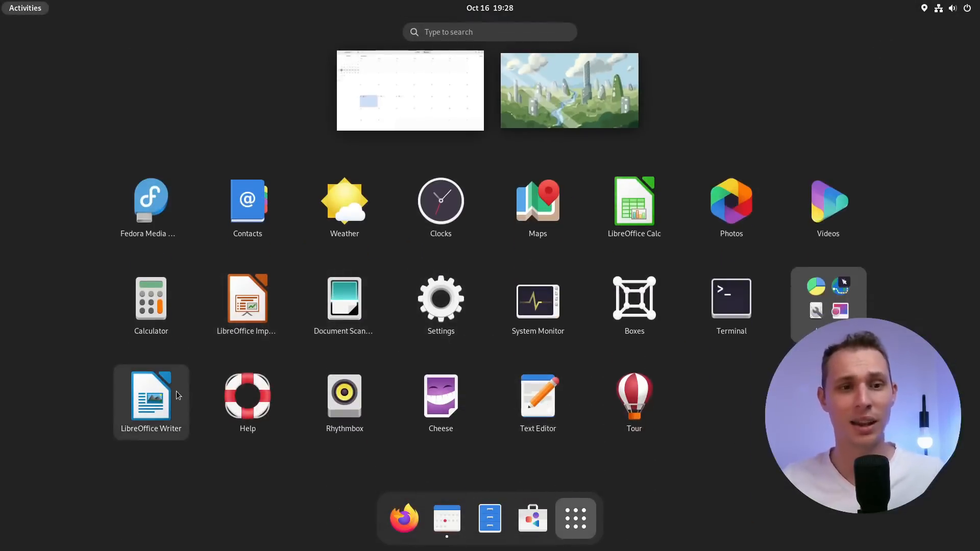
left_click(410, 90)
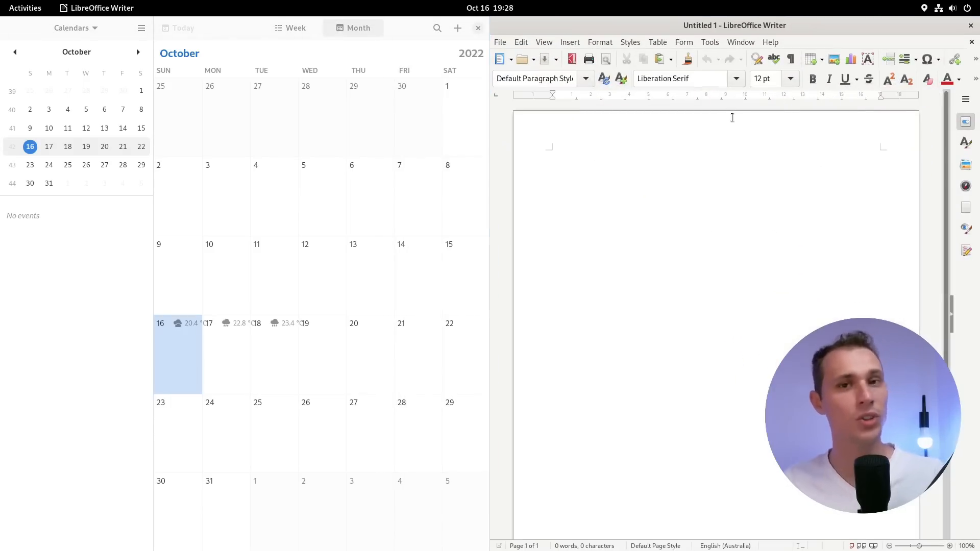
Step: Un-tile the blank Writer document and close it, leaving the desktop
left_click_drag(734, 24, 561, 64)
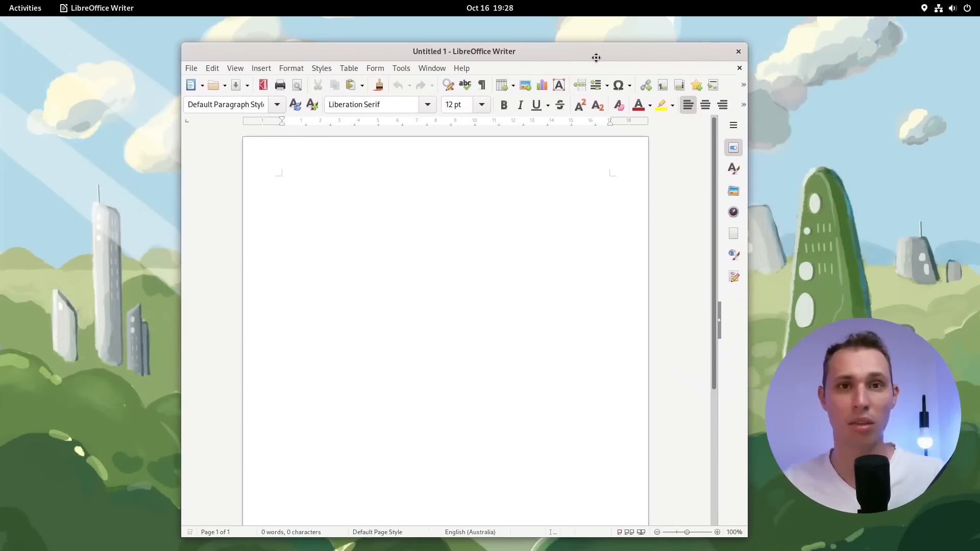
mouse_move(738, 53)
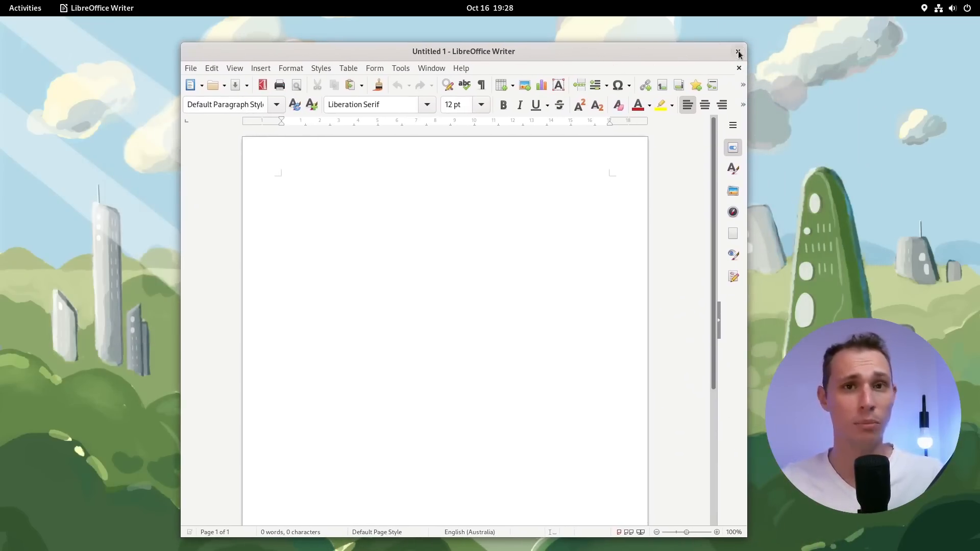
left_click(737, 51)
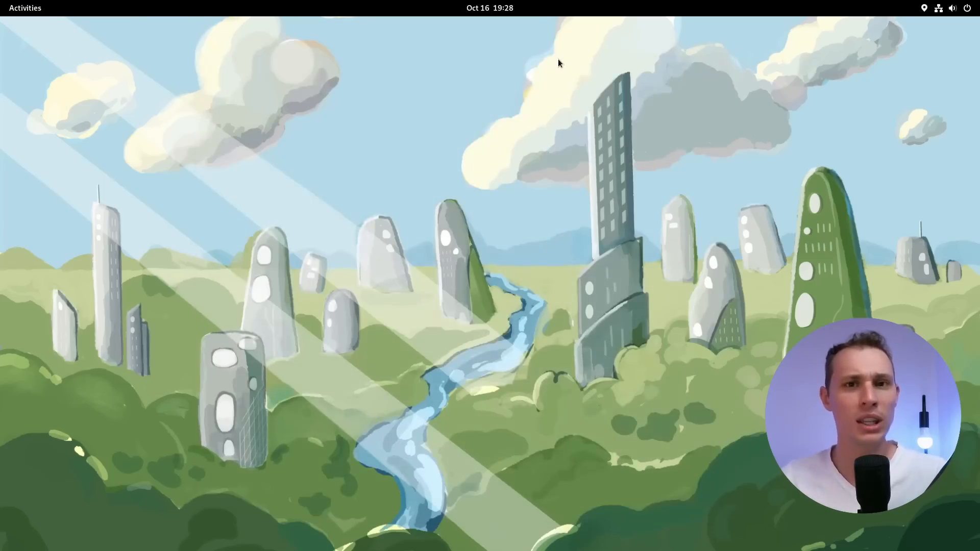
mouse_move(557, 53)
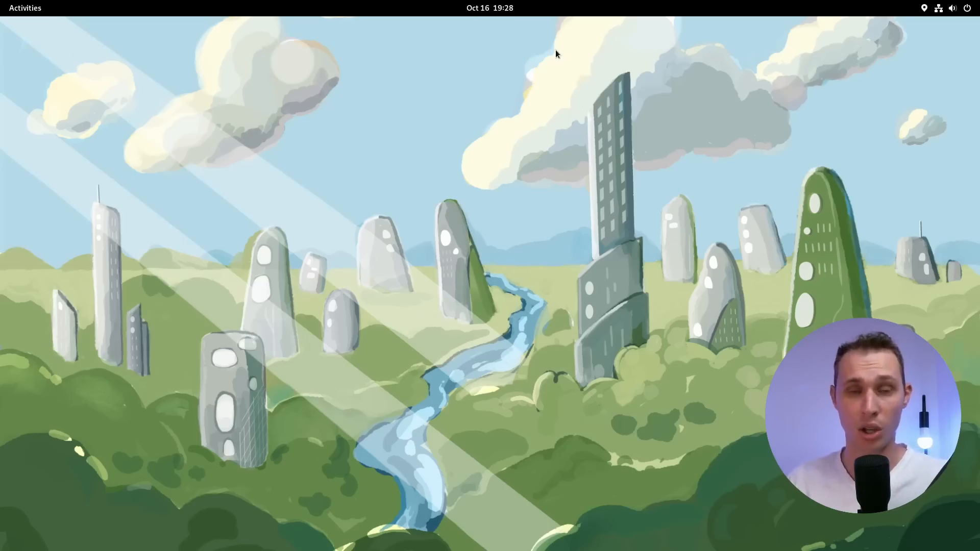
mouse_move(370, 93)
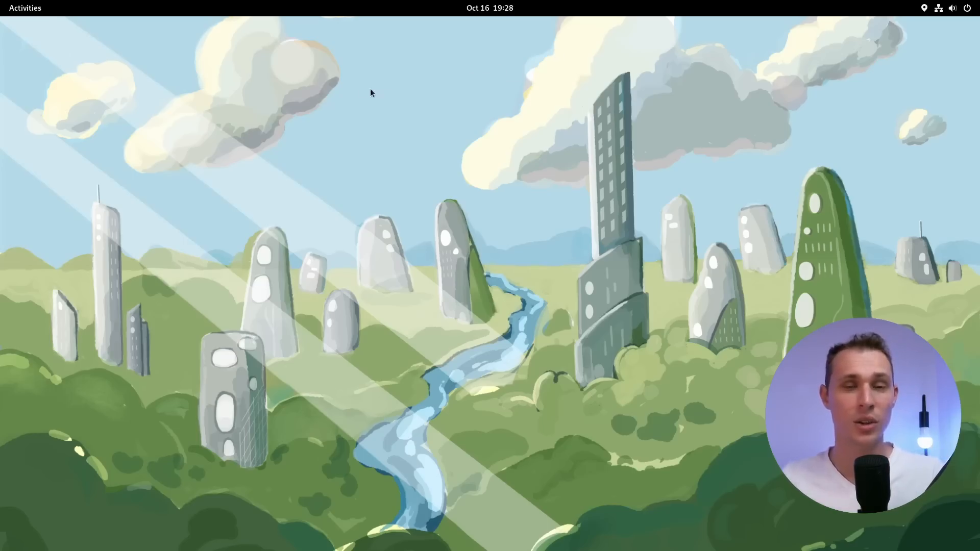
Step: Launch Firefox and open the Fedora 37 Beta announcement on Fedora Magazine
left_click(24, 8)
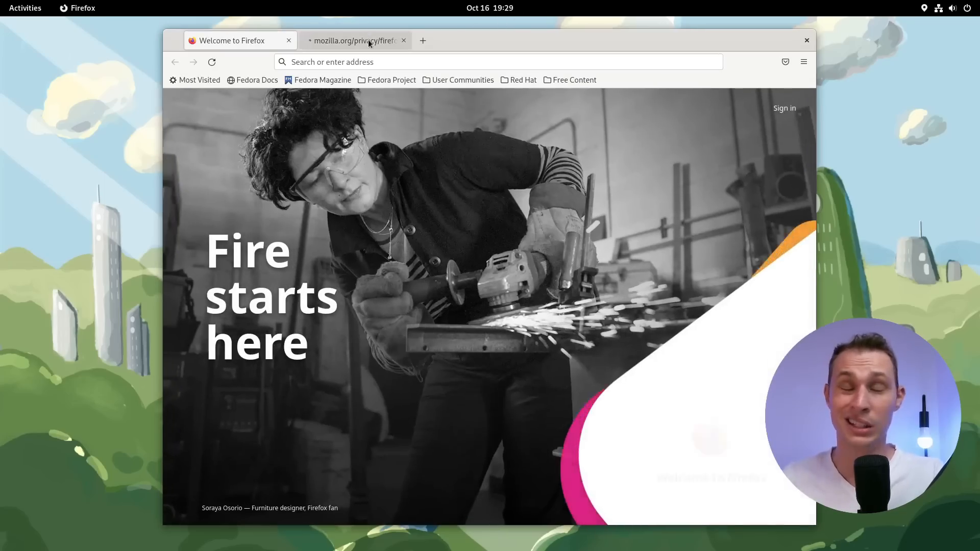
left_click(369, 41)
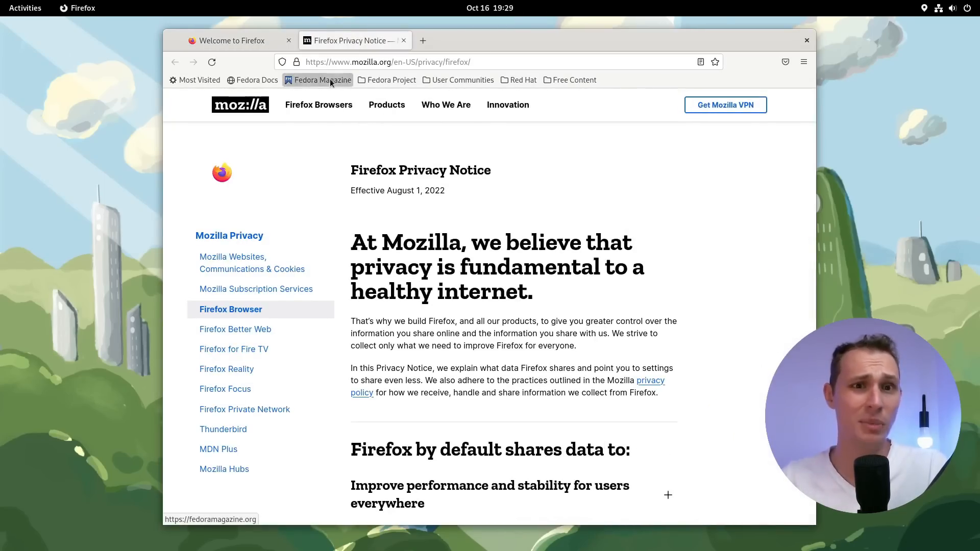
left_click(318, 104)
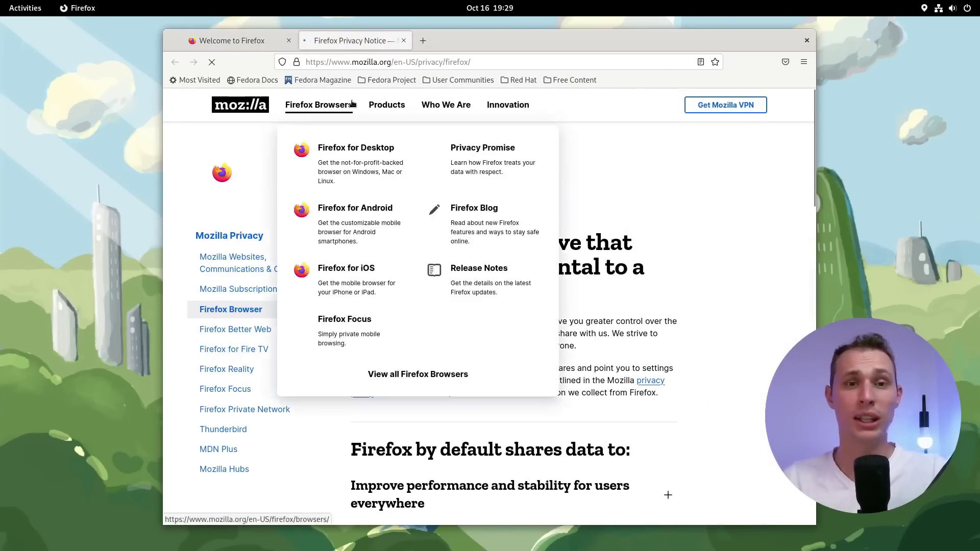
left_click(322, 80)
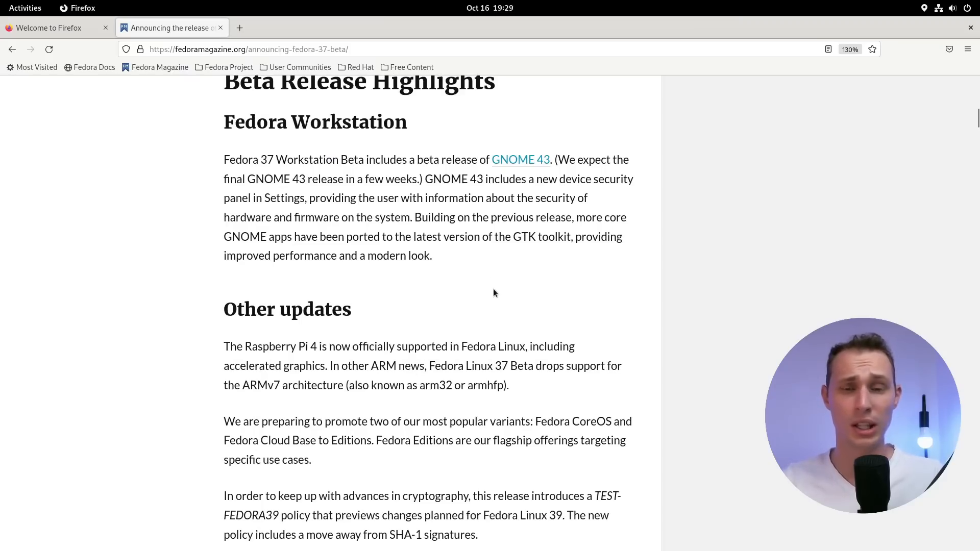
Step: Scroll through the Fedora 37 Beta article, then close the Firefox window
scroll("down", 3)
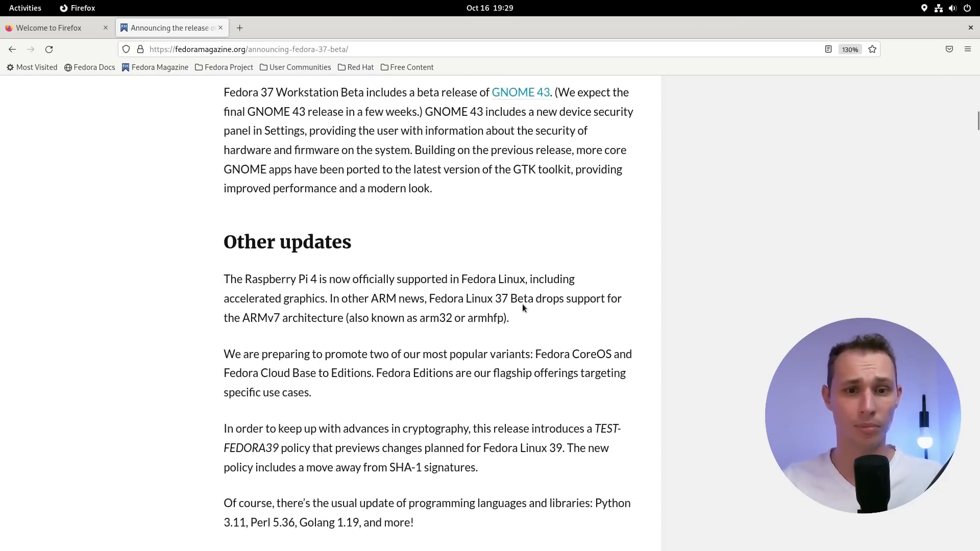
scroll("down", 3)
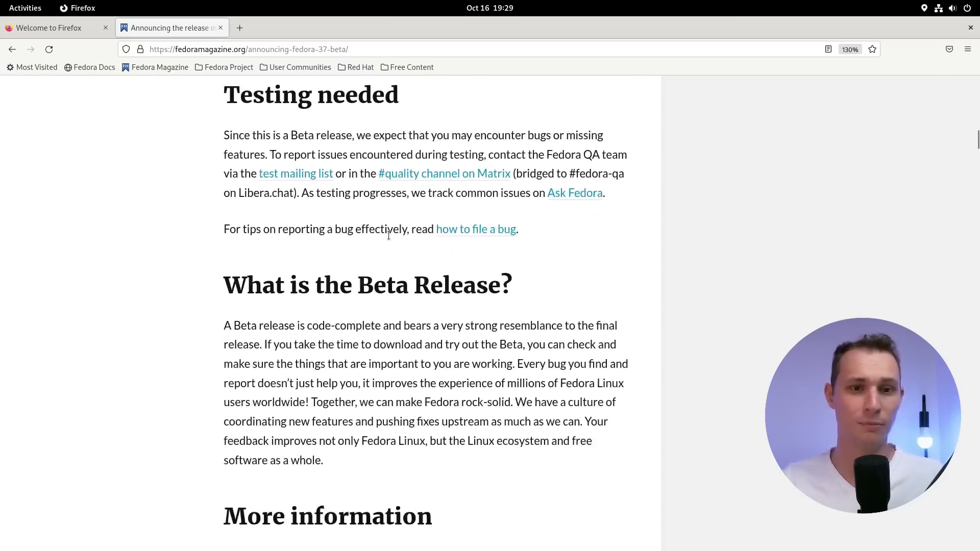
scroll("down", 3)
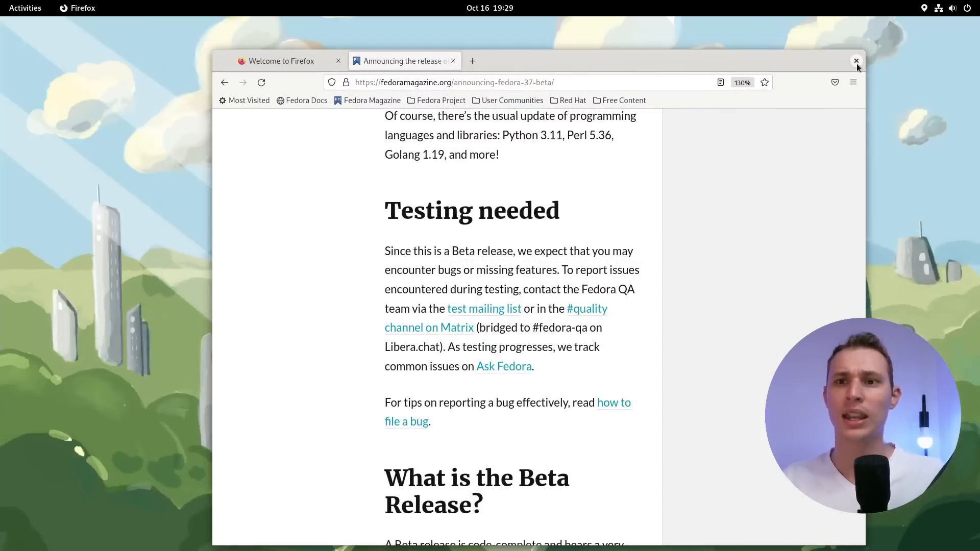
left_click(490, 8)
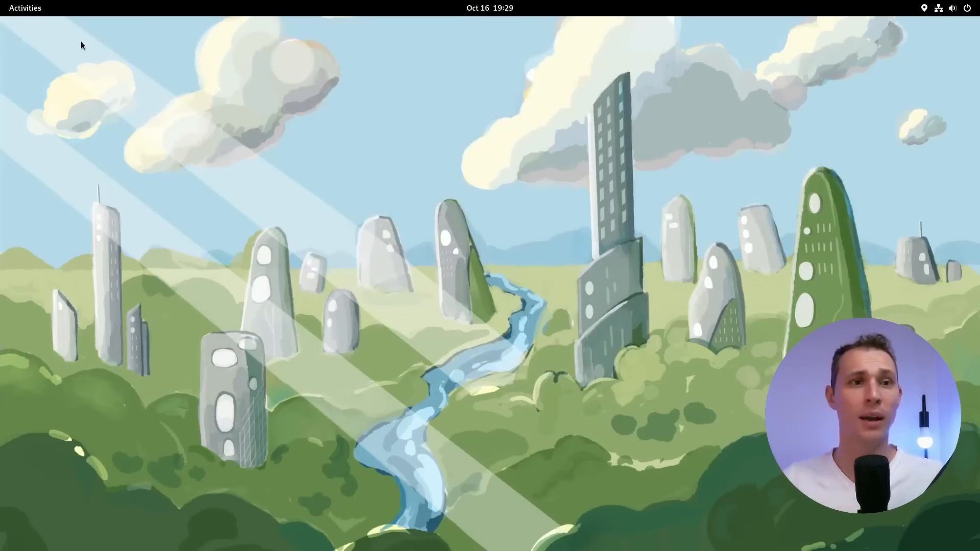
Step: Bring up the GNOME activities overview with the workspace preview and dock
left_click(25, 8)
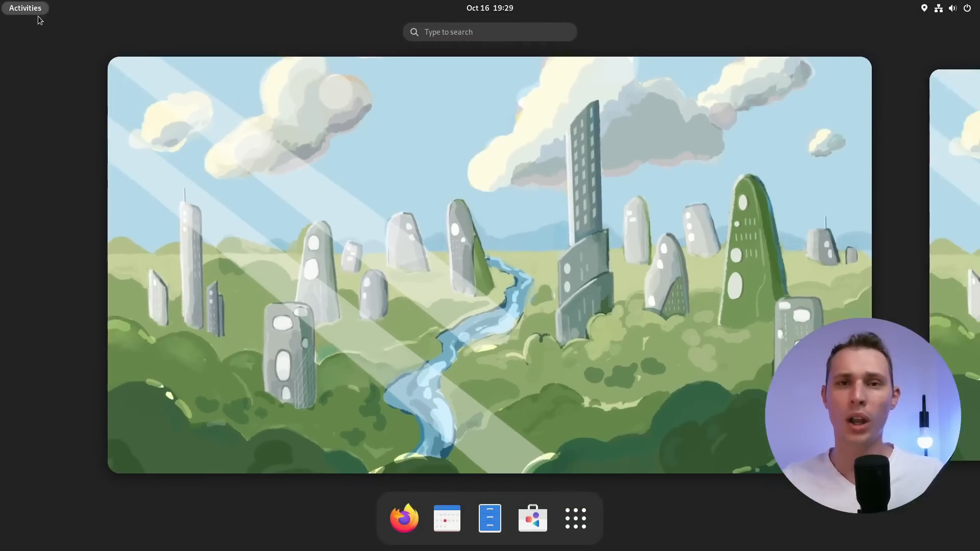
mouse_move(333, 142)
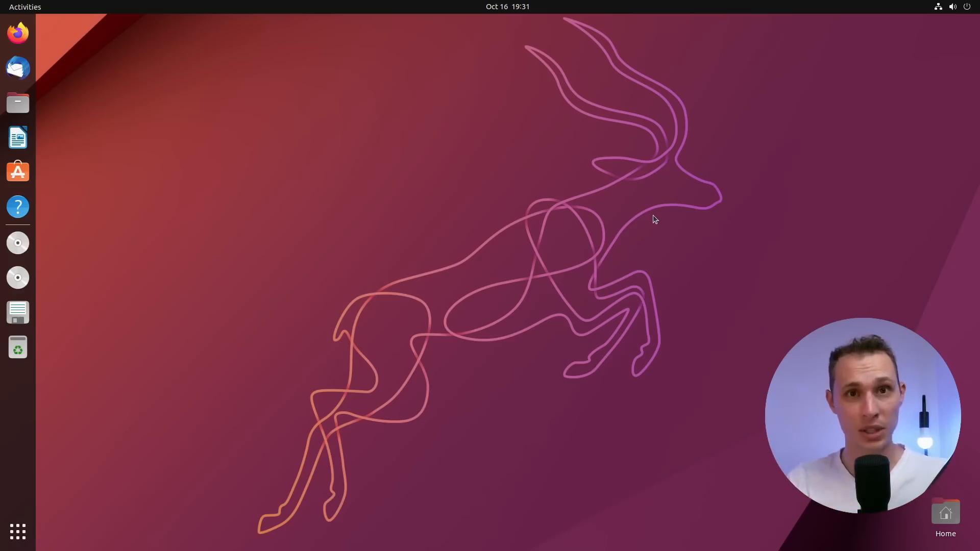
mouse_move(635, 217)
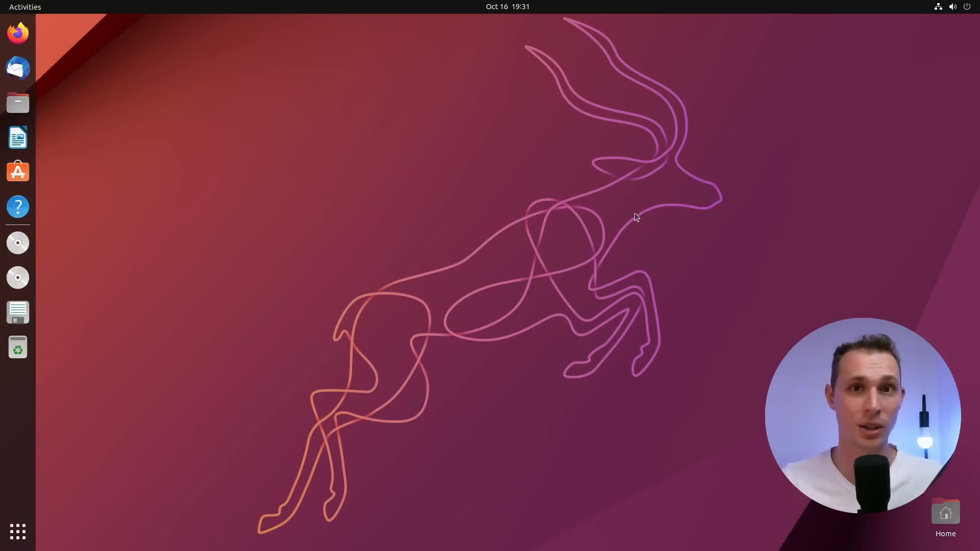
mouse_move(627, 214)
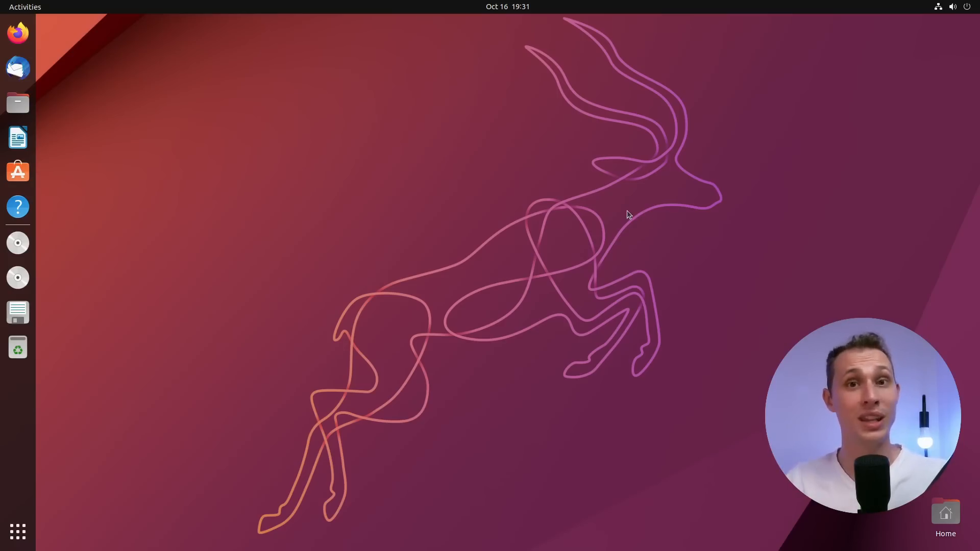
mouse_move(588, 235)
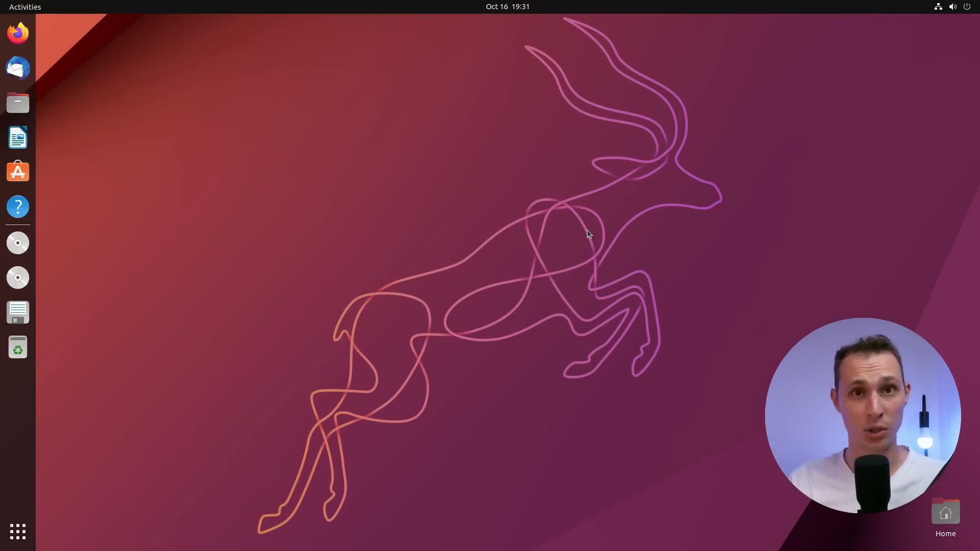
mouse_move(559, 204)
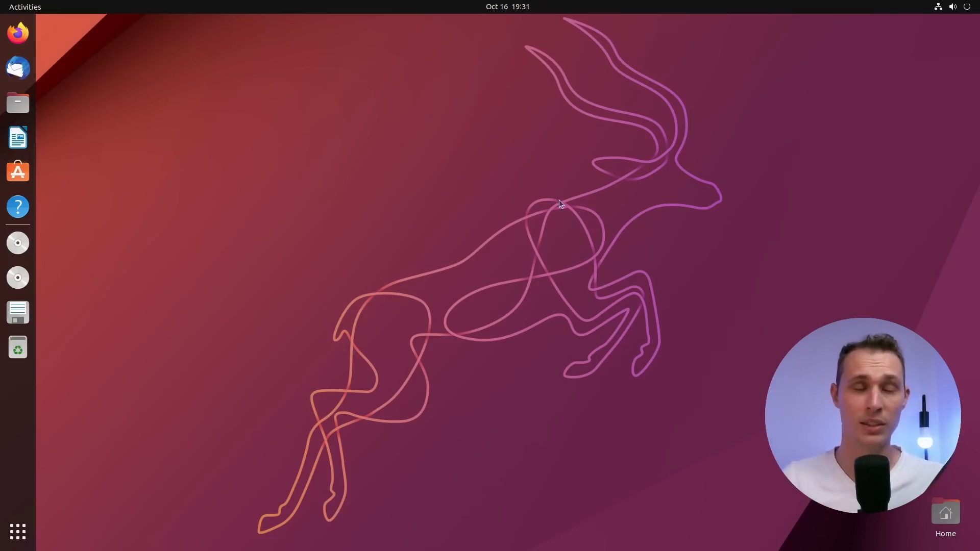
mouse_move(417, 223)
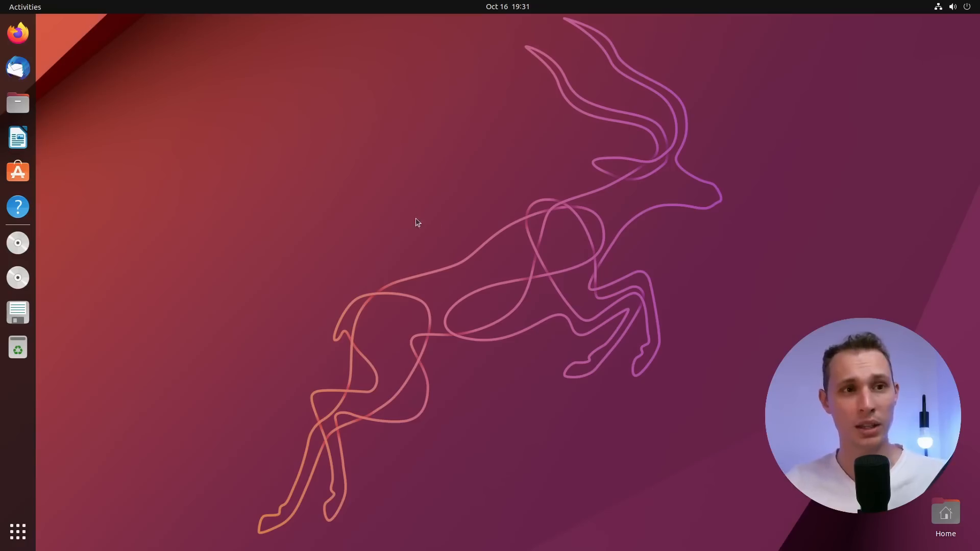
mouse_move(393, 203)
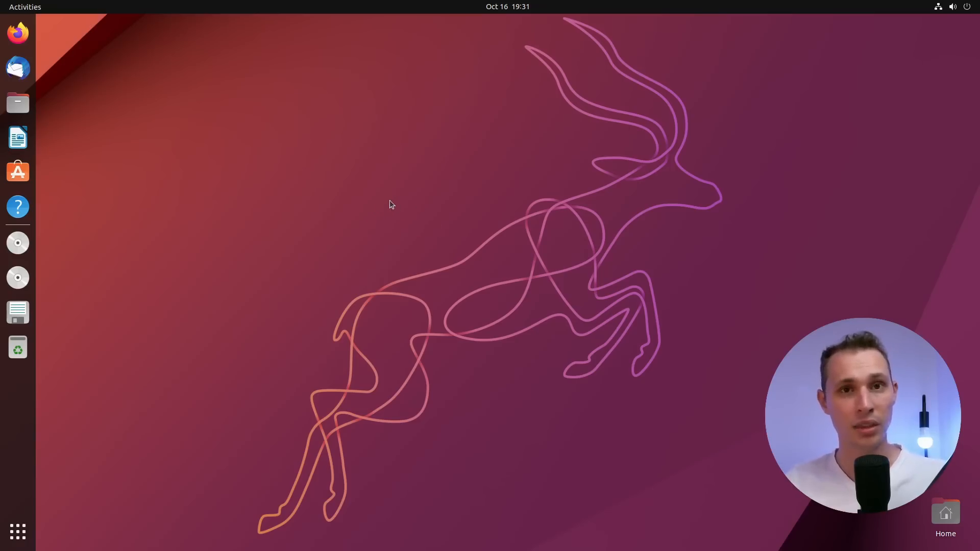
mouse_move(360, 198)
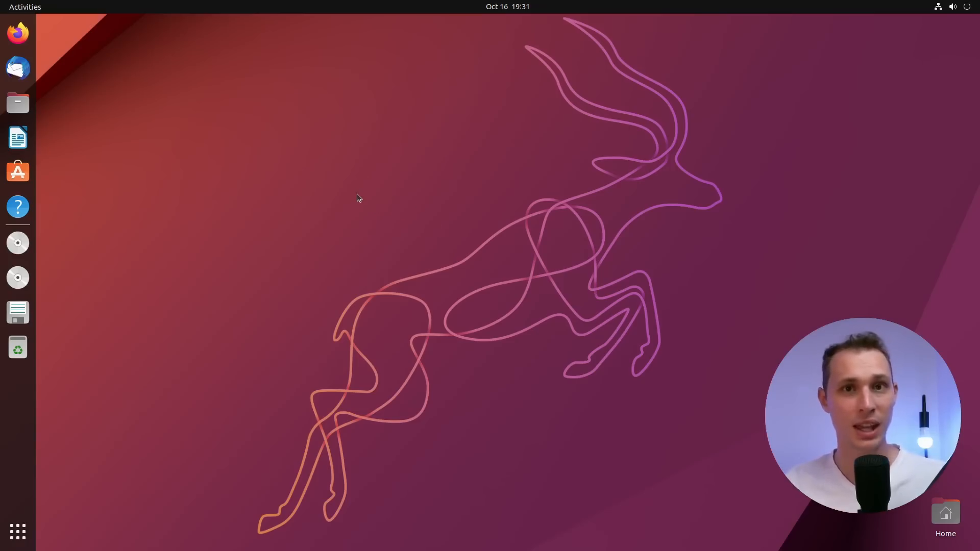
mouse_move(307, 210)
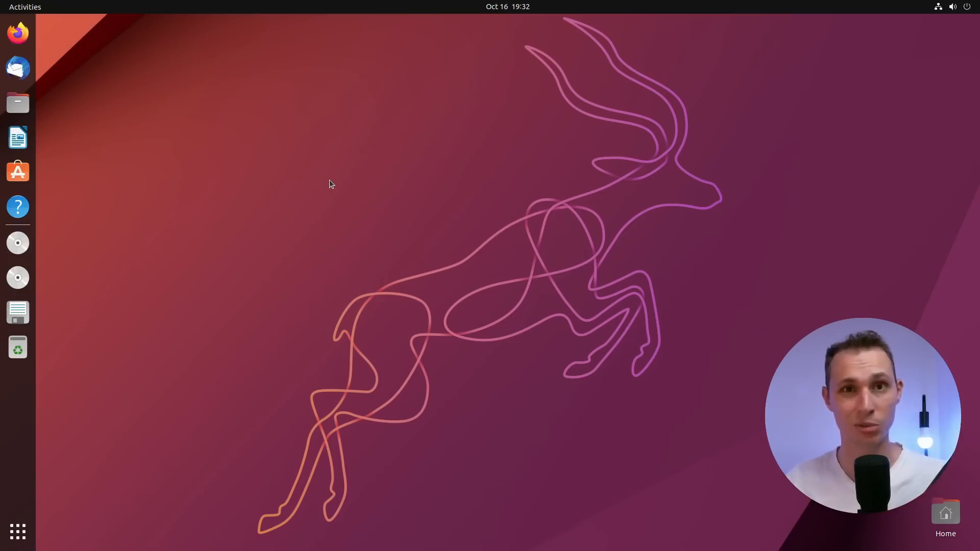
mouse_move(328, 152)
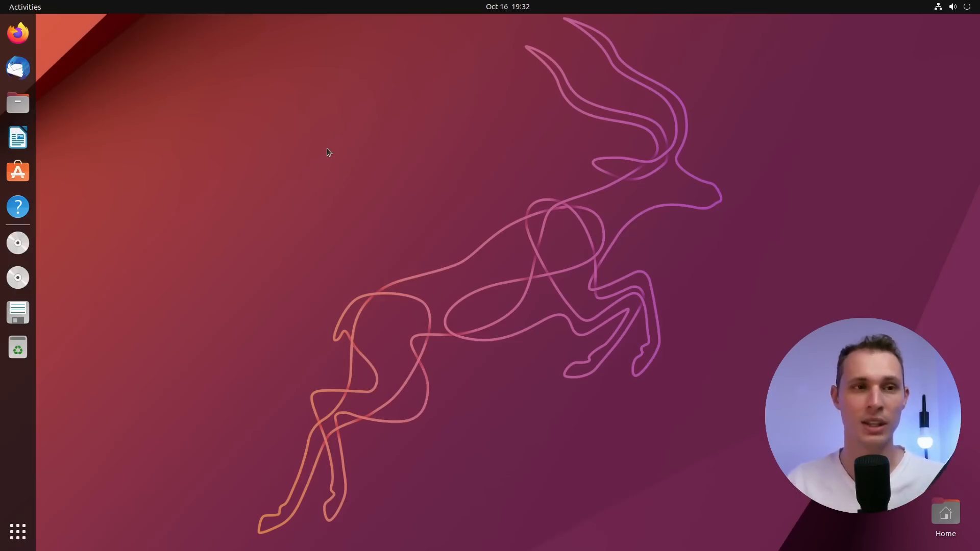
mouse_move(460, 98)
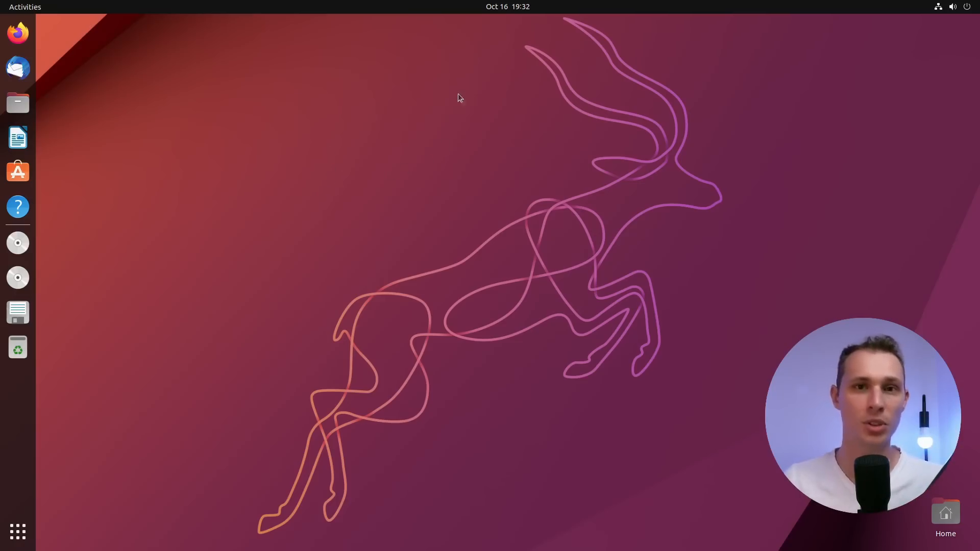
left_click(509, 6)
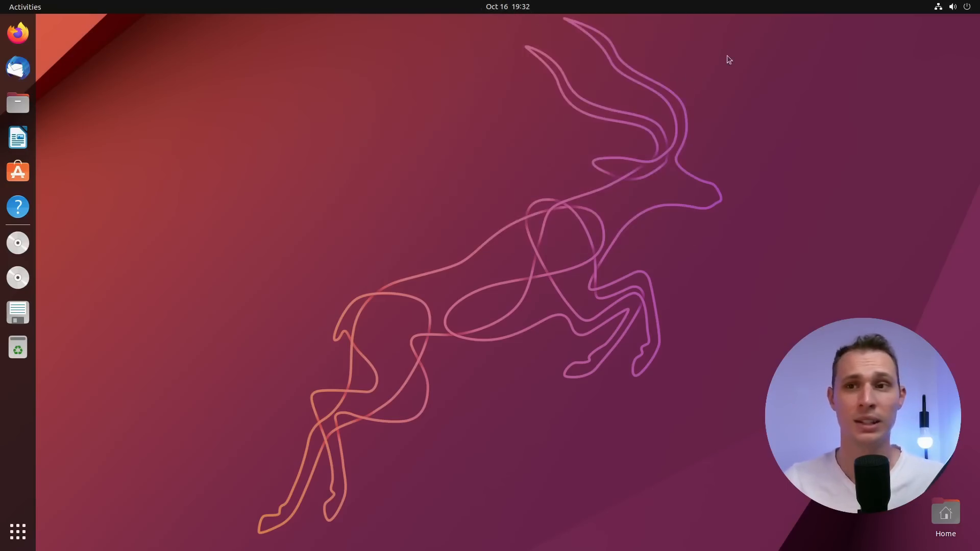
left_click(952, 6)
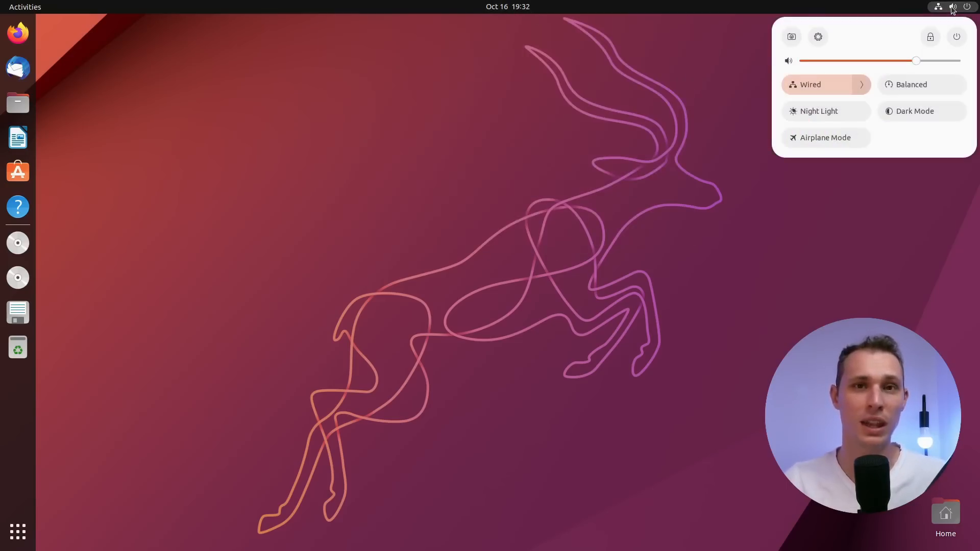
left_click(491, 119)
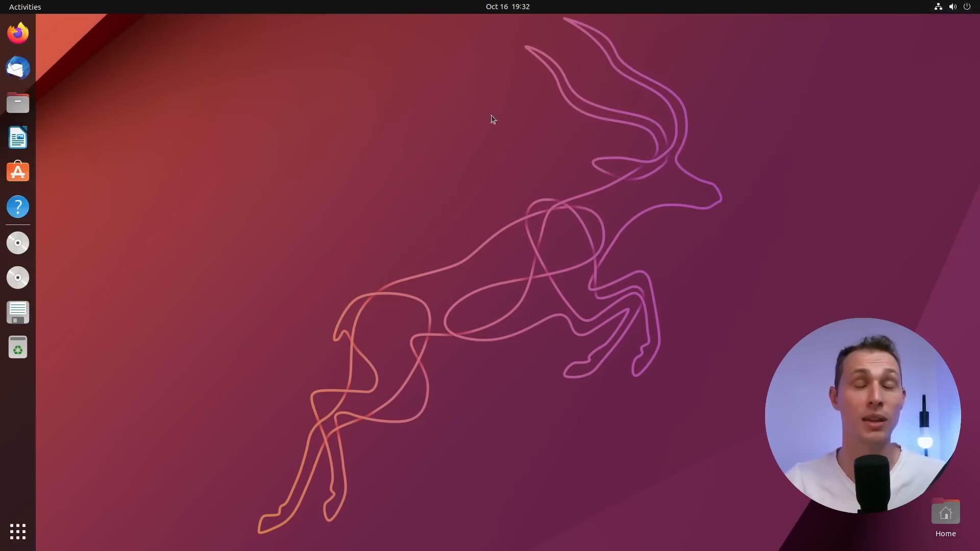
mouse_move(130, 230)
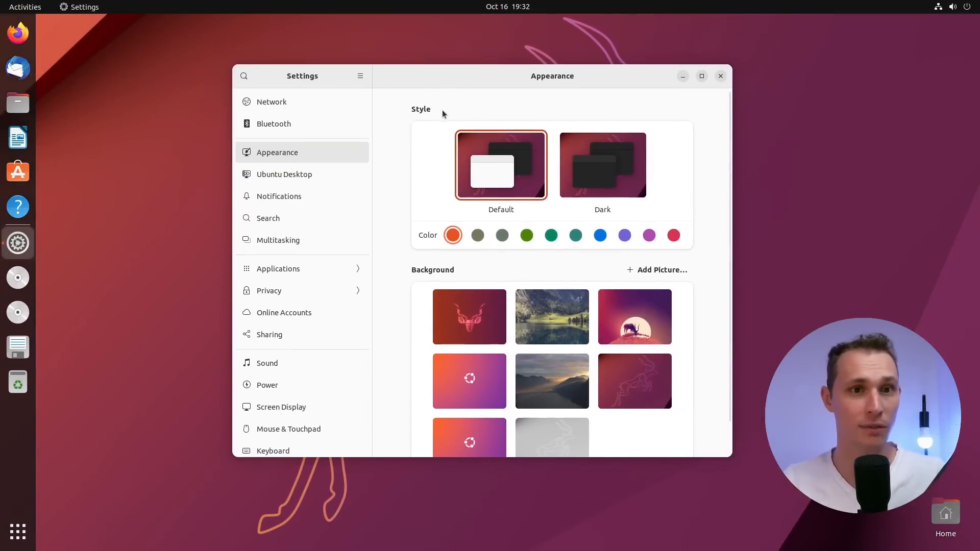
mouse_move(472, 137)
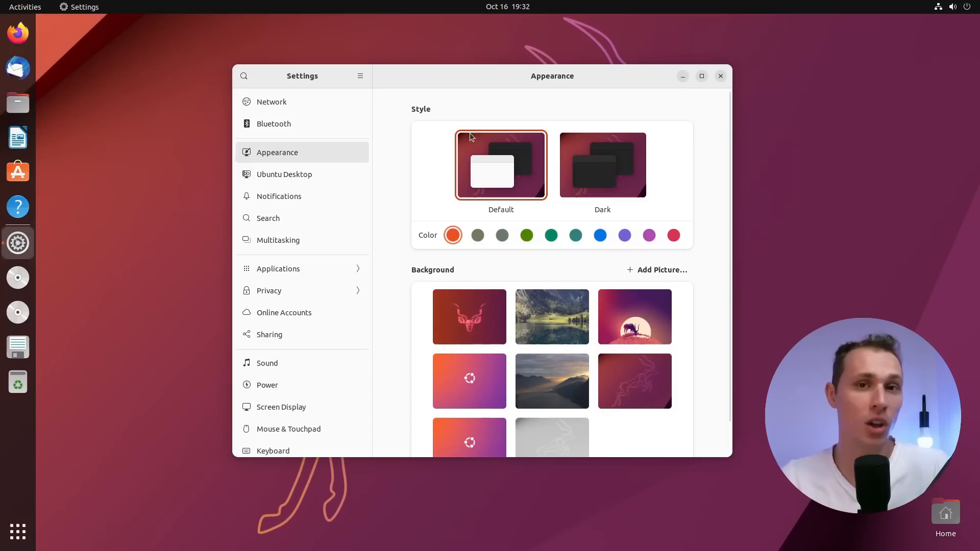
mouse_move(573, 166)
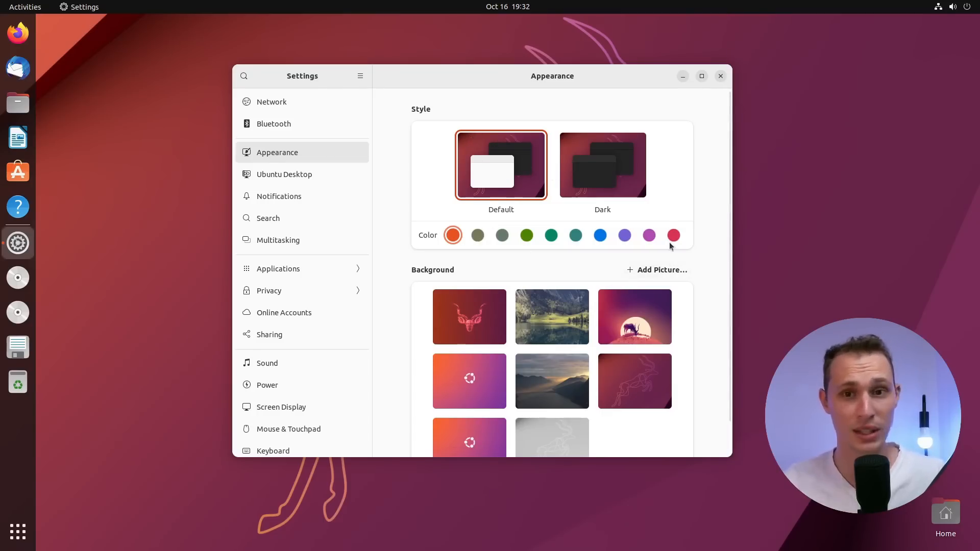
mouse_move(588, 234)
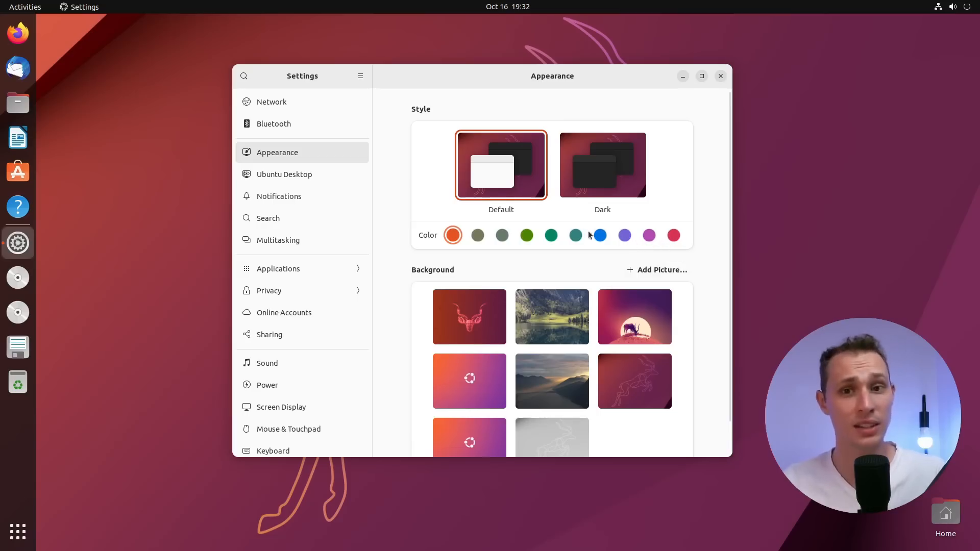
Step: Try the blue accent colour on the Appearance page, then switch back to orange
left_click(601, 235)
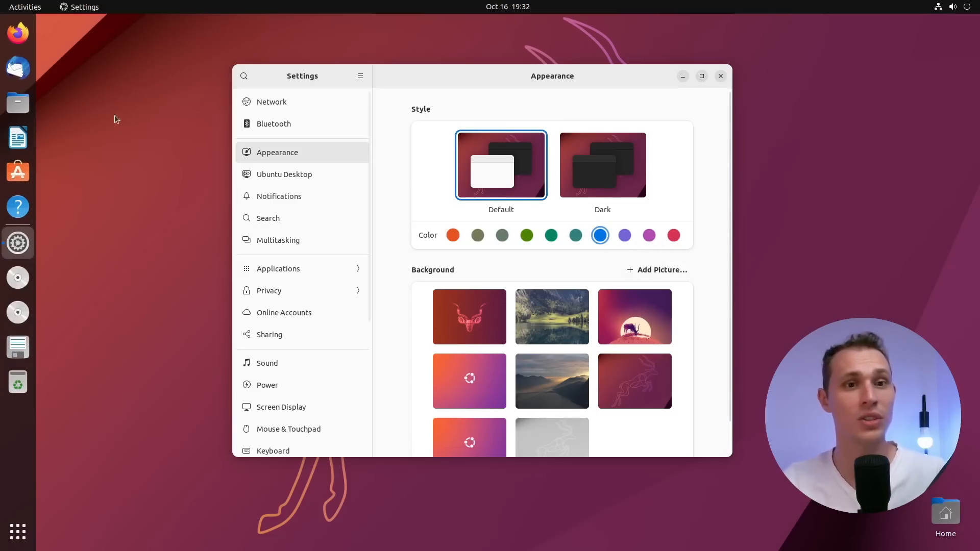
mouse_move(325, 194)
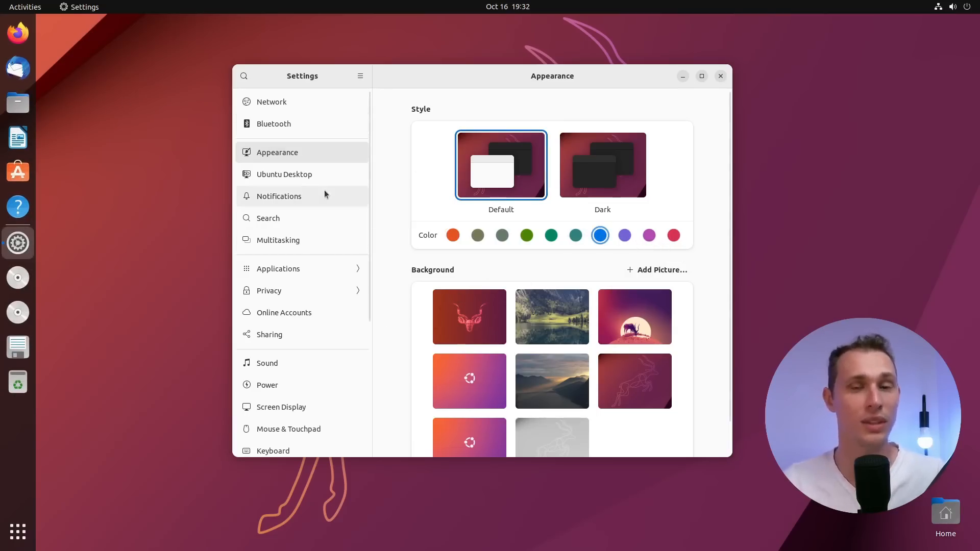
left_click(953, 6)
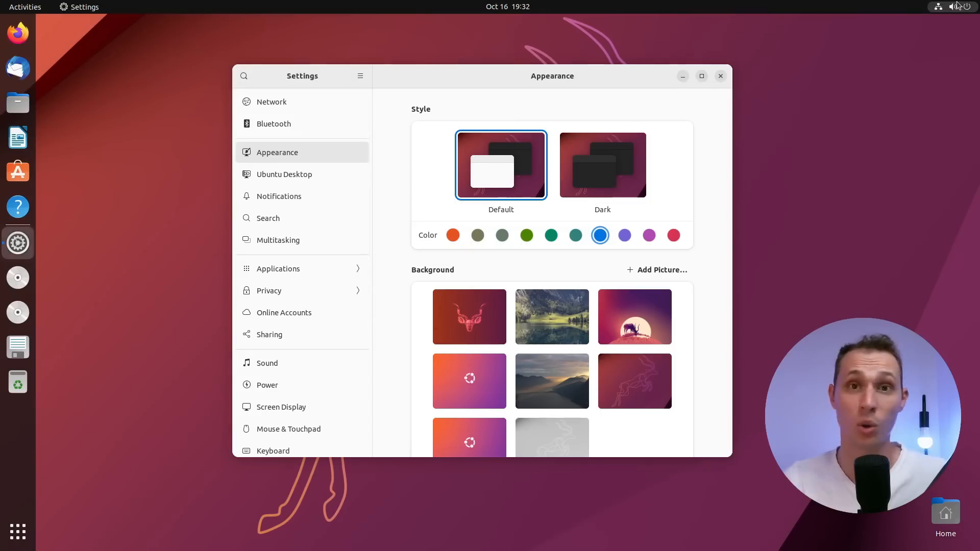
mouse_move(690, 112)
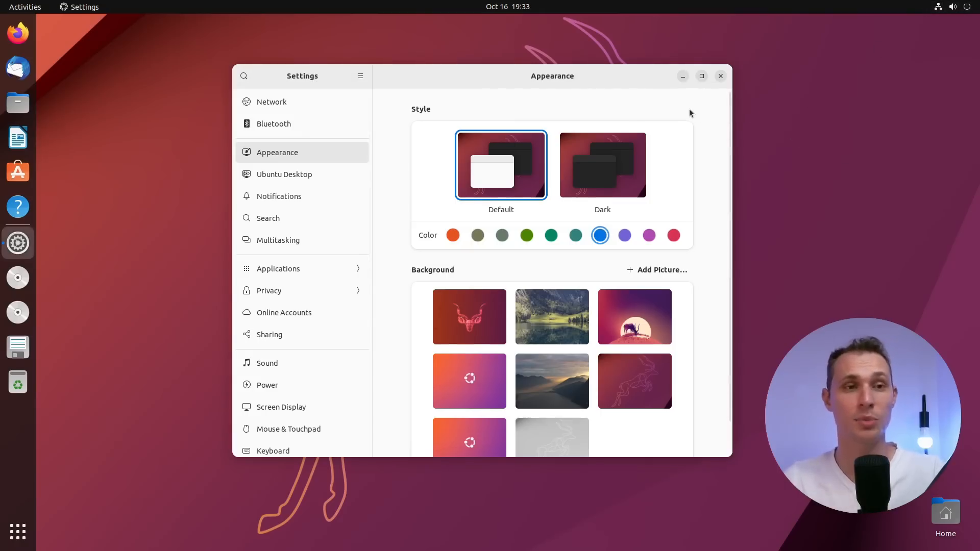
mouse_move(503, 243)
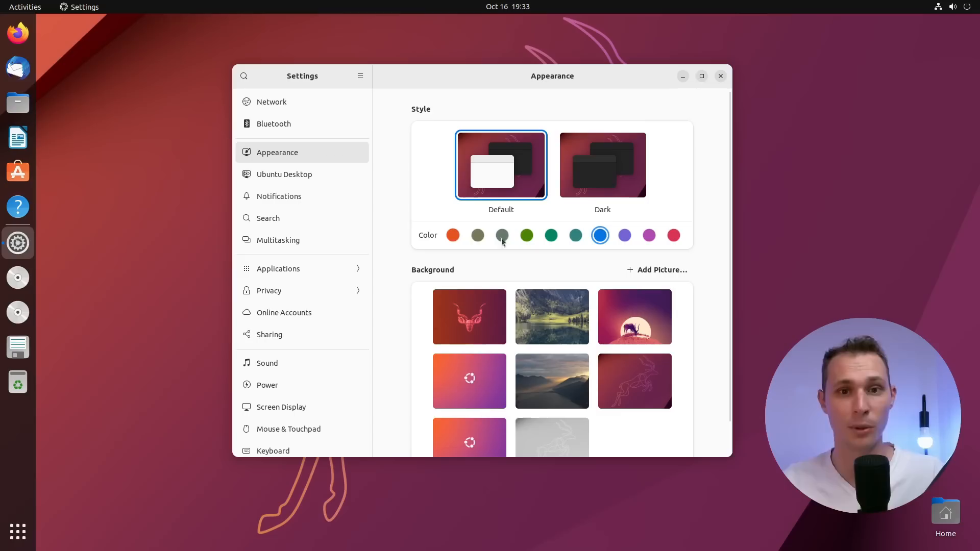
mouse_move(526, 301)
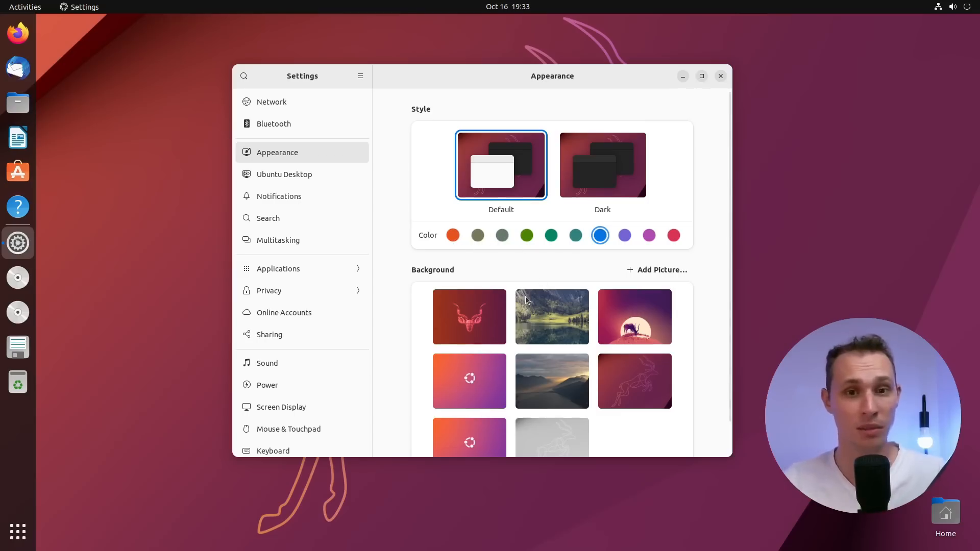
mouse_move(446, 240)
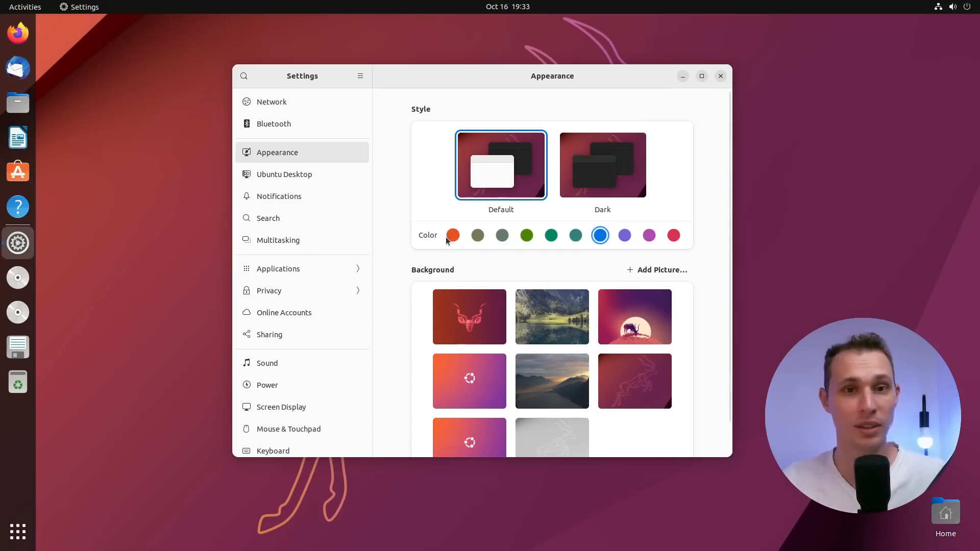
left_click(454, 235)
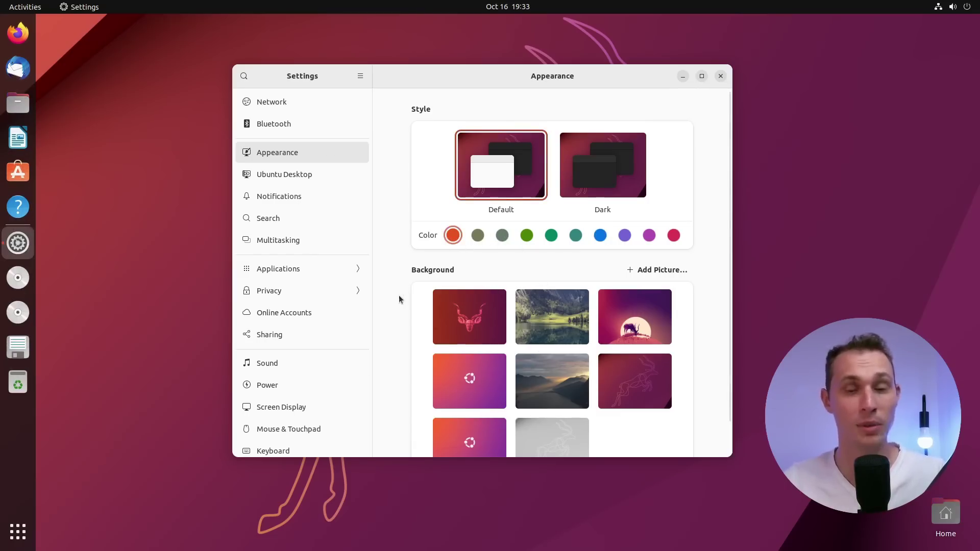
mouse_move(341, 172)
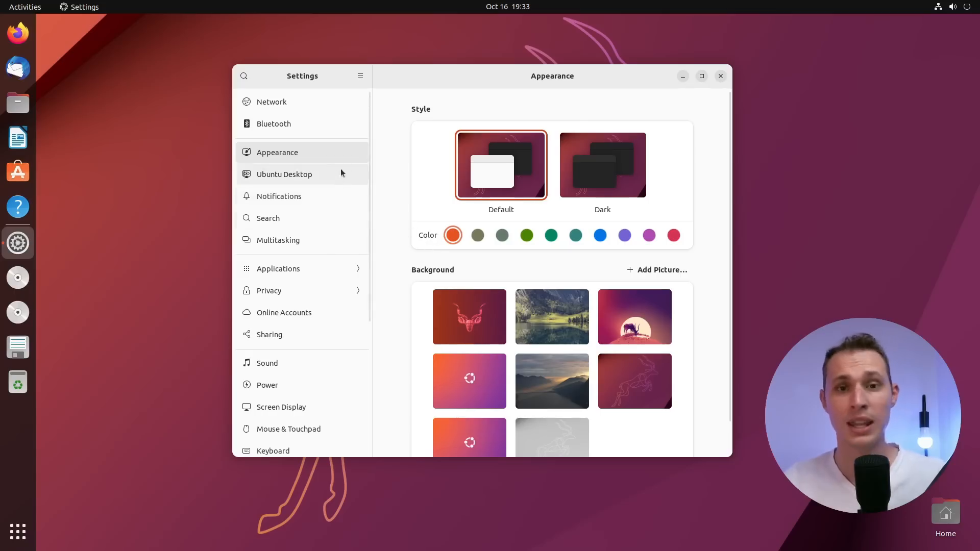
Step: Go to the Ubuntu Desktop page and show the dock's Volumes, Devices and Trash options
left_click(284, 173)
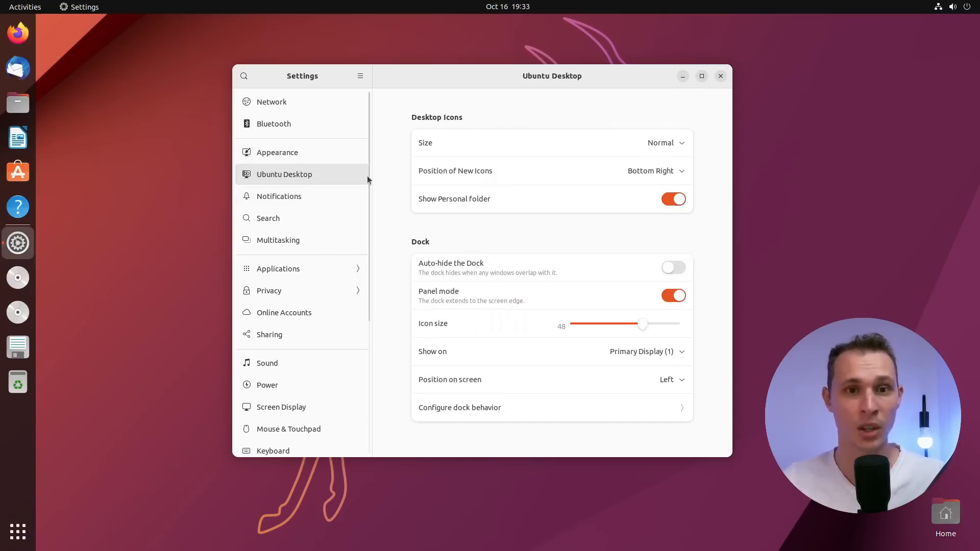
mouse_move(480, 344)
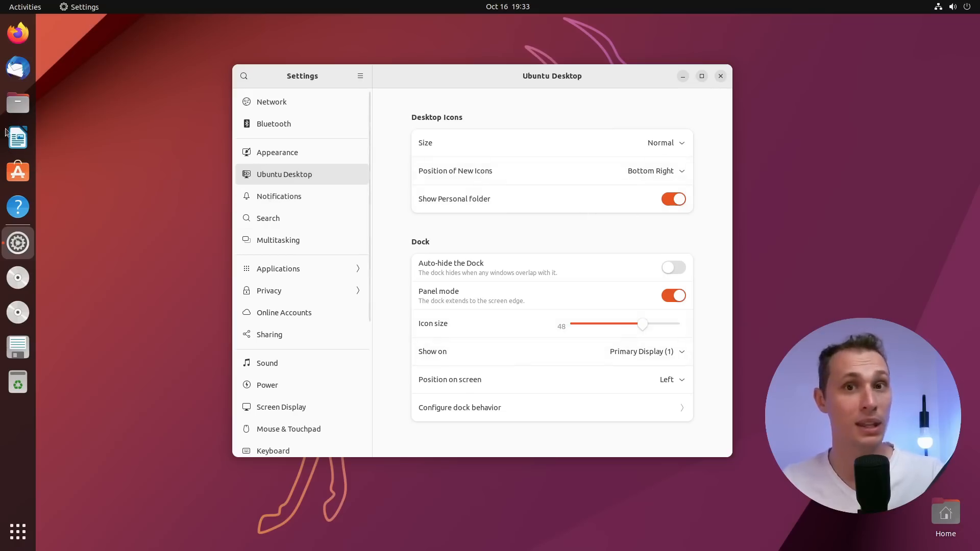
mouse_move(17, 347)
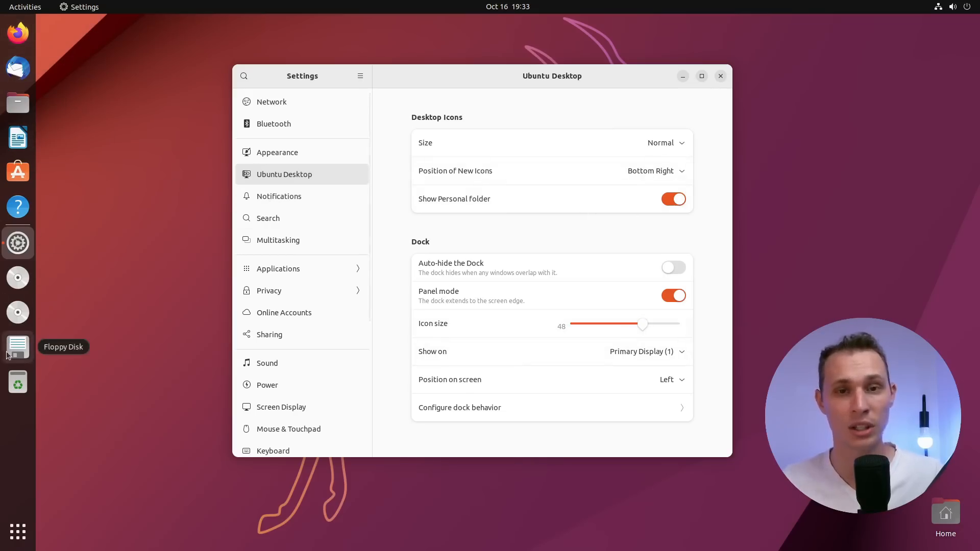
mouse_move(435, 230)
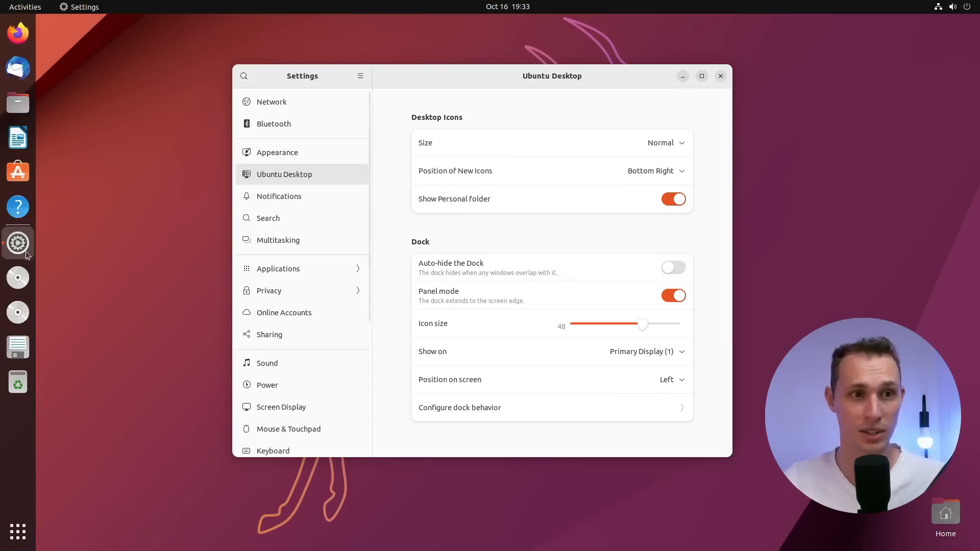
mouse_move(570, 276)
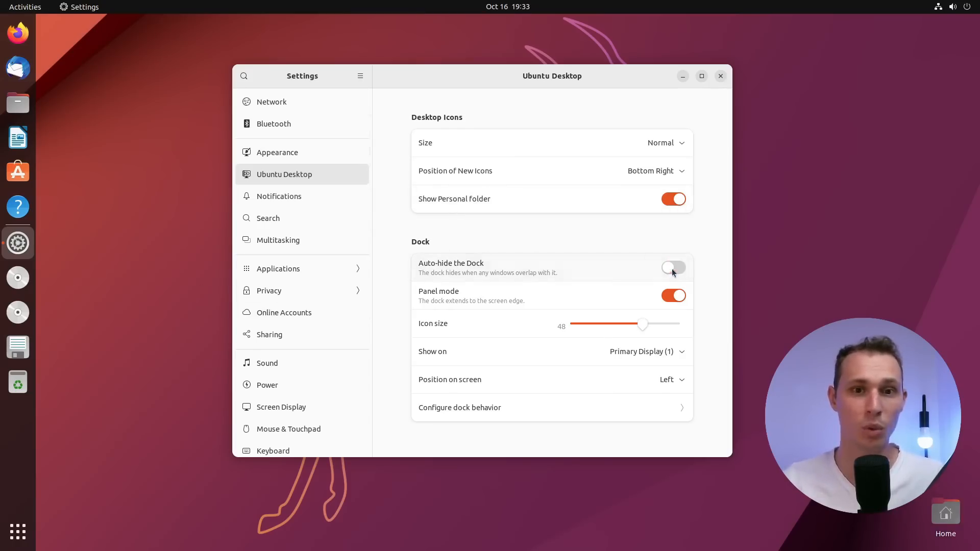
left_click(671, 378)
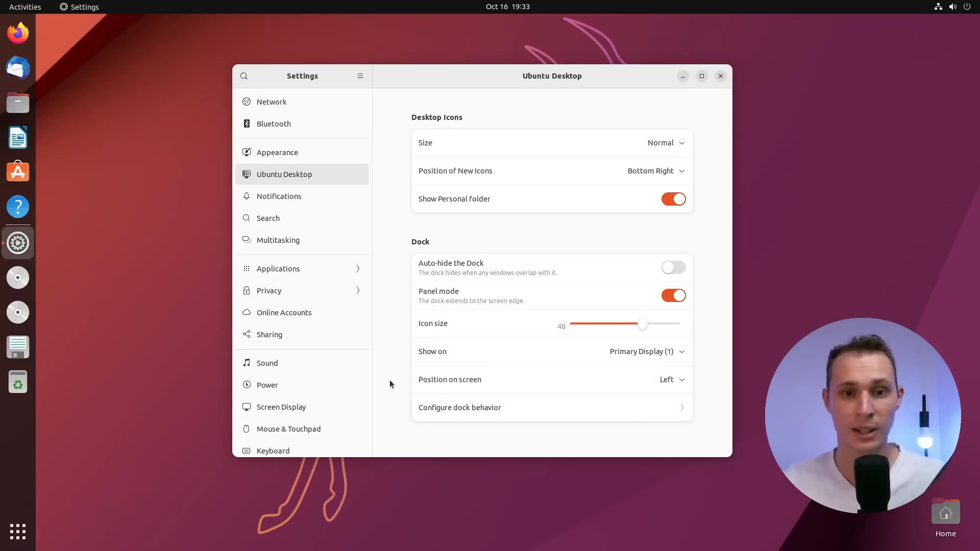
left_click(459, 407)
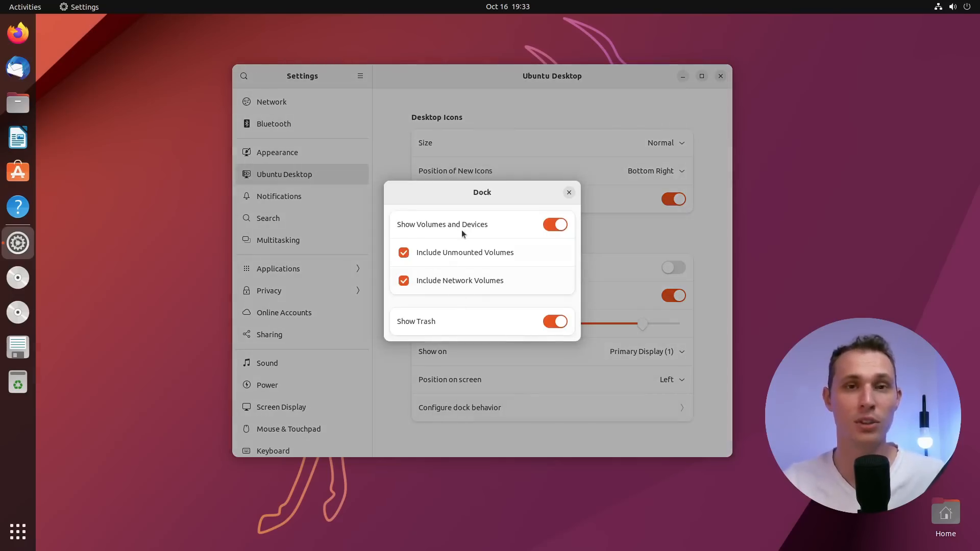
mouse_move(143, 407)
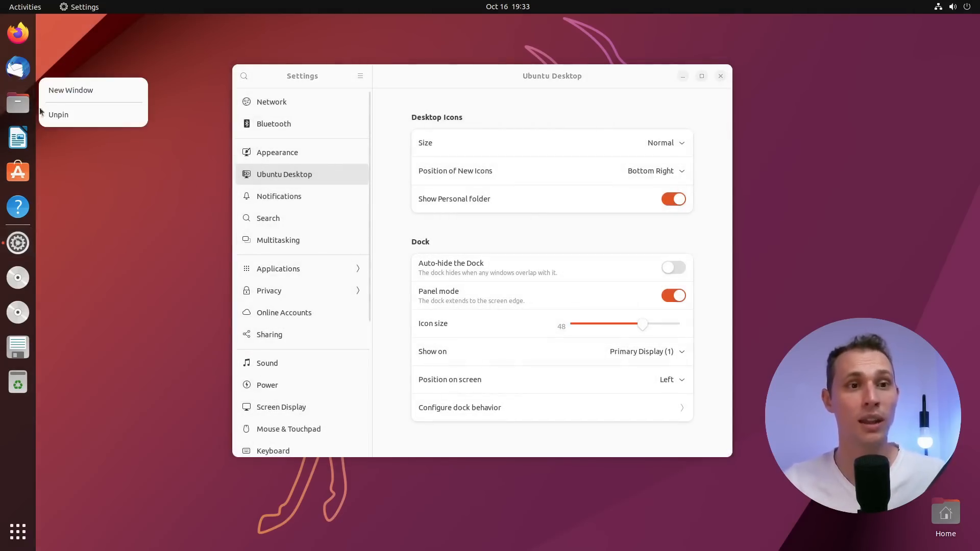
left_click(70, 90)
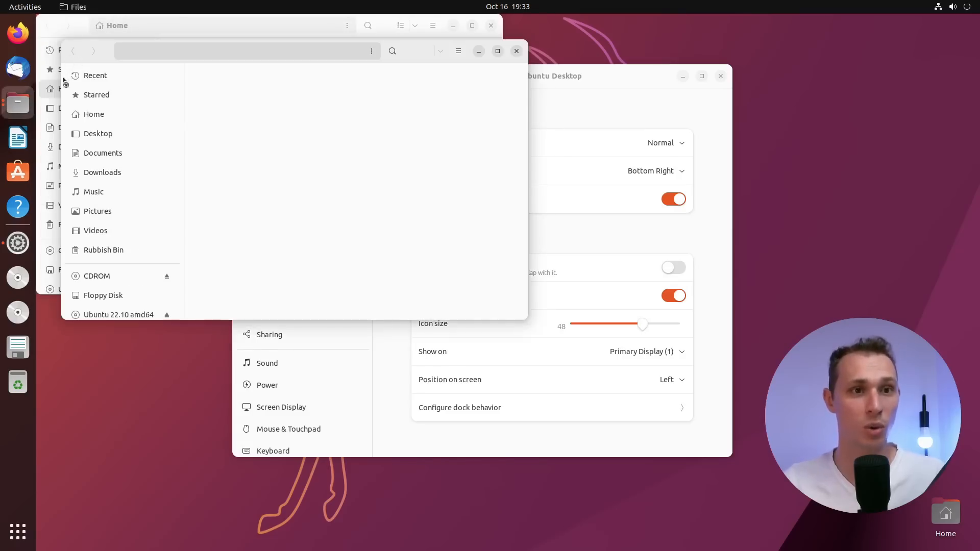
left_click(94, 115)
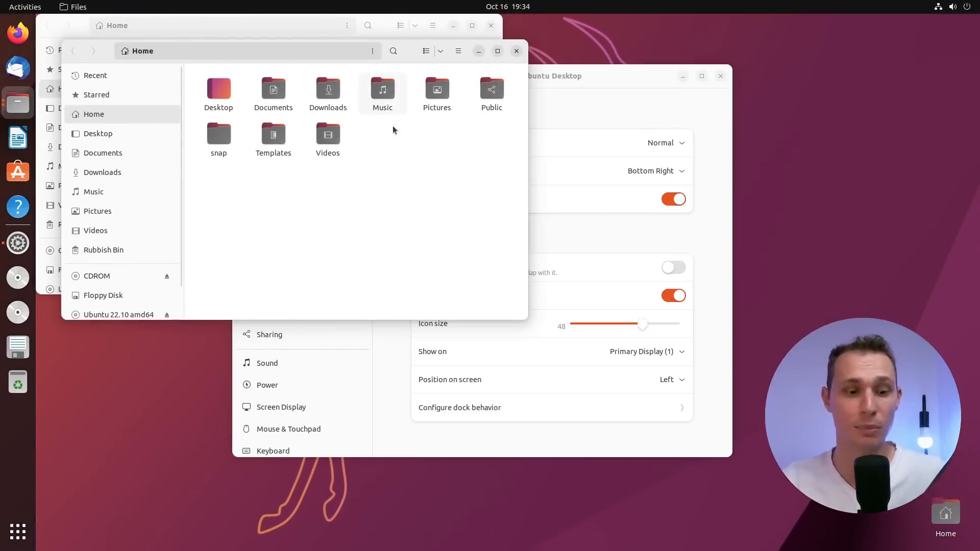
left_click_drag(246, 51, 369, 99)
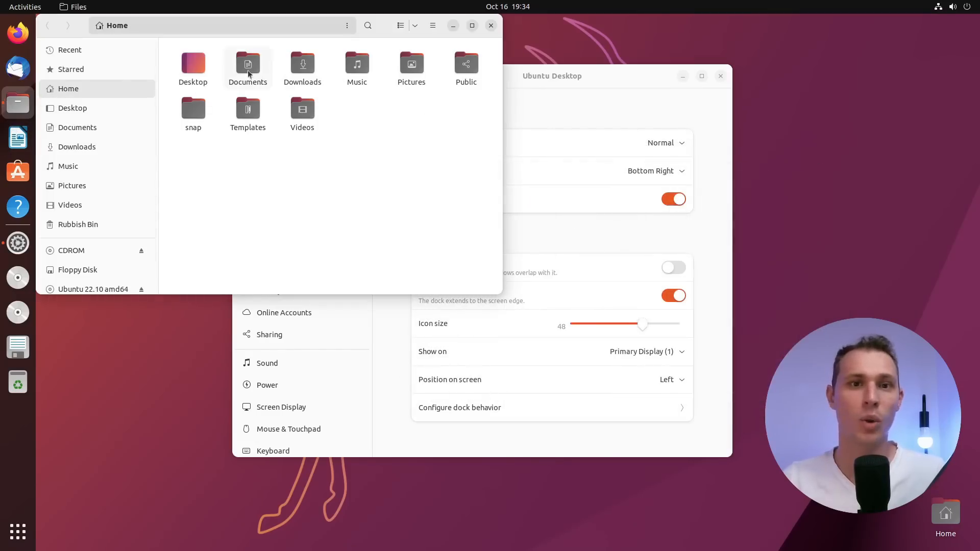
mouse_move(18, 106)
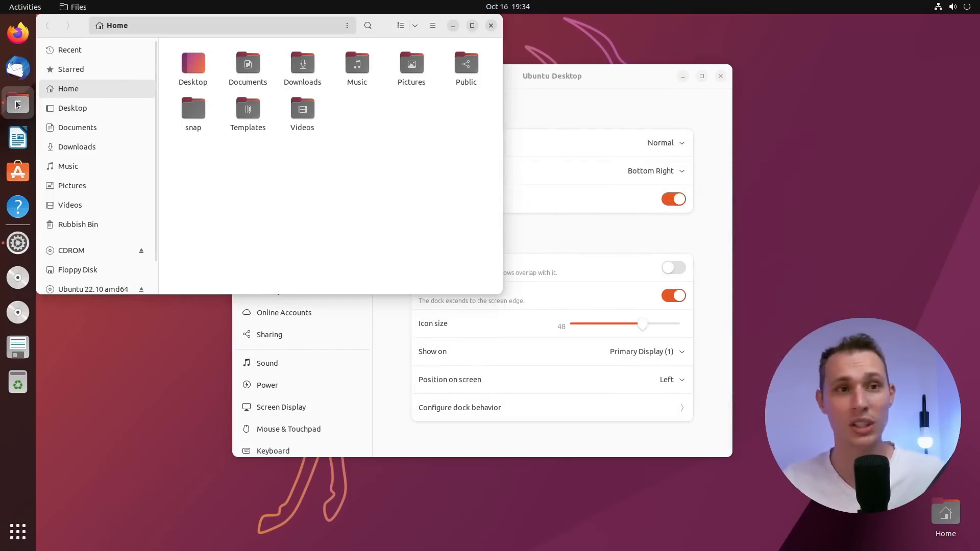
mouse_move(30, 118)
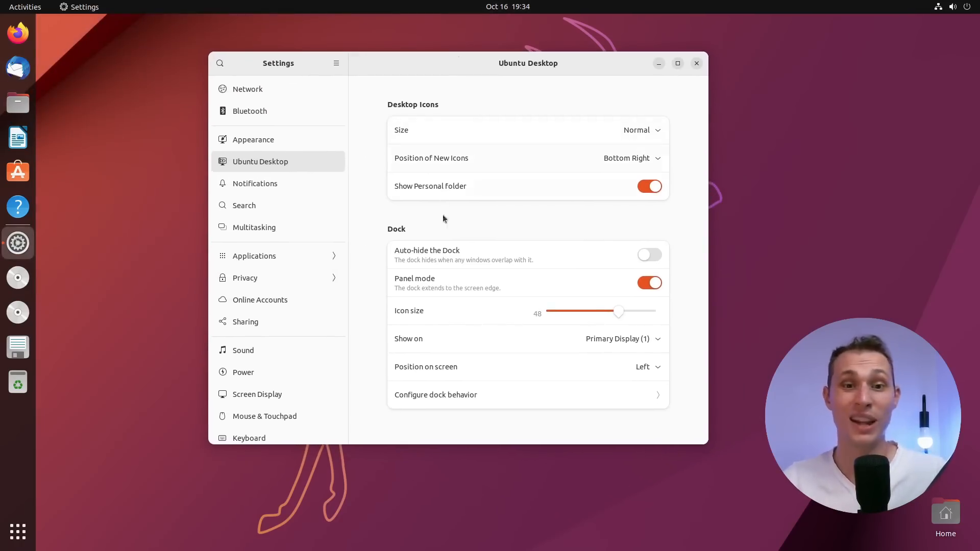
mouse_move(472, 403)
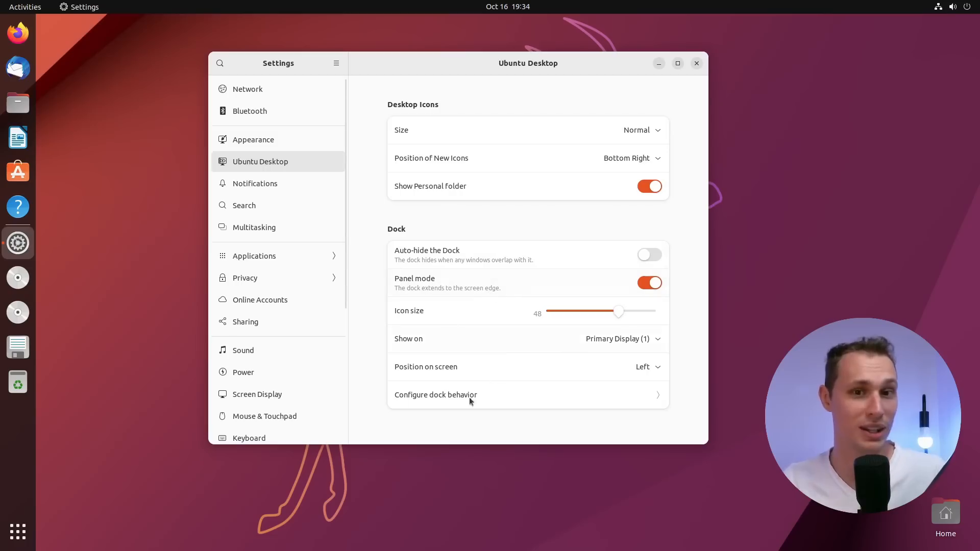
mouse_move(464, 388)
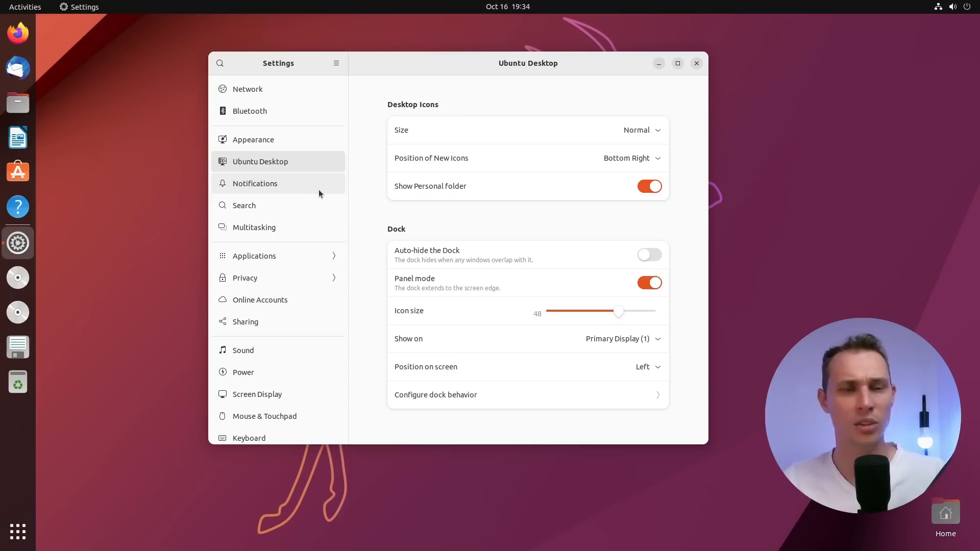
mouse_move(560, 112)
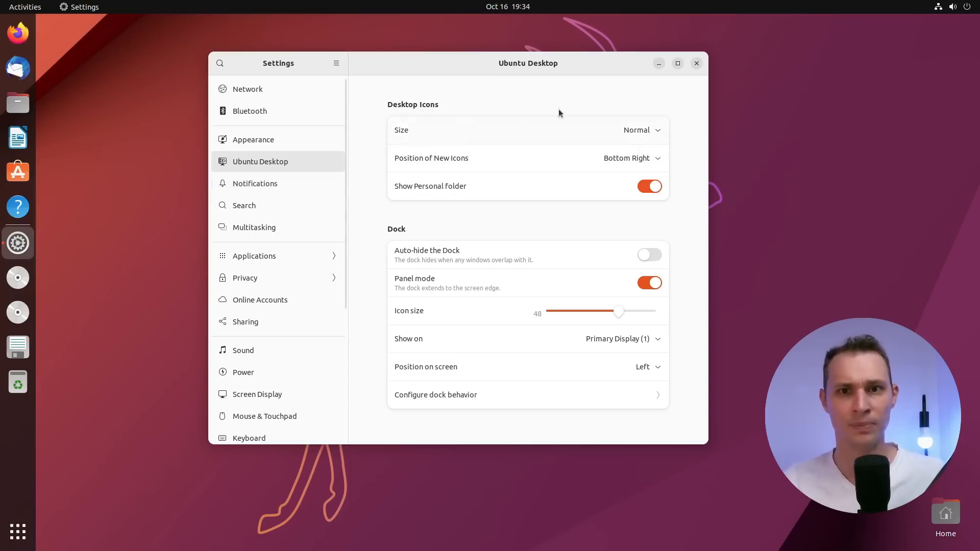
mouse_move(619, 67)
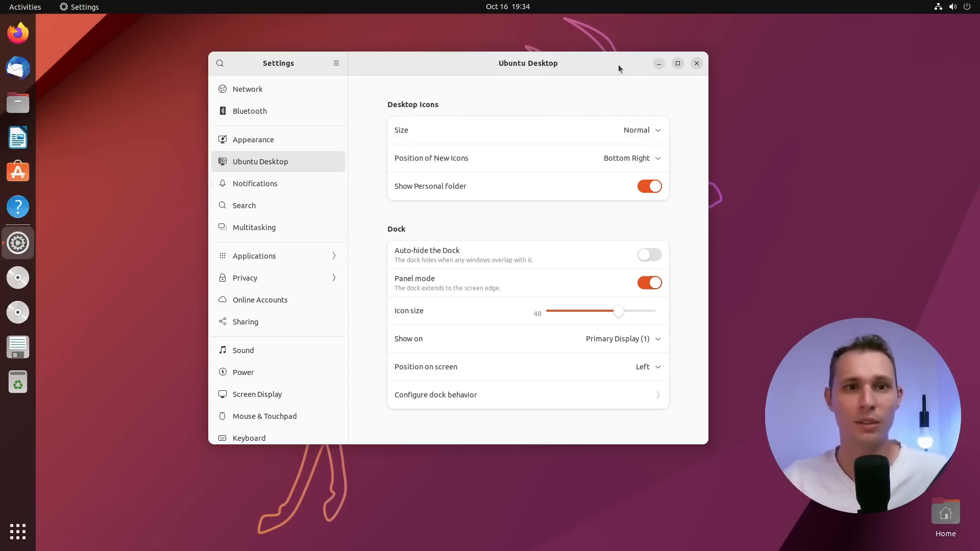
mouse_move(762, 93)
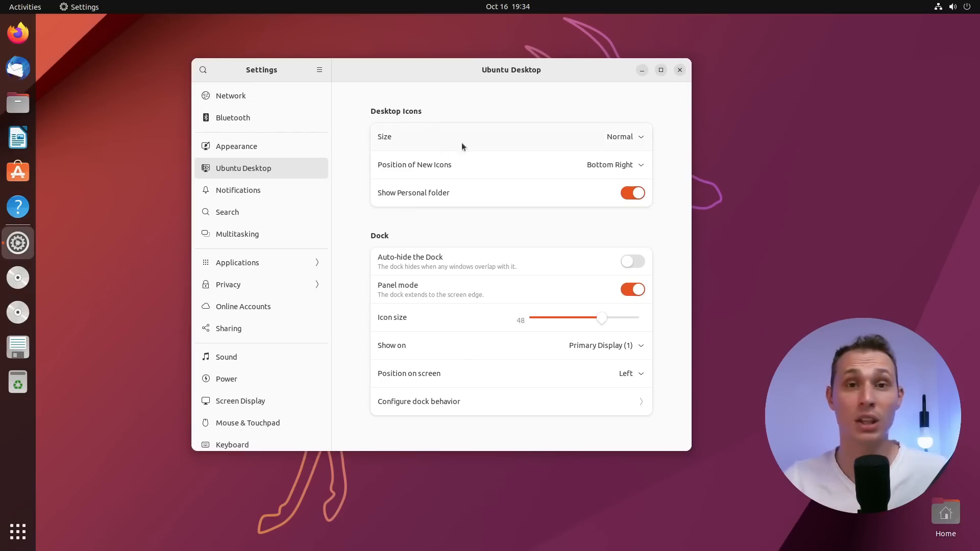
mouse_move(284, 145)
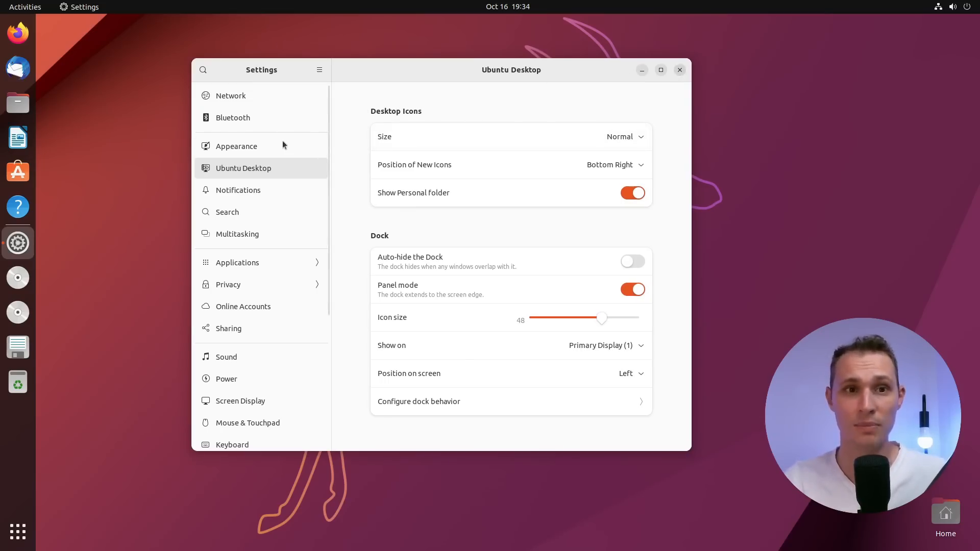
Step: Select the Dark style so the Home folder window appears in dark colours
left_click(236, 147)
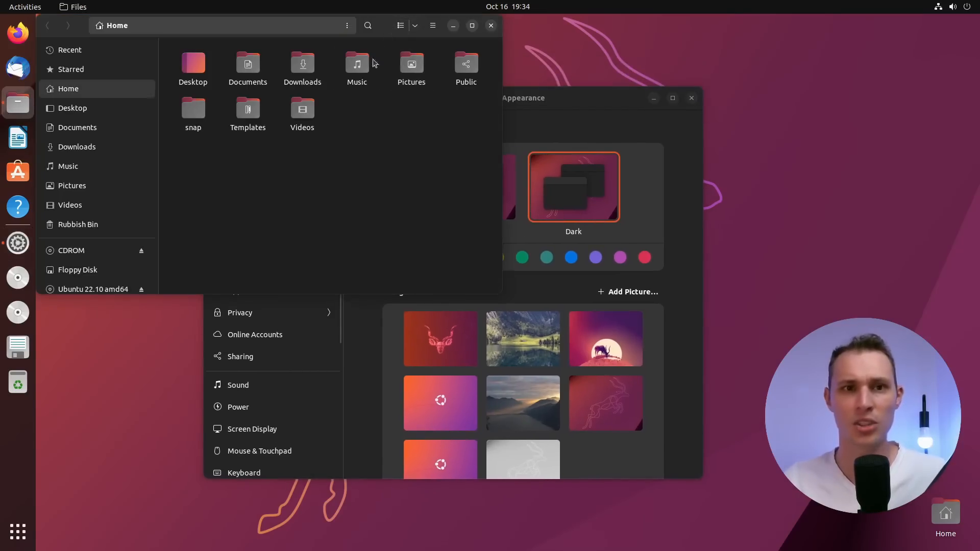
mouse_move(402, 228)
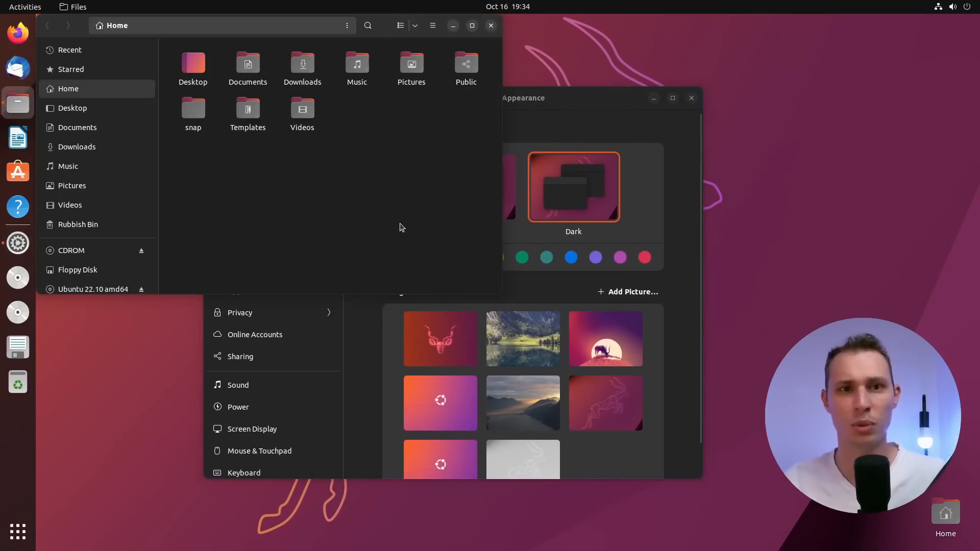
mouse_move(480, 216)
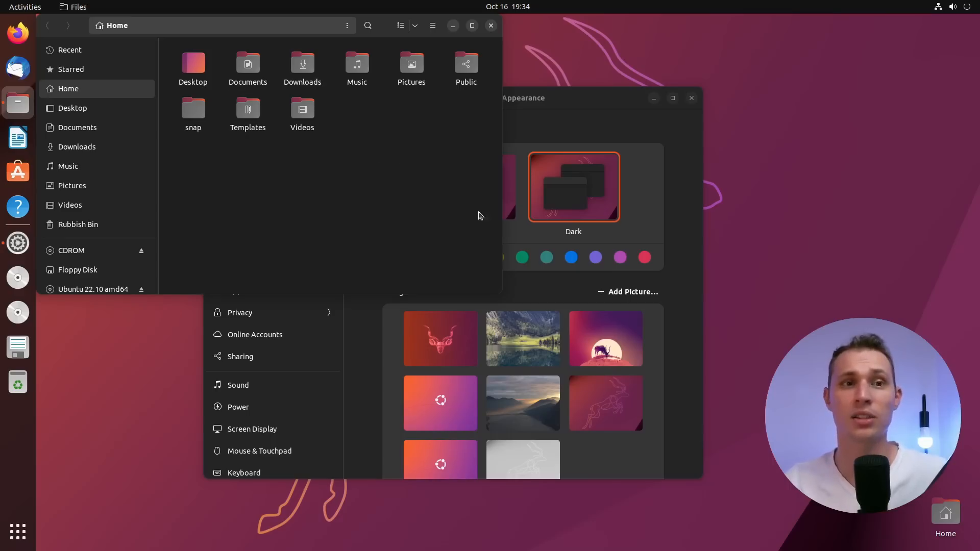
mouse_move(428, 149)
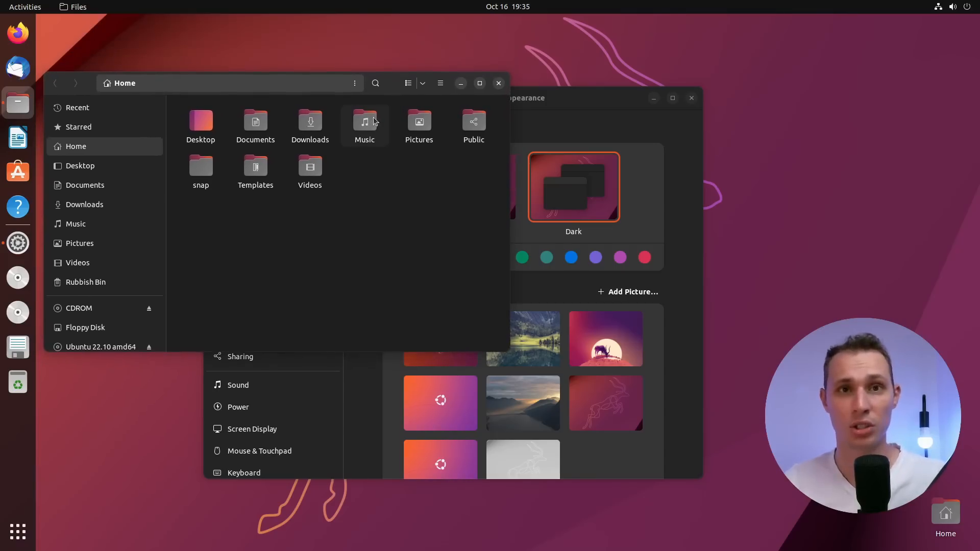
Step: Launch Ubuntu Software from the dock and browse the Explore page of featured apps
left_click(18, 172)
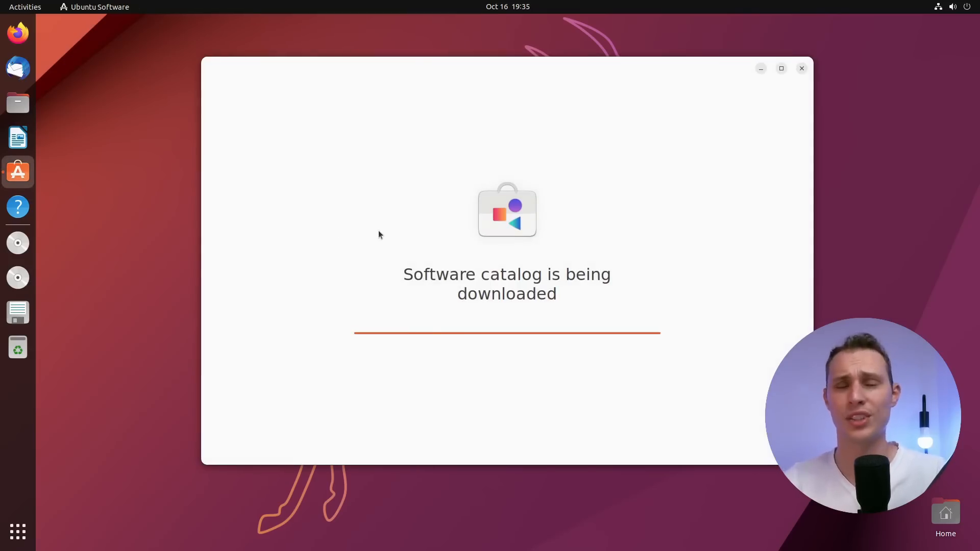
mouse_move(30, 100)
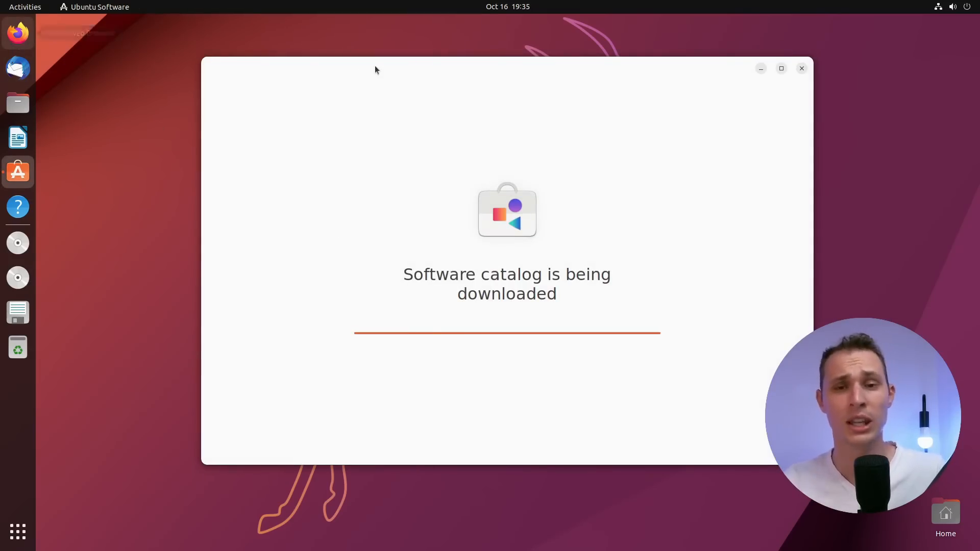
mouse_move(562, 59)
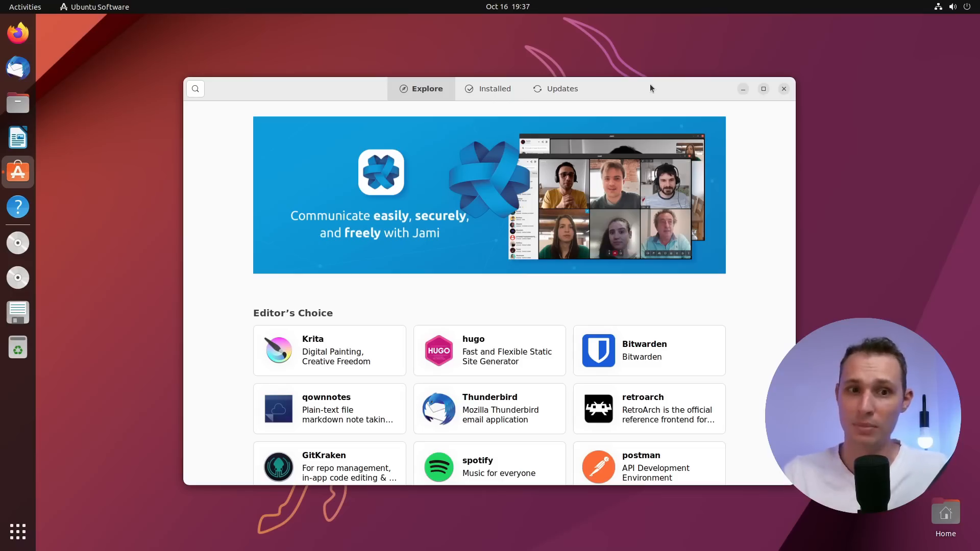
mouse_move(770, 247)
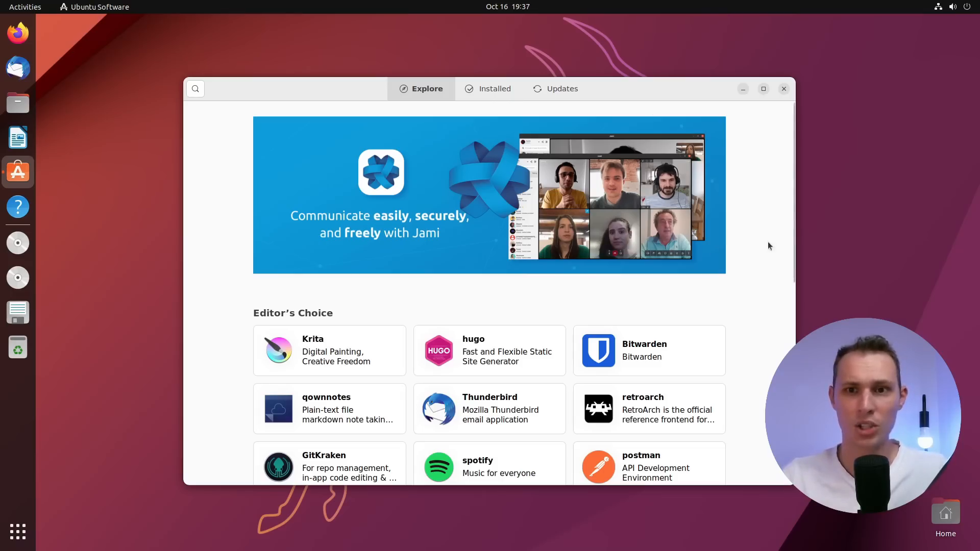
scroll("down", 3)
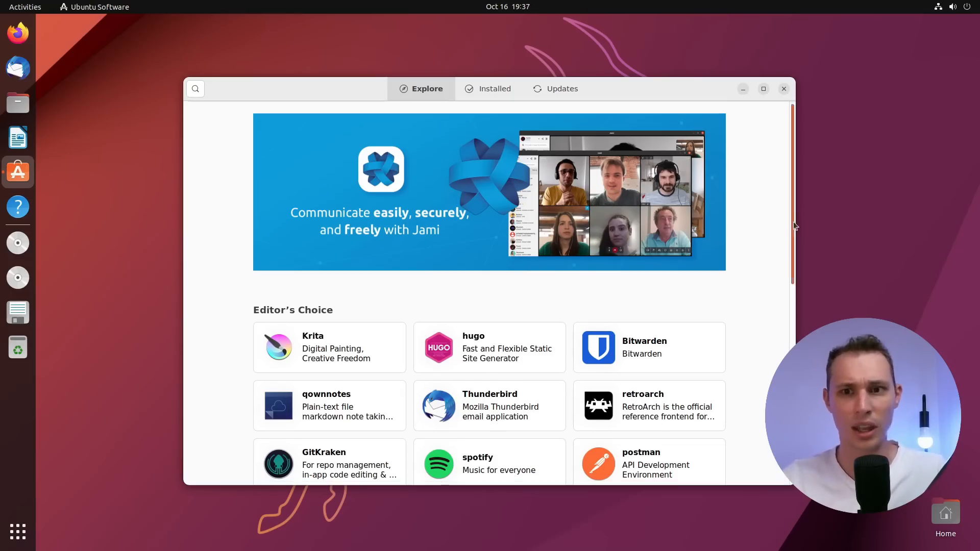
scroll("down", 3)
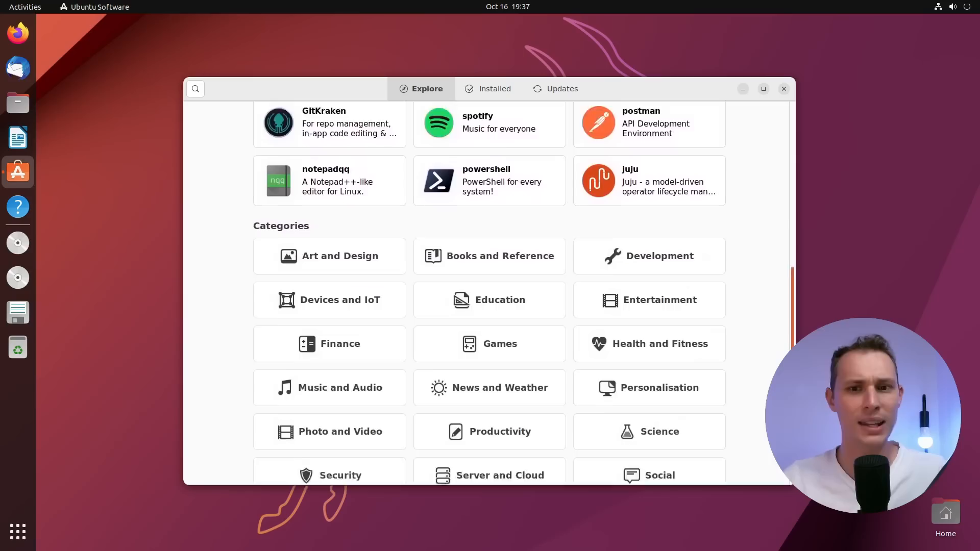
scroll("up", 3)
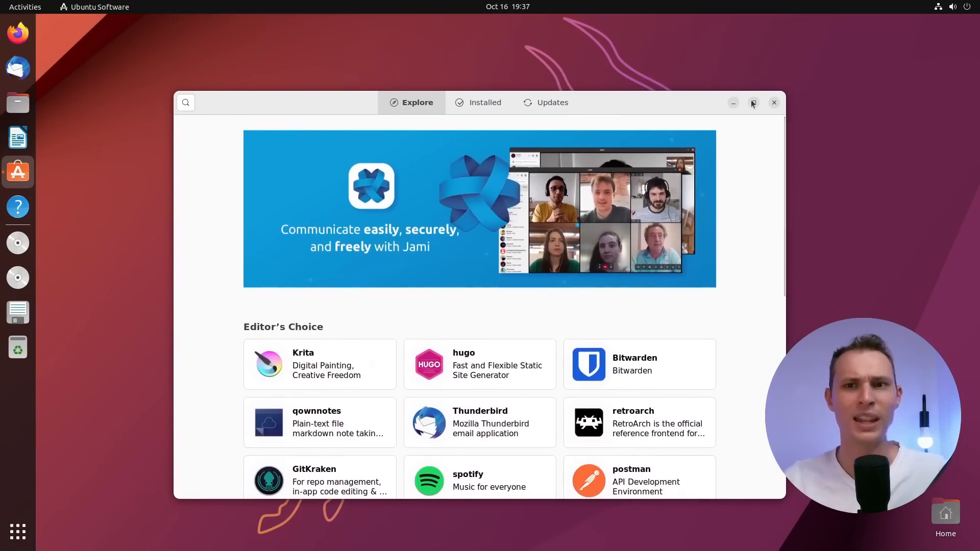
Step: Close Ubuntu Software, leaving the empty desktop with its antelope wallpaper
left_click(774, 102)
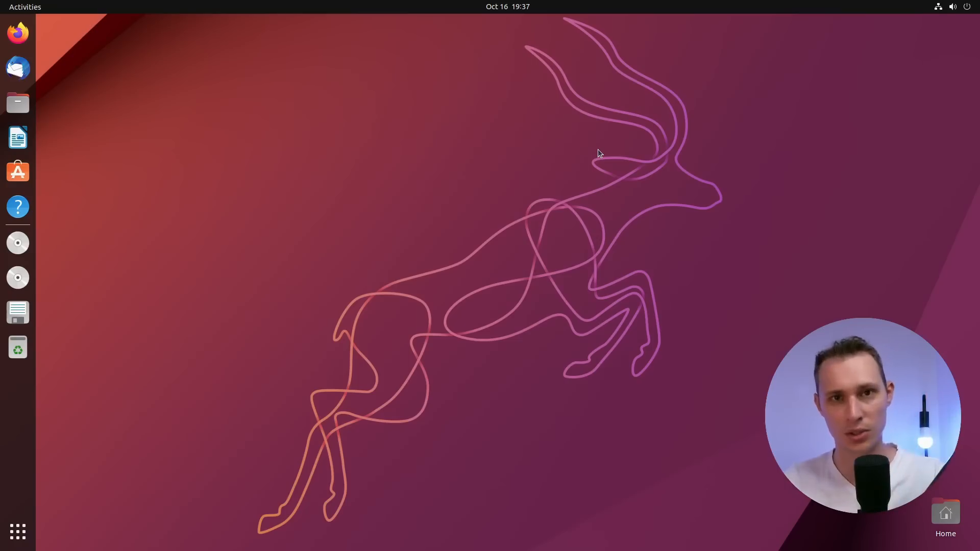
mouse_move(552, 137)
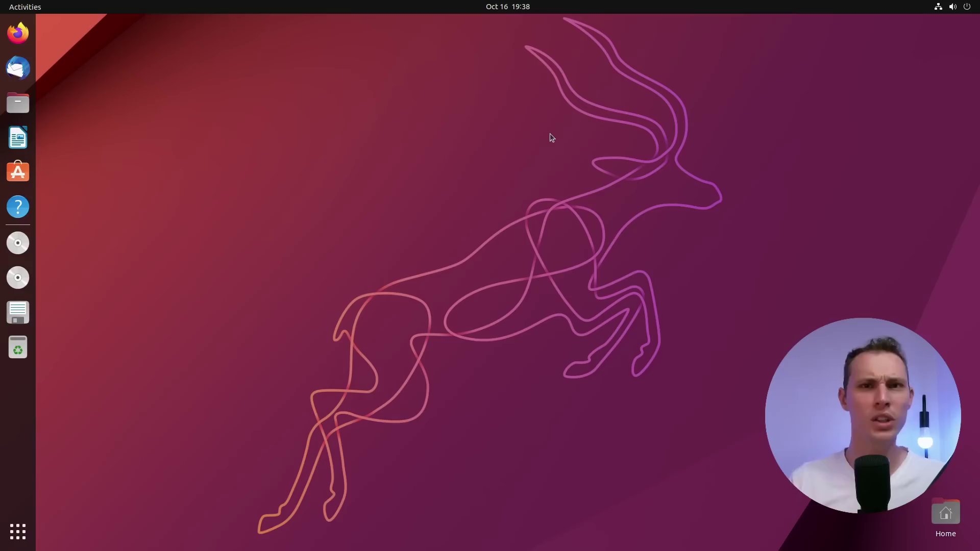
mouse_move(477, 126)
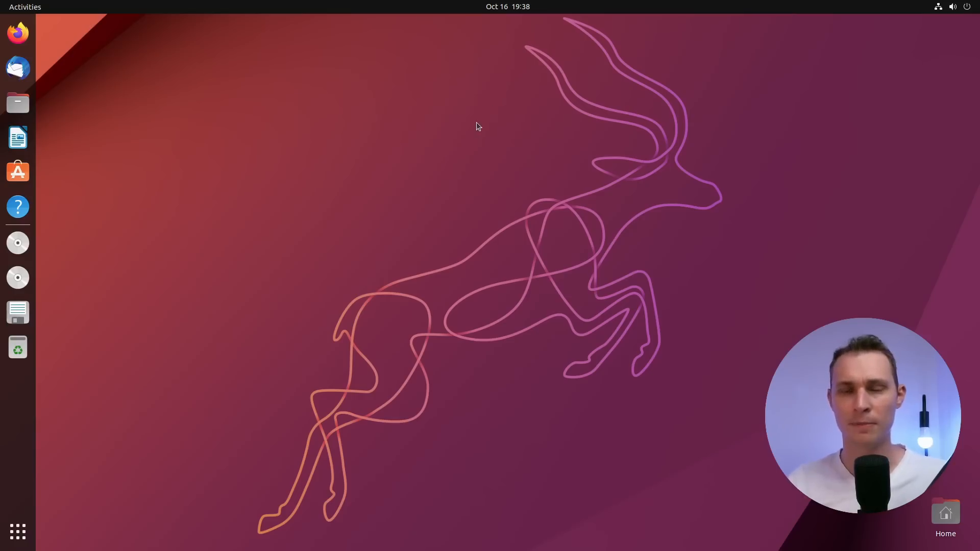